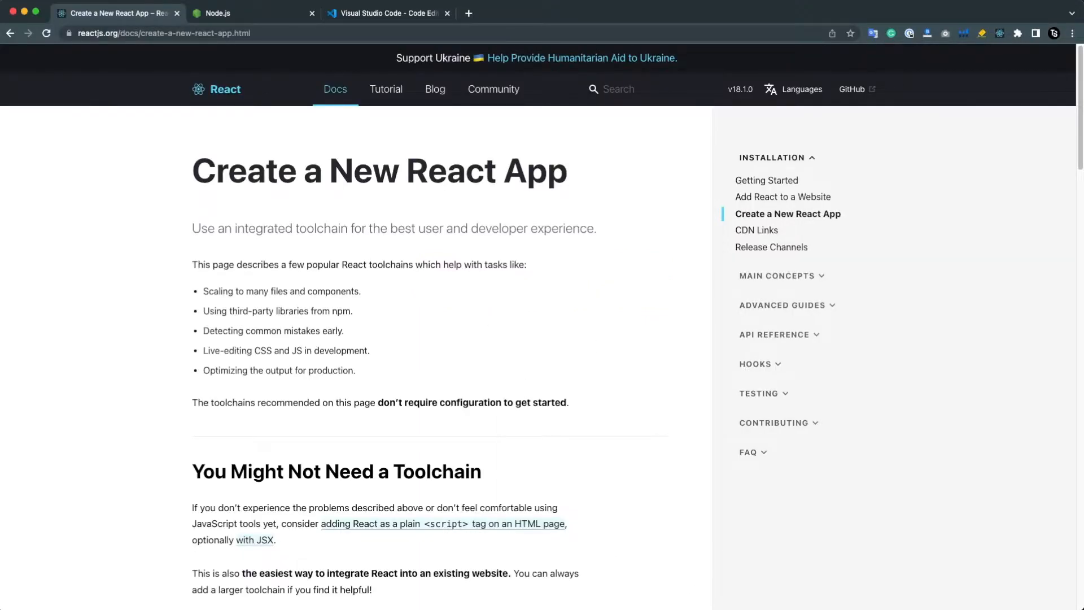
{"action": "mouse_move", "coordinate": [618, 580]}
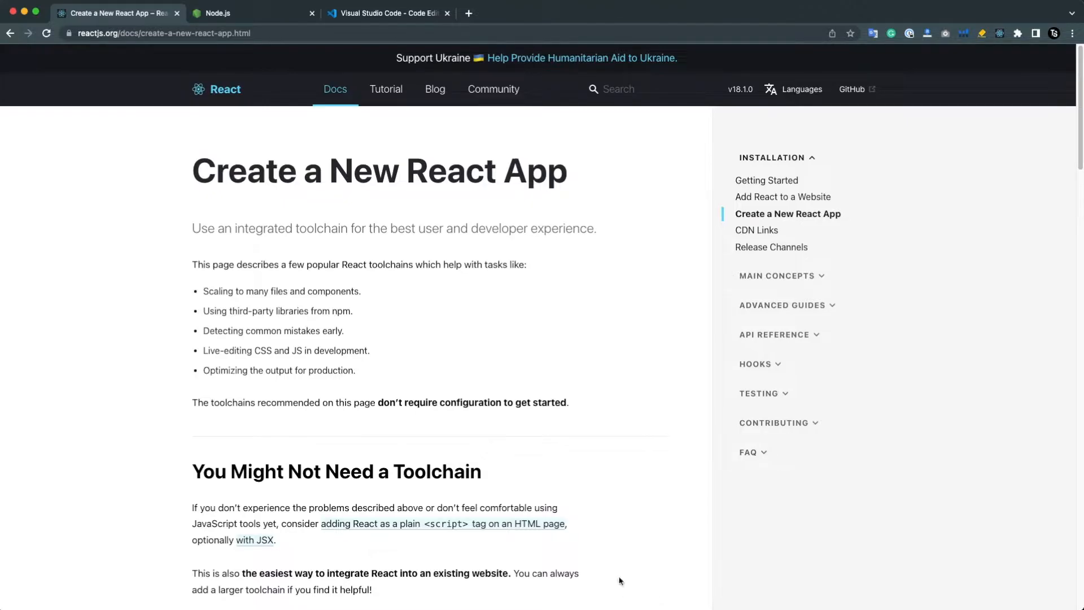
{"action": "mouse_move", "coordinate": [288, 205]}
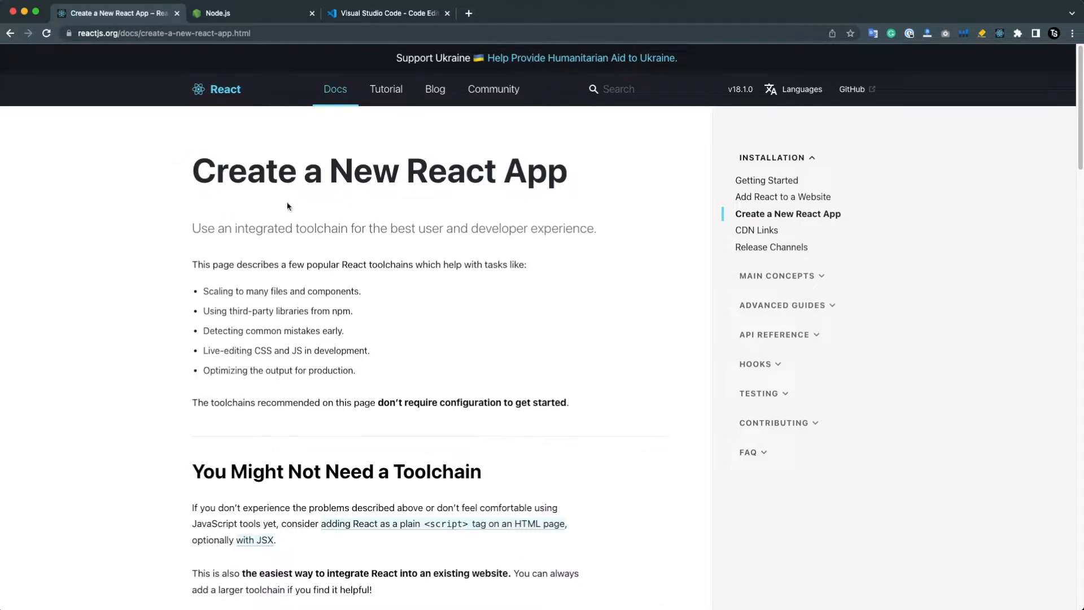
{"action": "mouse_move", "coordinate": [216, 147]}
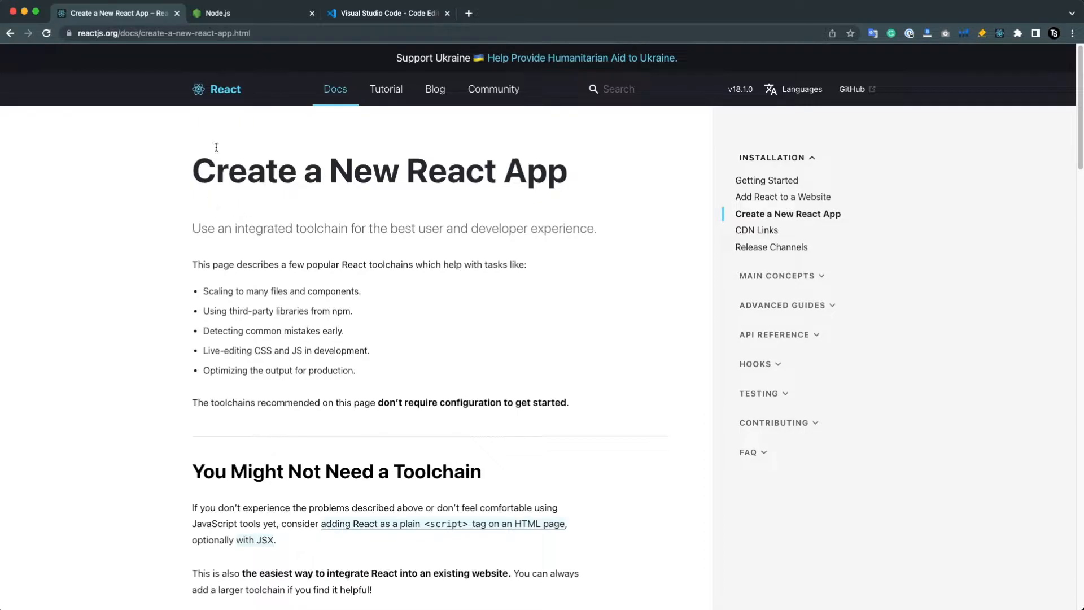
From the React home page, reach the Docs and the Create a New React App guide
{"action": "left_click", "coordinate": [163, 33]}
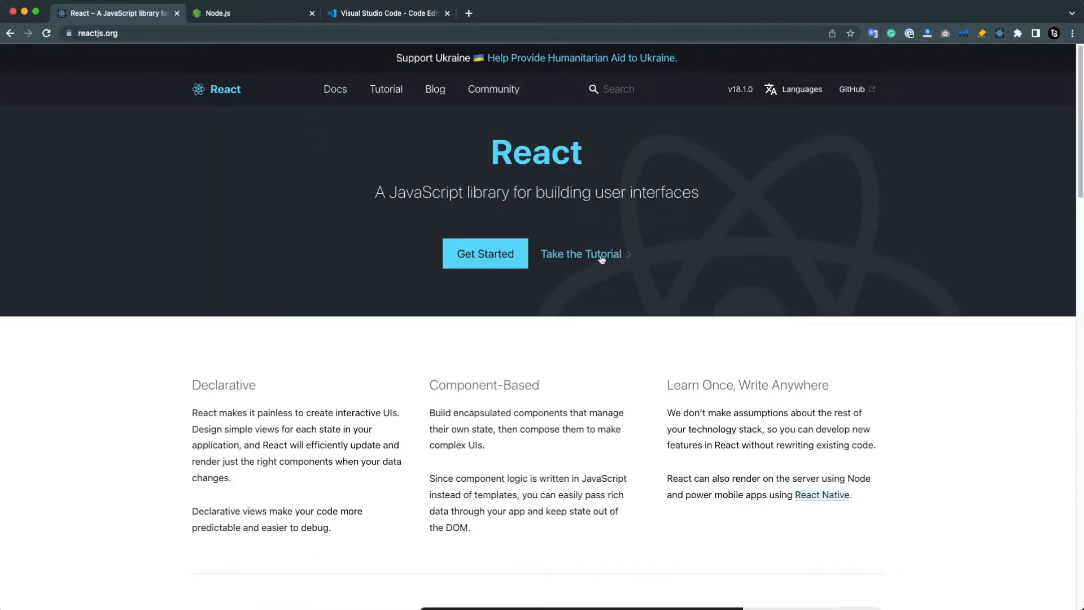
{"action": "left_click", "coordinate": [484, 253]}
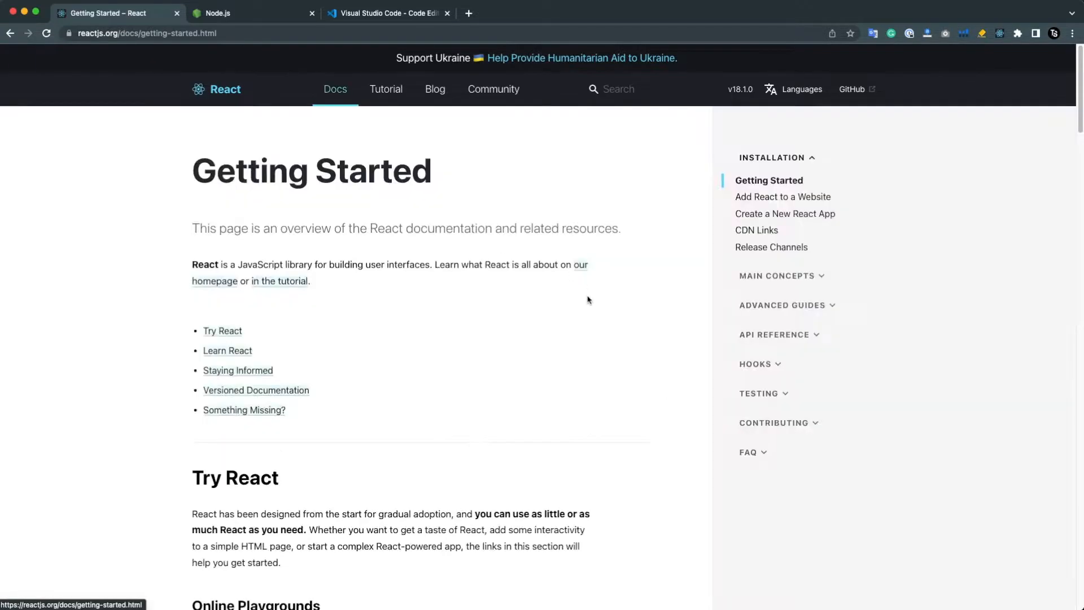
{"action": "left_click", "coordinate": [772, 157]}
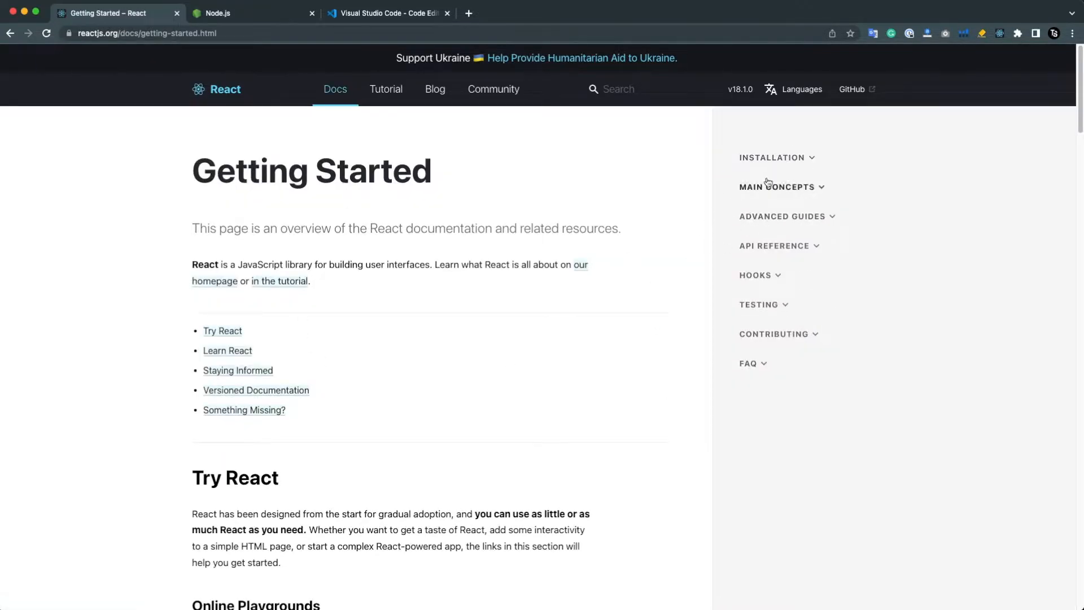
{"action": "mouse_move", "coordinate": [786, 270]}
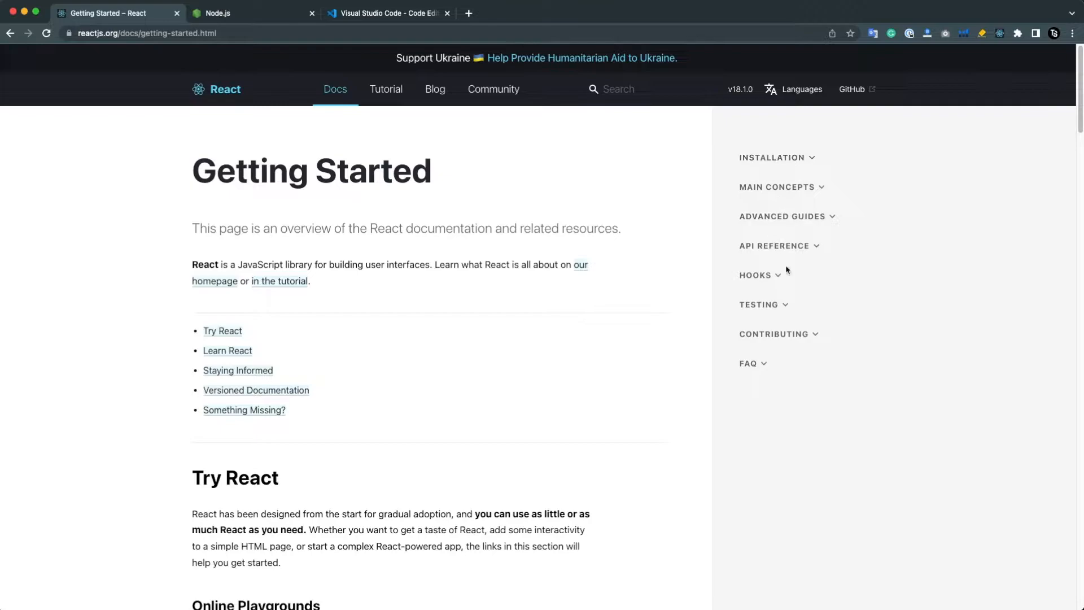
{"action": "mouse_move", "coordinate": [773, 175]}
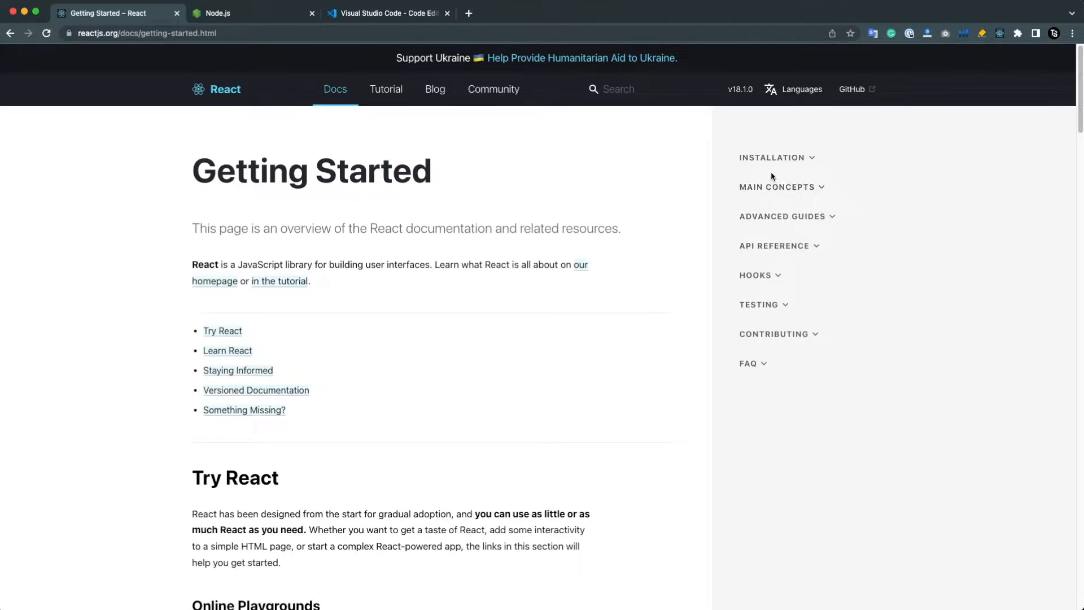
{"action": "left_click", "coordinate": [773, 157]}
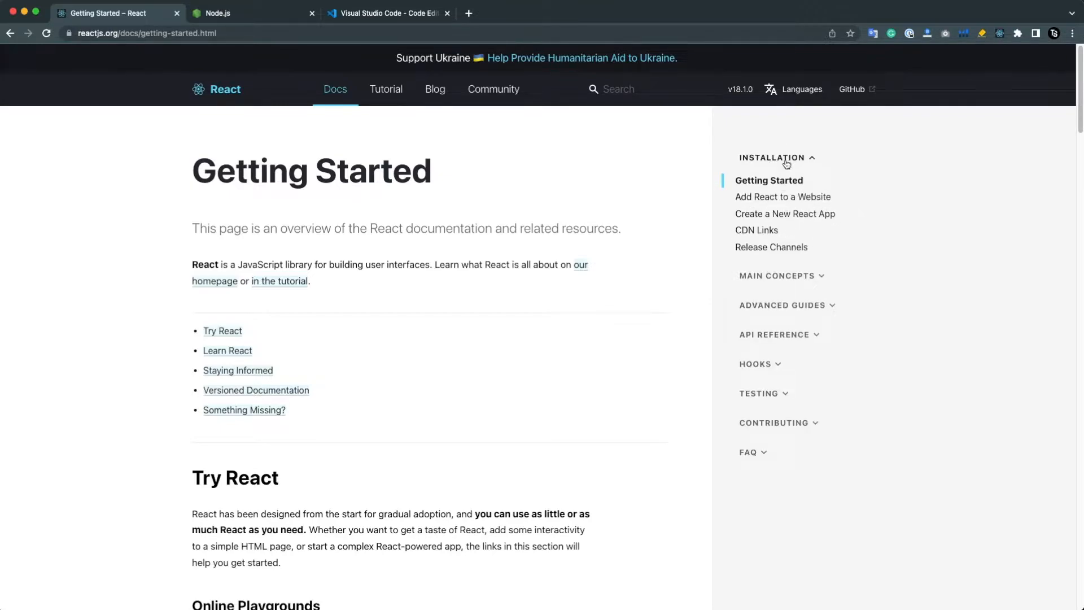
{"action": "mouse_move", "coordinate": [785, 213]}
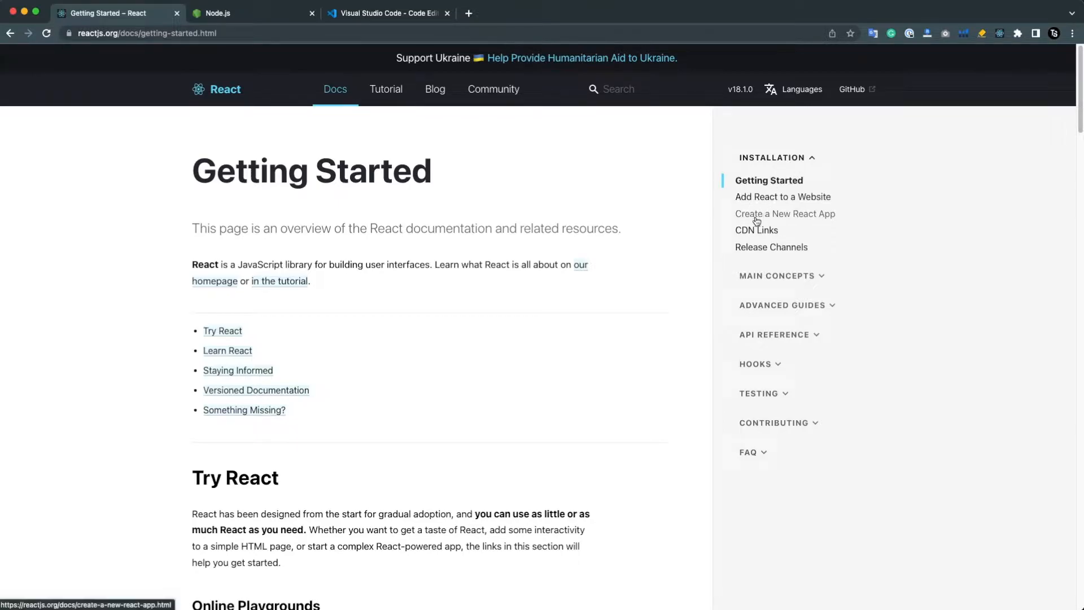
{"action": "left_click", "coordinate": [784, 213]}
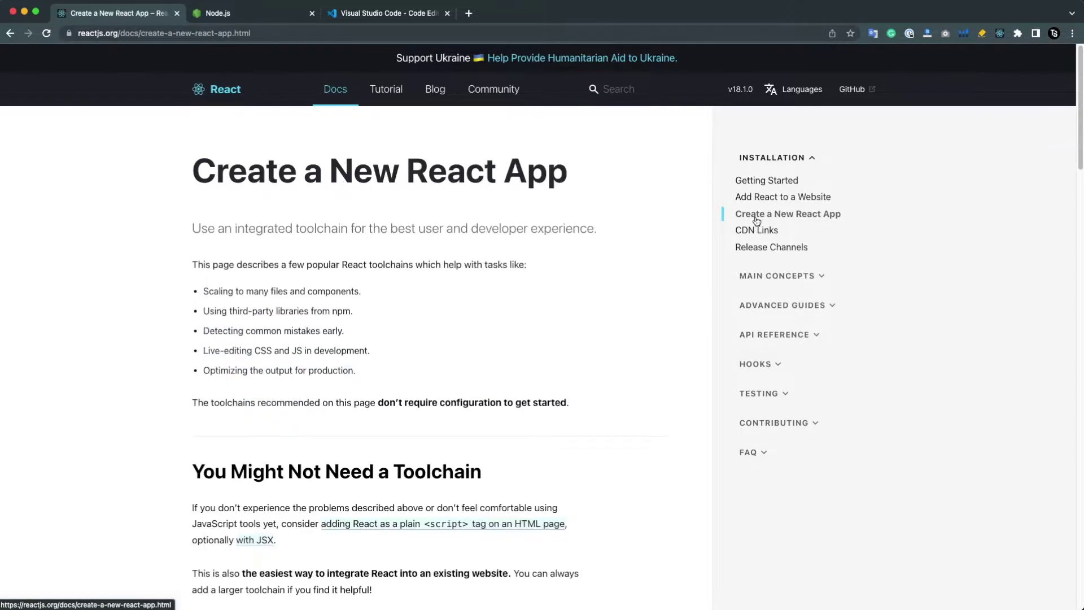
Scroll to the npx create-react-app commands and select a word in the command
{"action": "scroll", "scroll_direction": "down", "scroll_amount": 3}
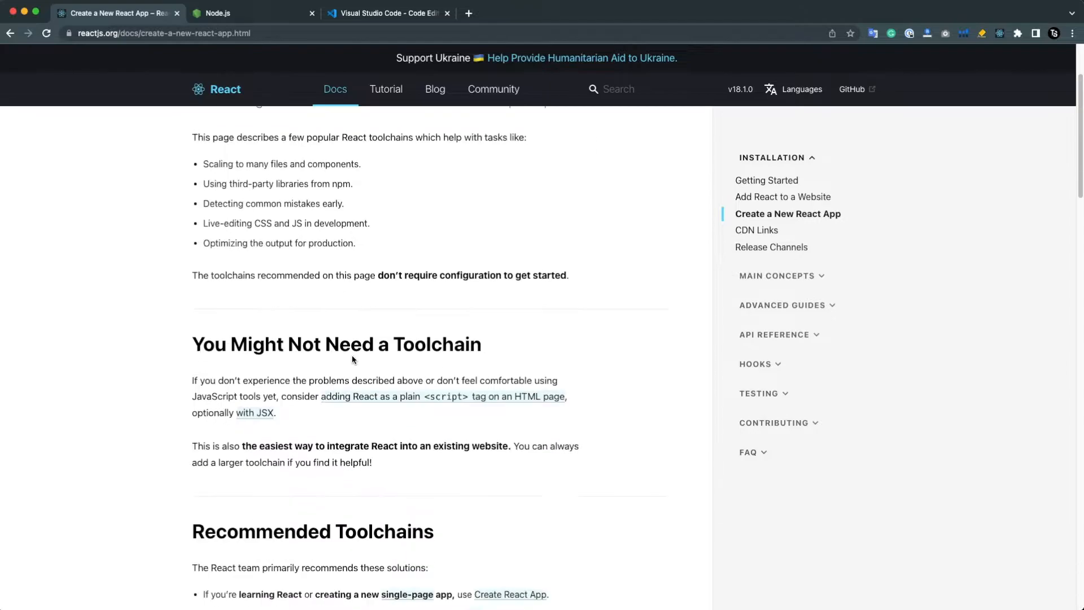
{"action": "scroll", "scroll_direction": "down", "scroll_amount": 3}
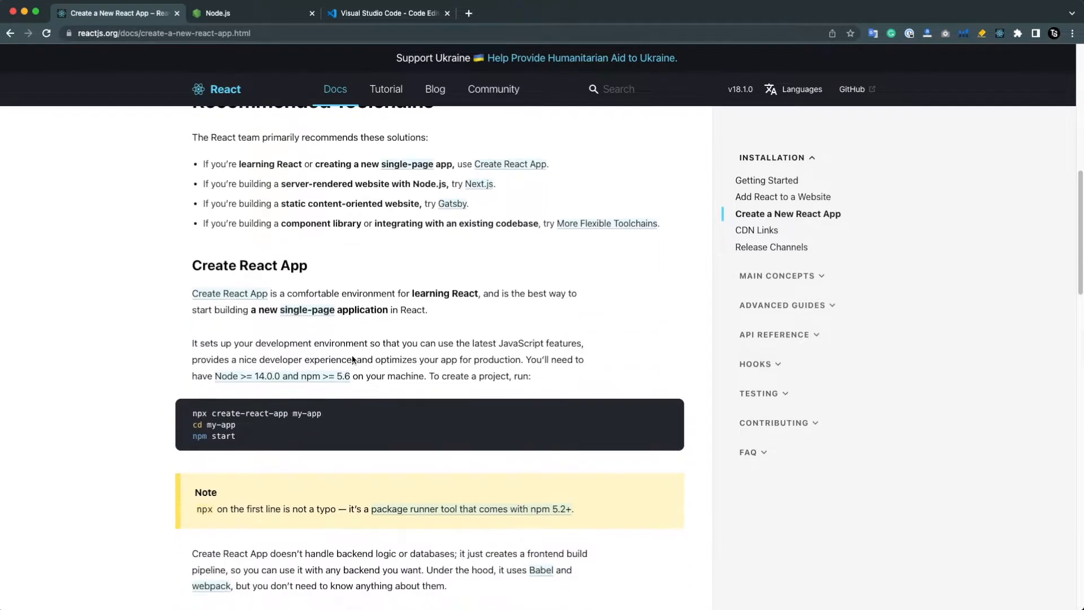
{"action": "scroll", "scroll_direction": "down", "scroll_amount": 3}
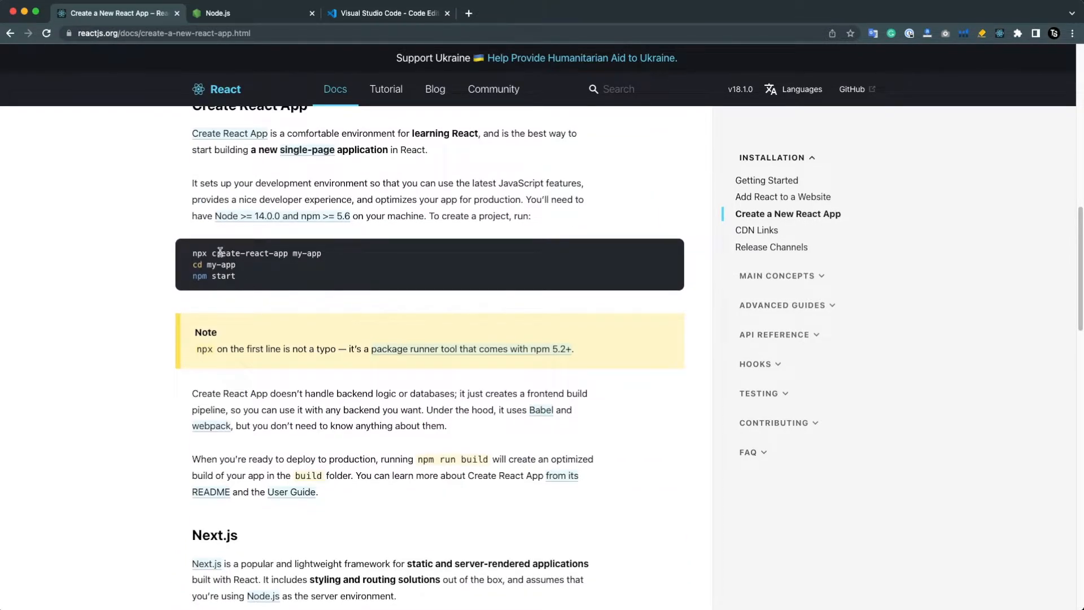
{"action": "double_click", "coordinate": [248, 253]}
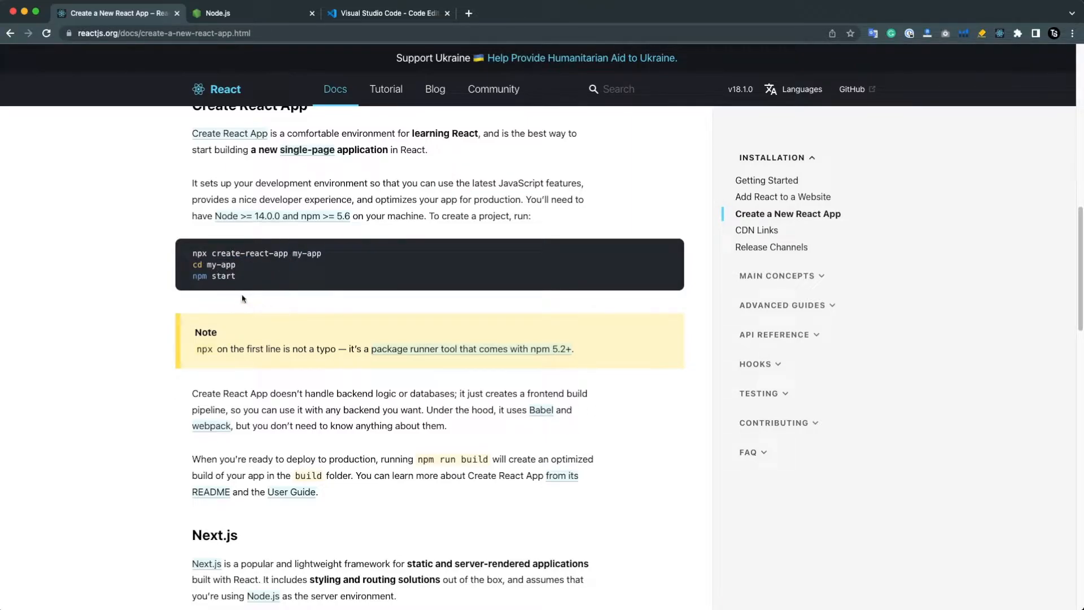
{"action": "mouse_move", "coordinate": [583, 387]}
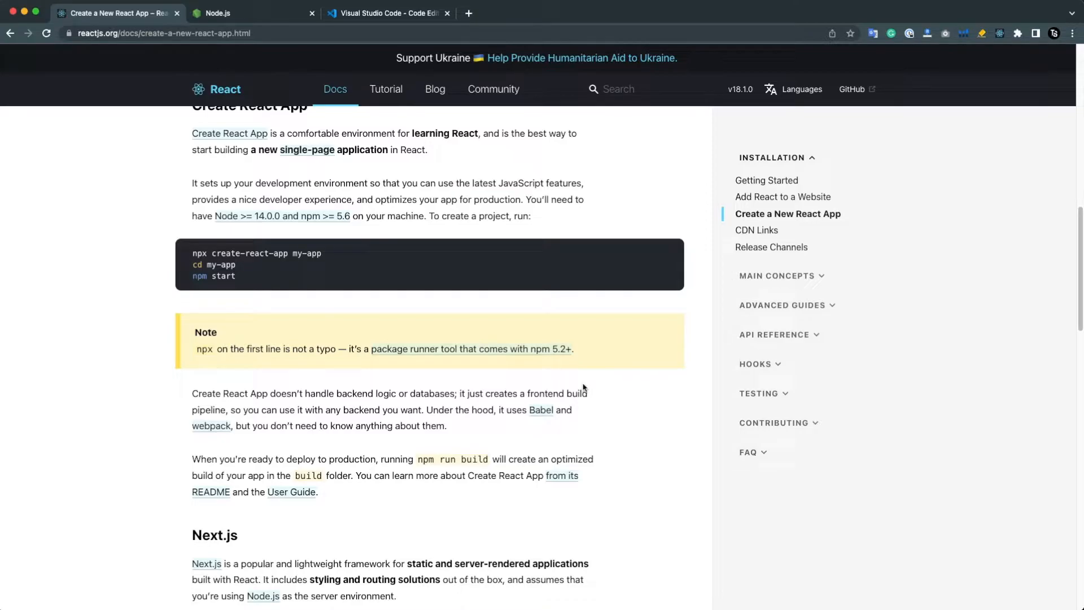
Switch to the nodejs.org tab showing the 16.15.0 LTS and 18.2.0 Current macOS downloads
{"action": "left_click", "coordinate": [218, 14]}
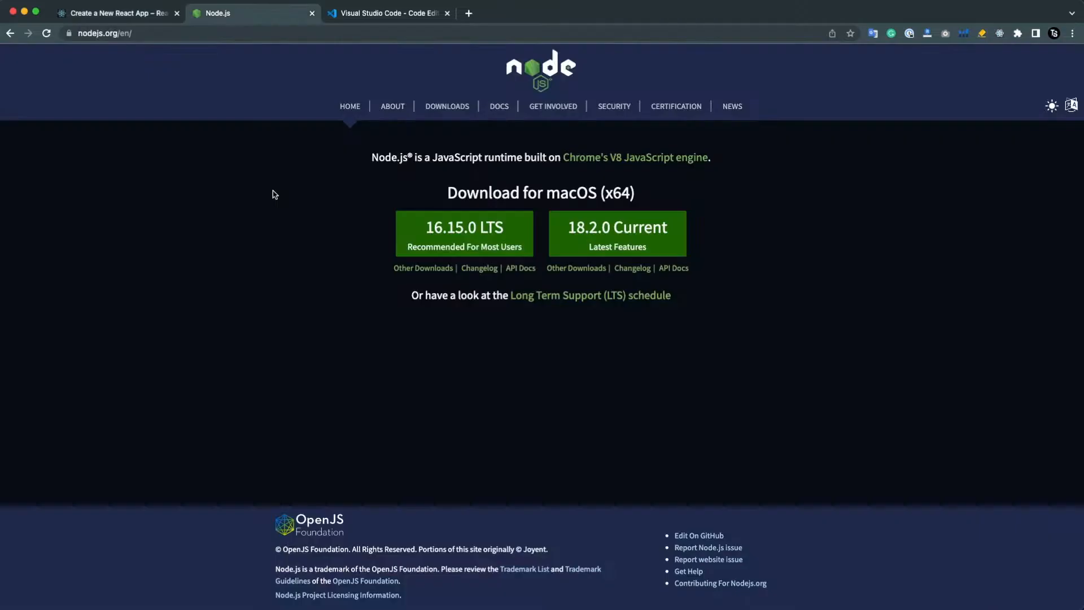
{"action": "mouse_move", "coordinate": [205, 179]}
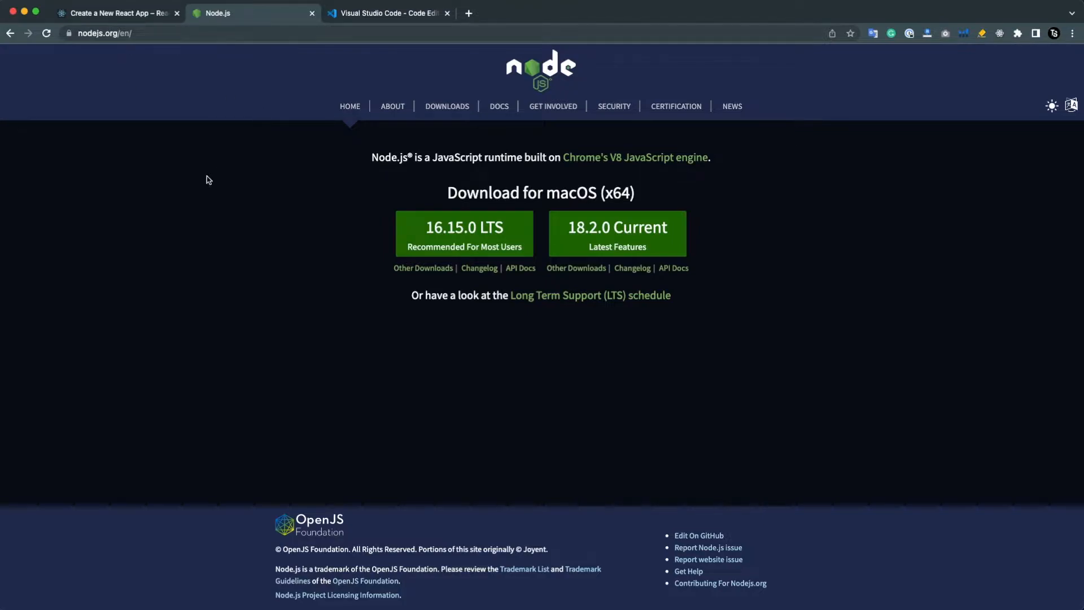
{"action": "mouse_move", "coordinate": [397, 359]}
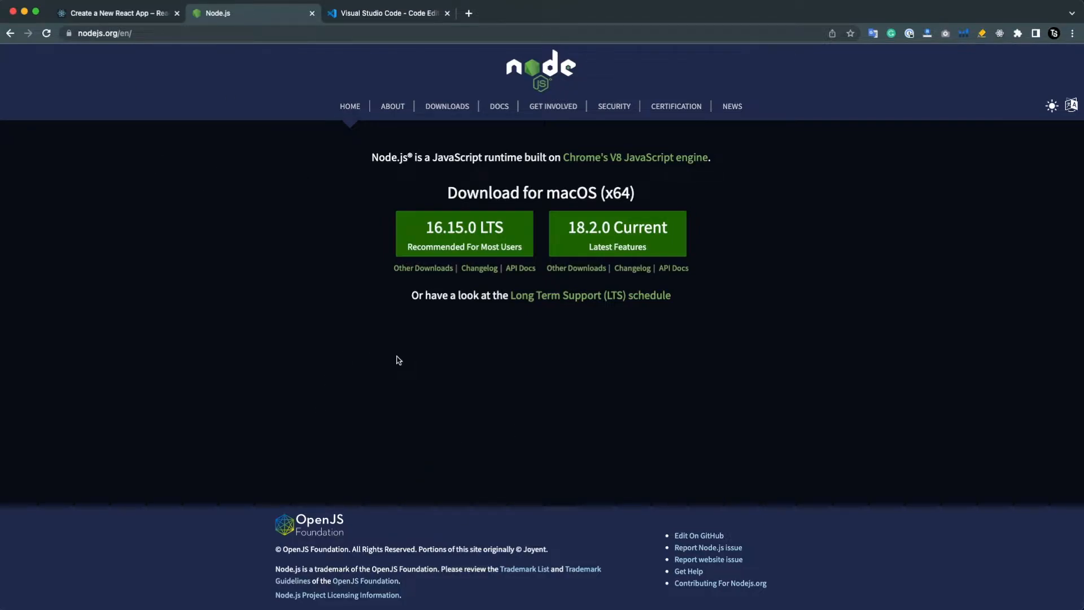
{"action": "mouse_move", "coordinate": [402, 336]}
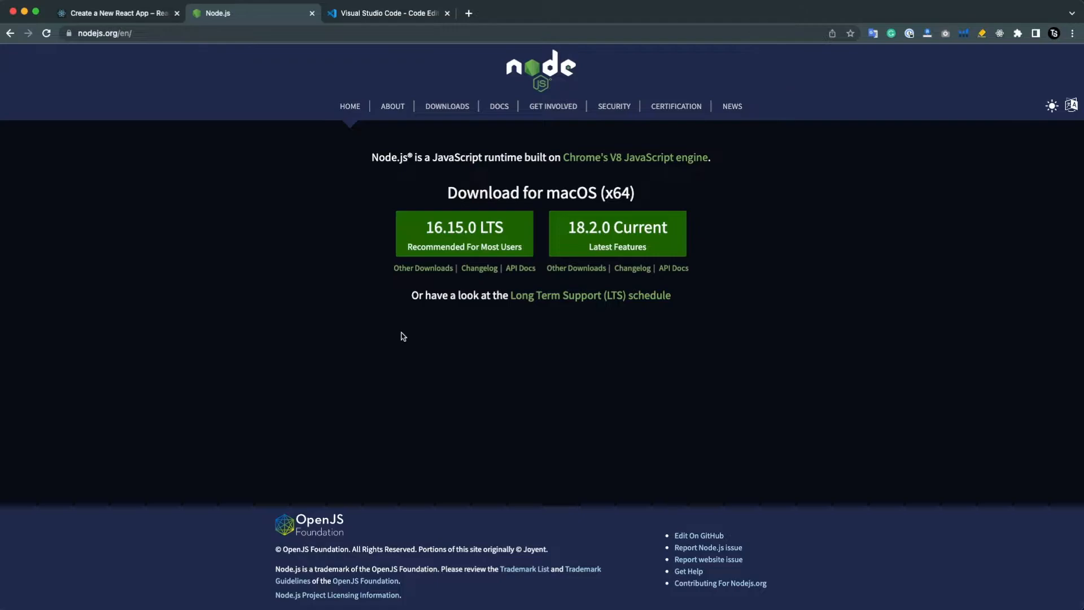
{"action": "mouse_move", "coordinate": [365, 275]}
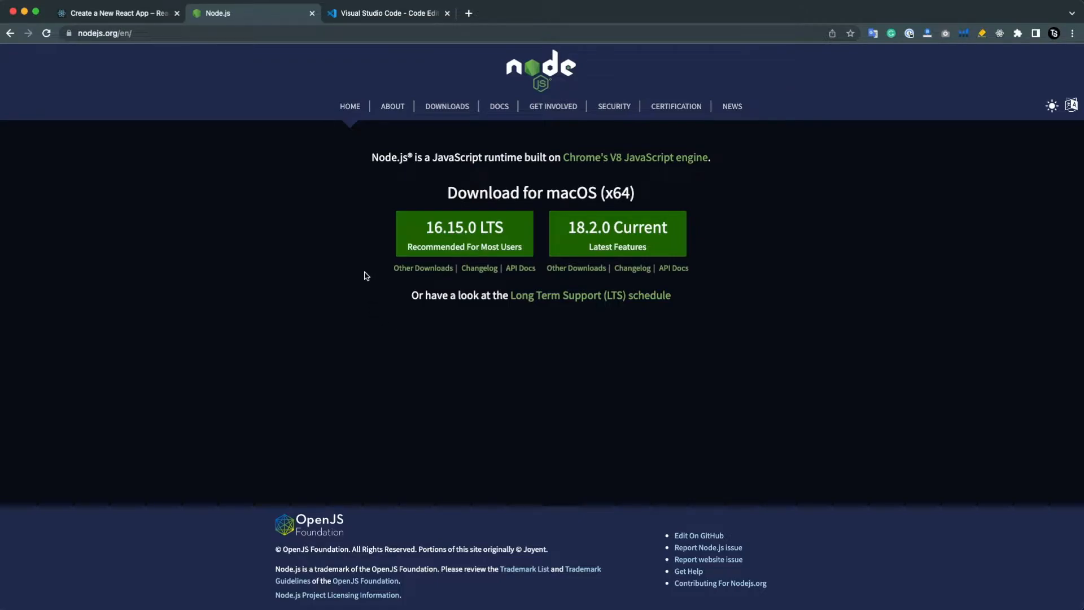
{"action": "mouse_move", "coordinate": [537, 245]}
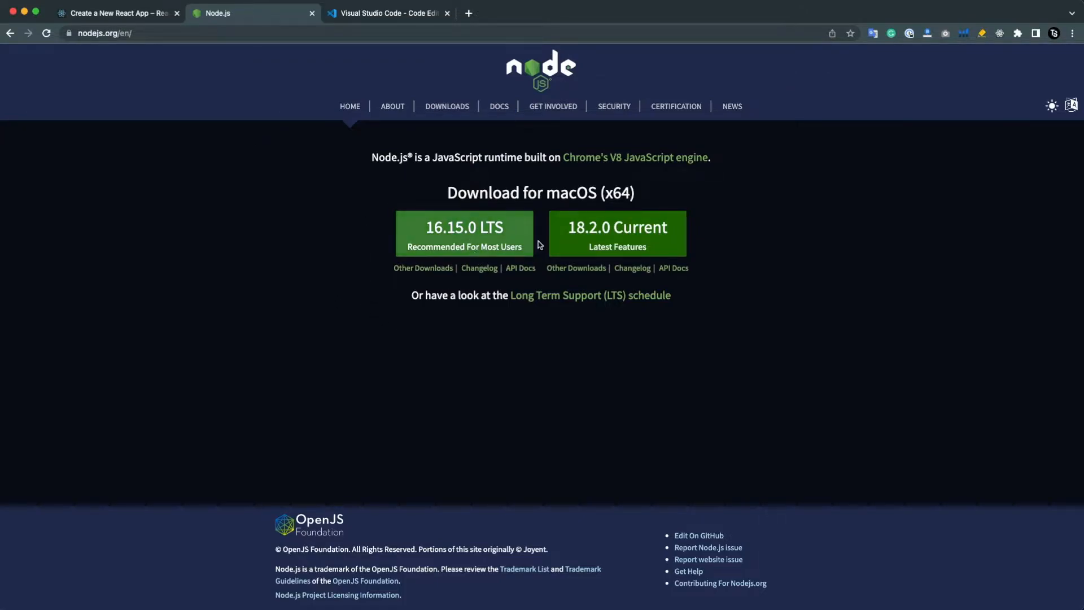
{"action": "mouse_move", "coordinate": [567, 202]}
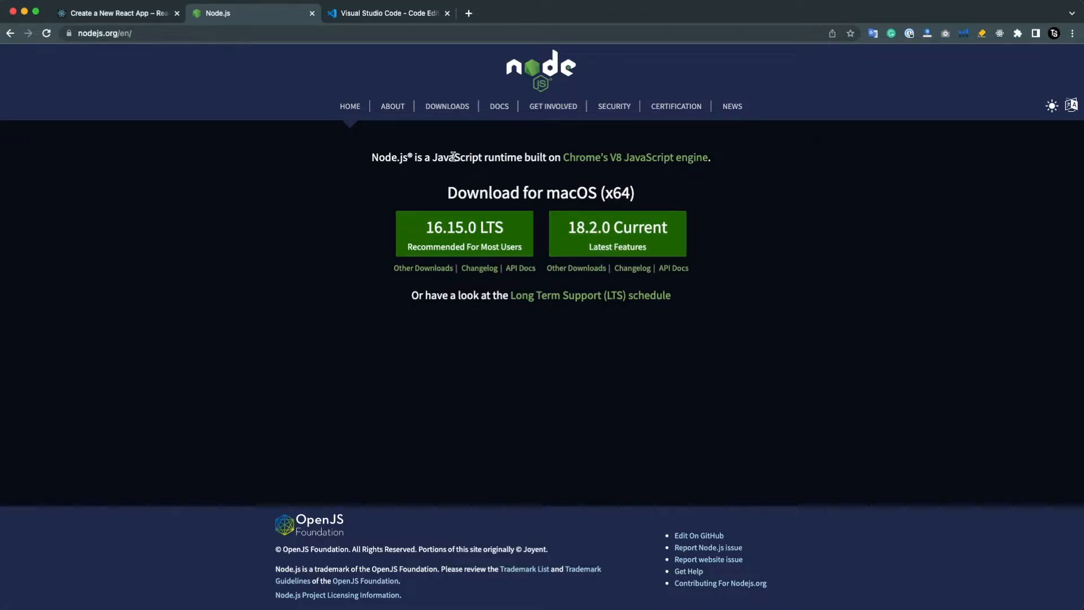
{"action": "mouse_move", "coordinate": [548, 152]}
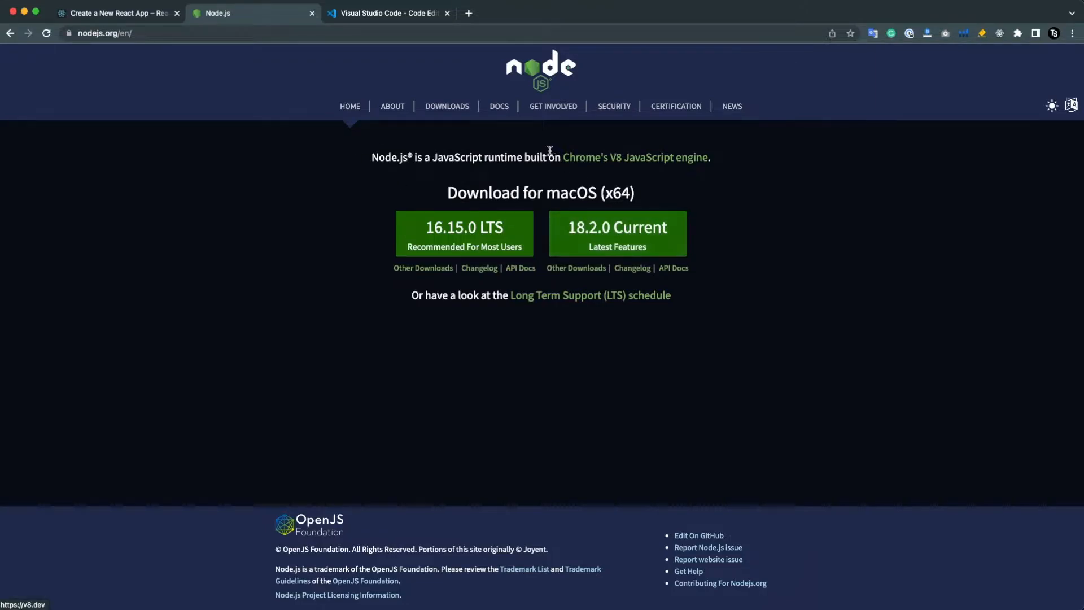
{"action": "mouse_move", "coordinate": [360, 187]}
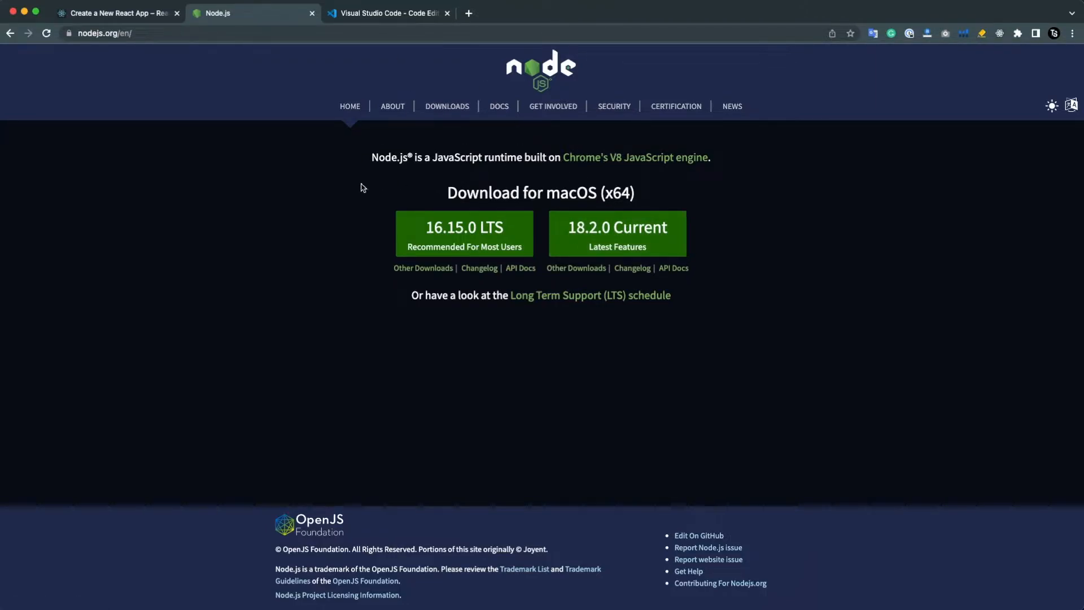
{"action": "mouse_move", "coordinate": [447, 192]}
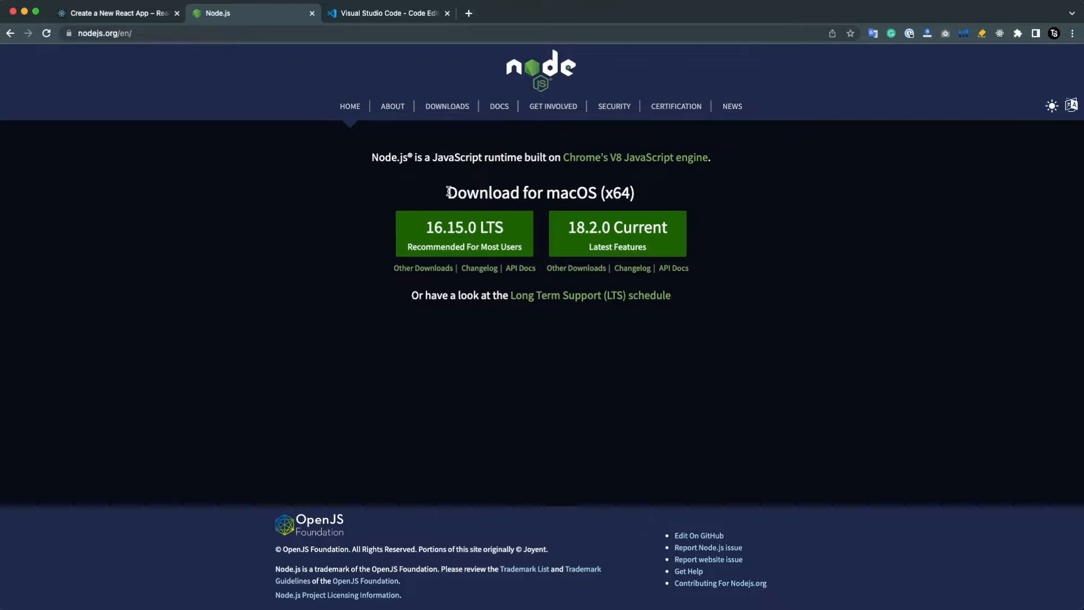
{"action": "mouse_move", "coordinate": [464, 232]}
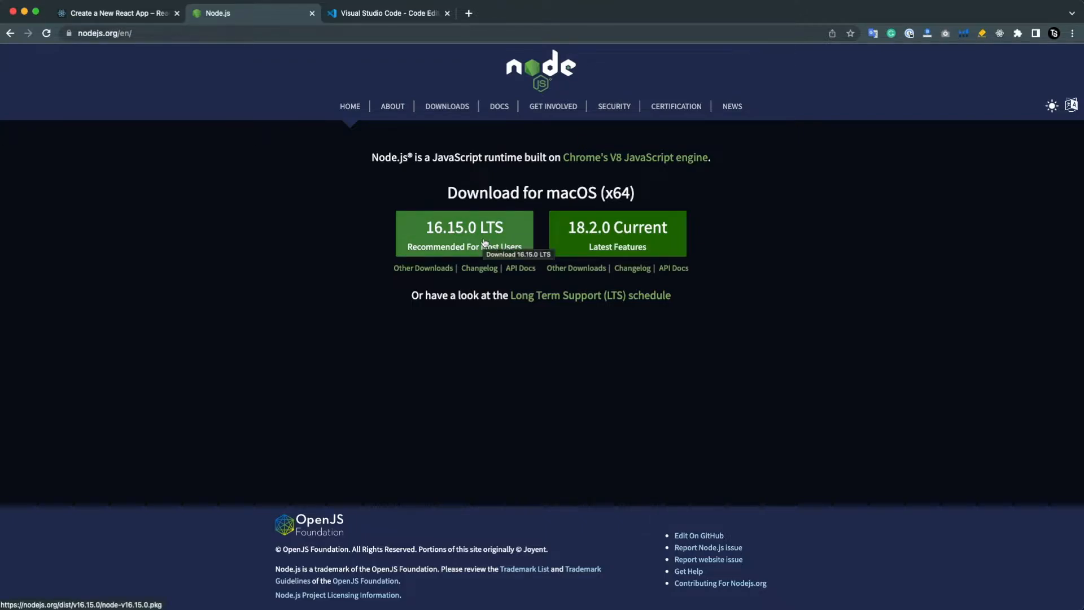
{"action": "mouse_move", "coordinate": [570, 193]}
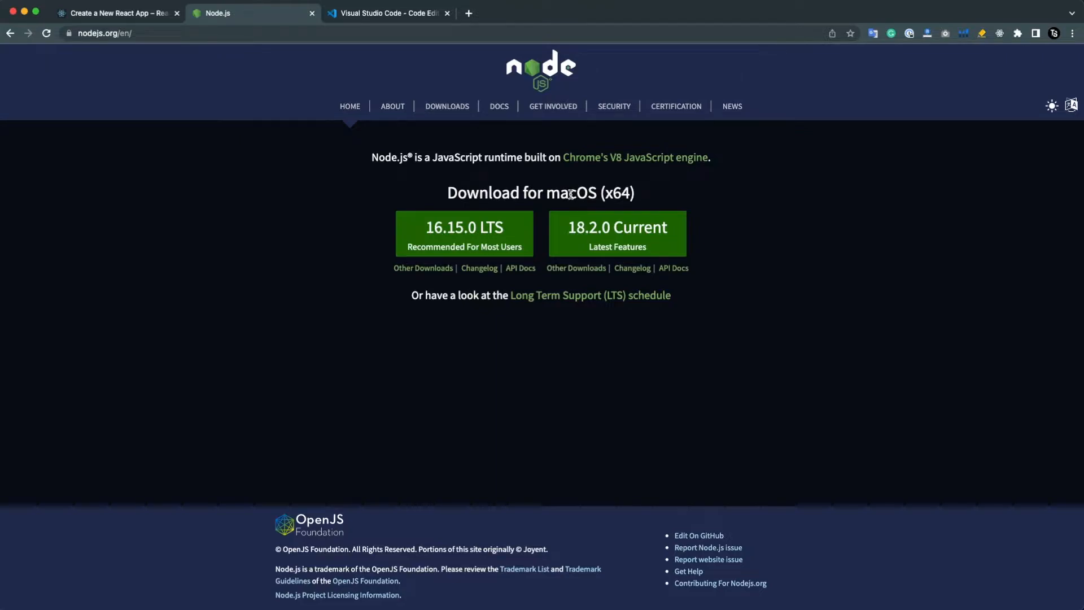
{"action": "mouse_move", "coordinate": [533, 173]}
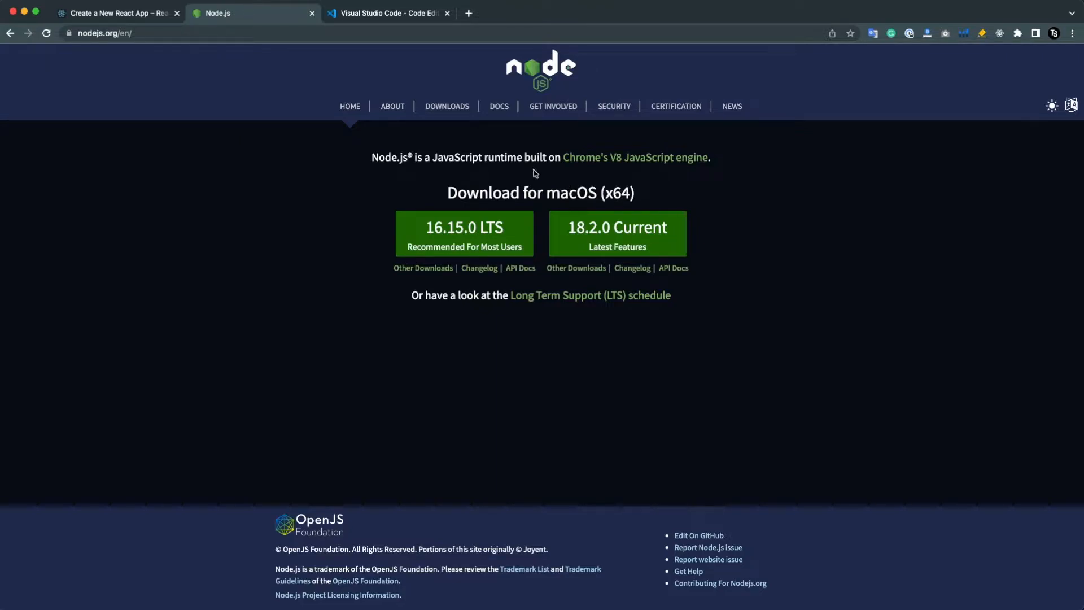
{"action": "mouse_move", "coordinate": [365, 28]}
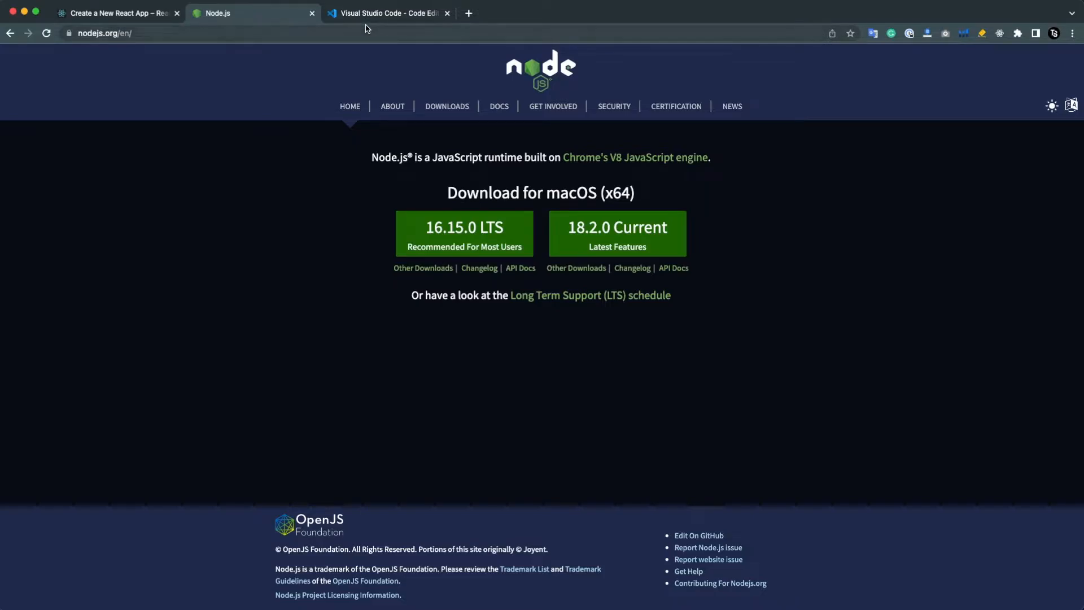
{"action": "mouse_move", "coordinate": [388, 14]}
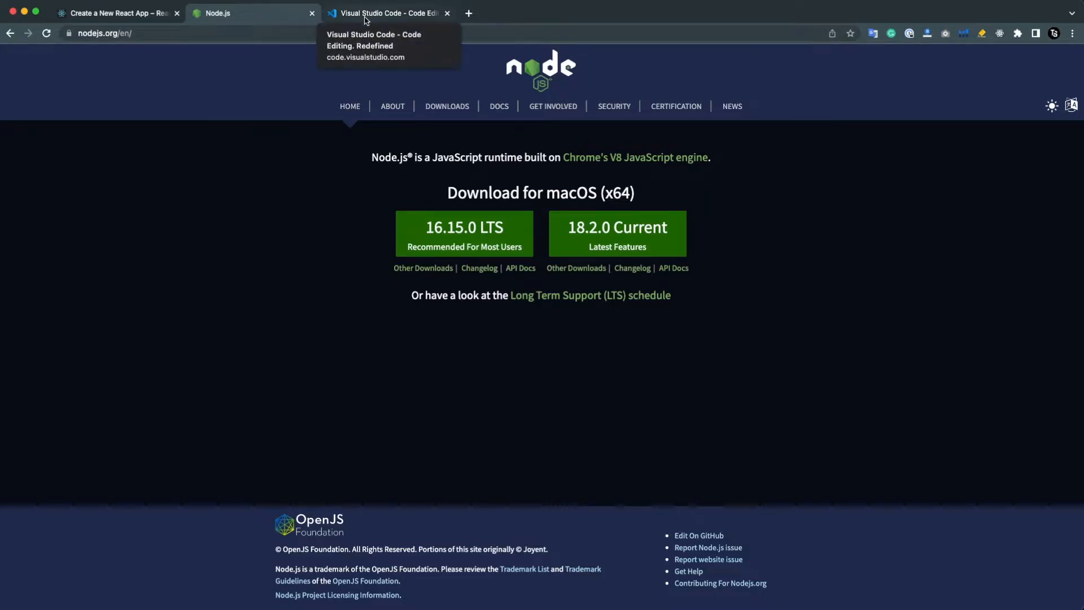
Switch to the code.visualstudio.com tab with its Download Mac Universal button
{"action": "left_click", "coordinate": [387, 14]}
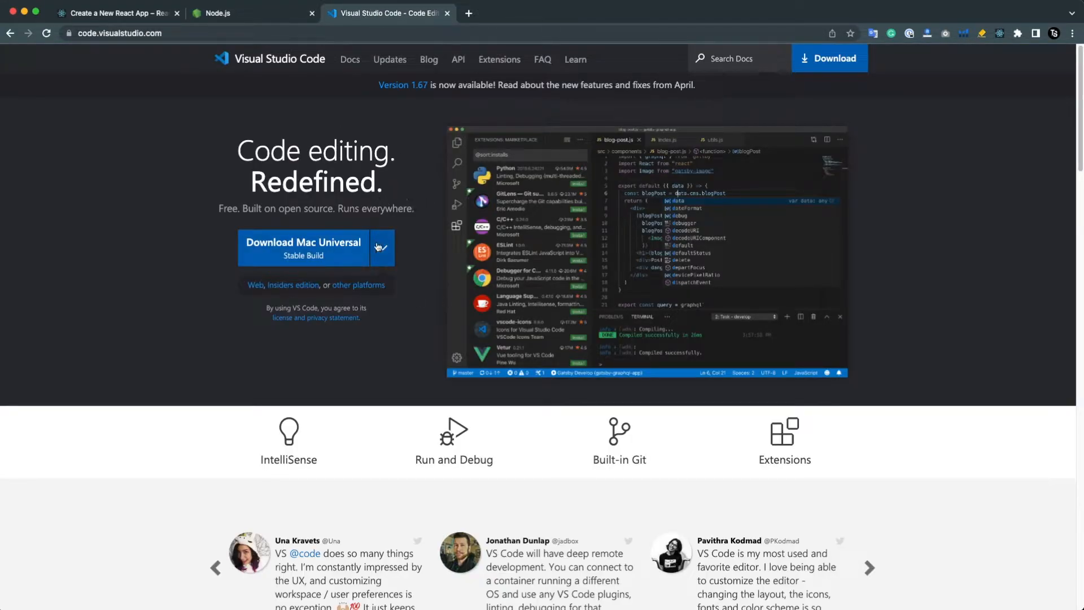
{"action": "mouse_move", "coordinate": [339, 161]}
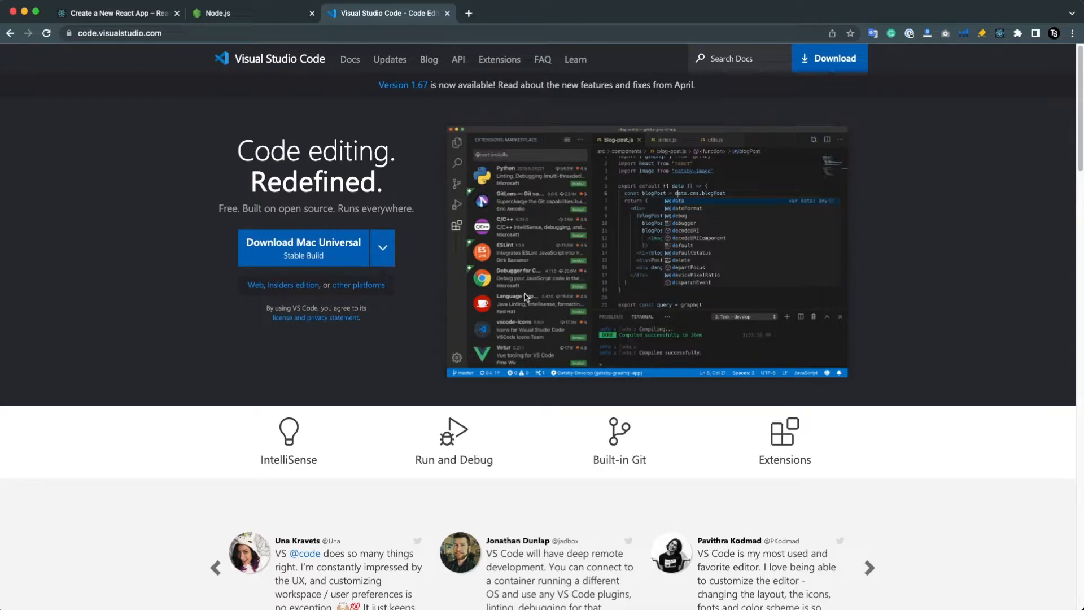
{"action": "mouse_move", "coordinate": [587, 278]}
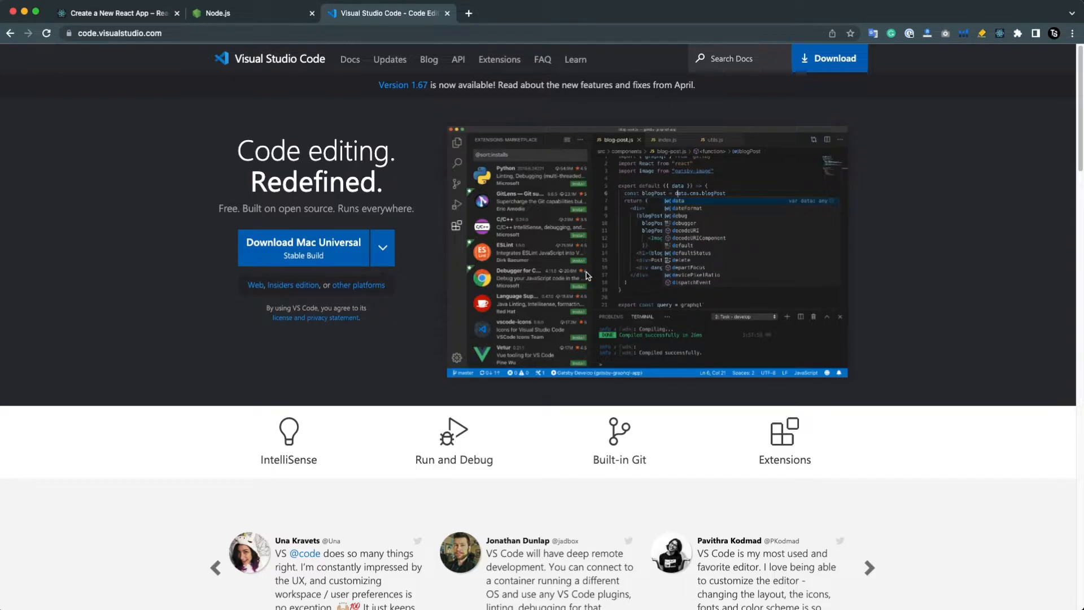
In Terminal on the Desktop, create the react-tutorial folder with mkdir
{"action": "left_click", "coordinate": [114, 13]}
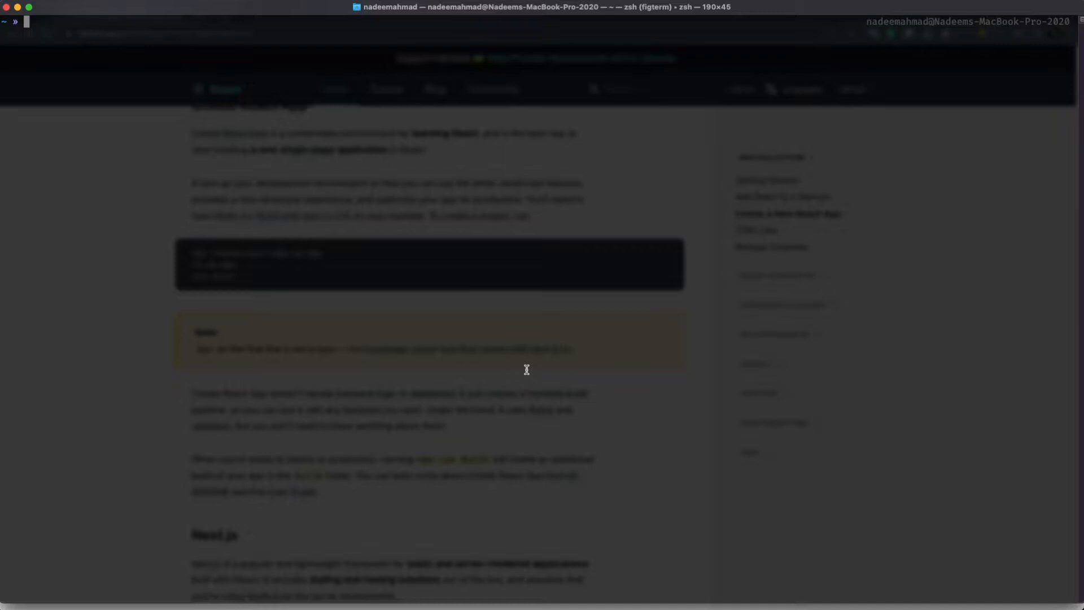
{"action": "type", "text": "cd"}
{"action": "type", "text": "mkdir "}
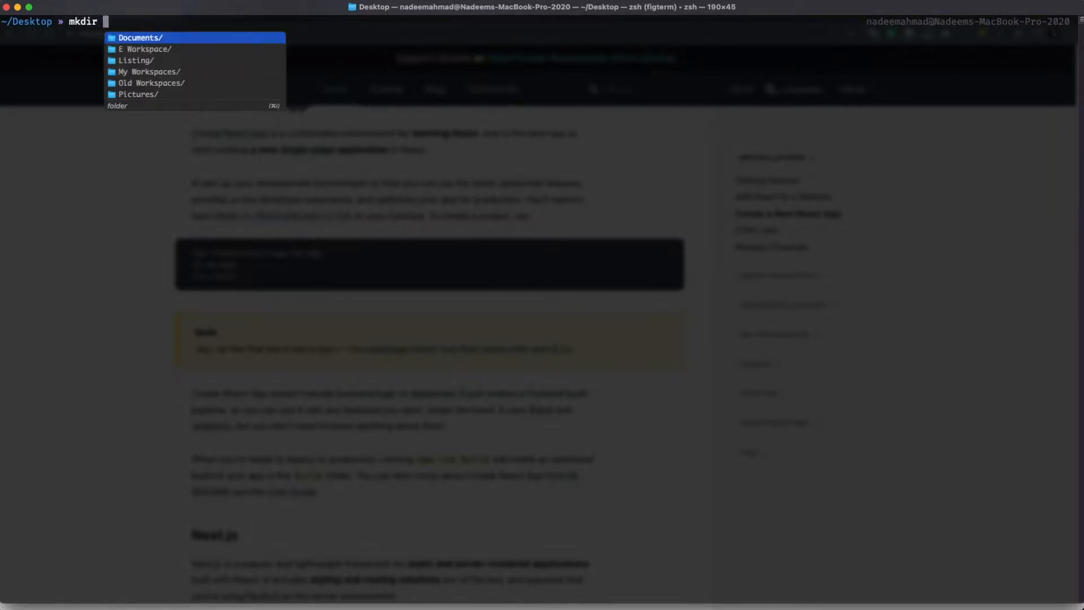
{"action": "type", "text": "re"}
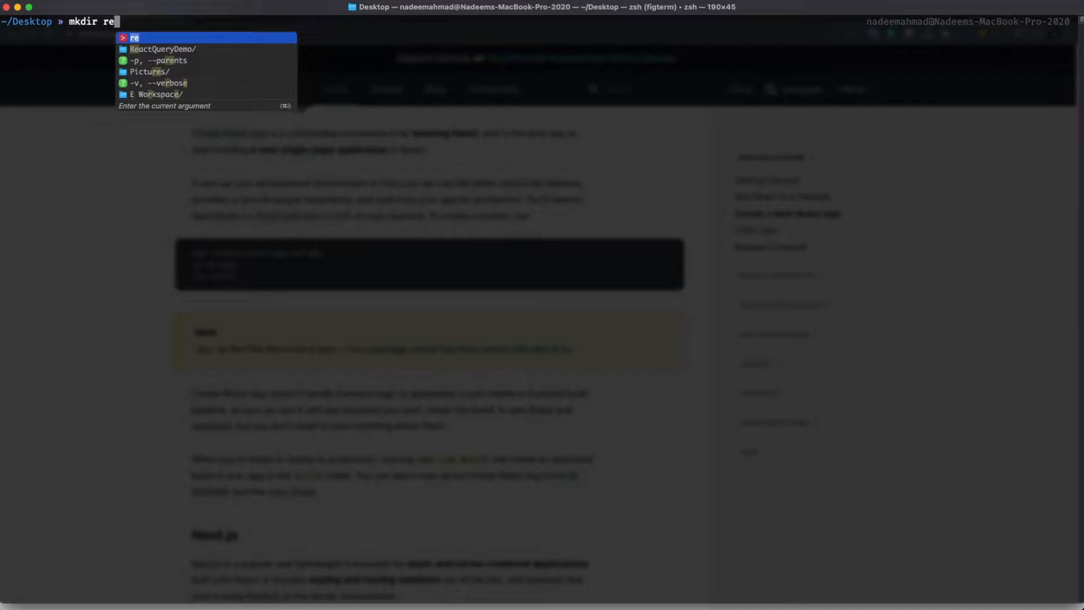
{"action": "type", "text": "act-"}
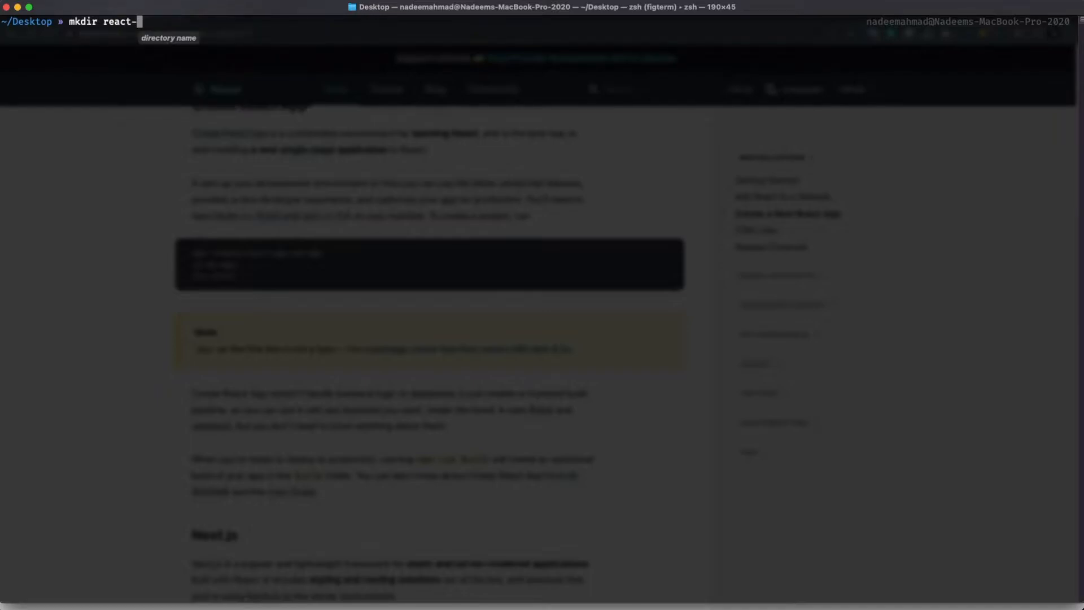
{"action": "type", "text": "utor"}
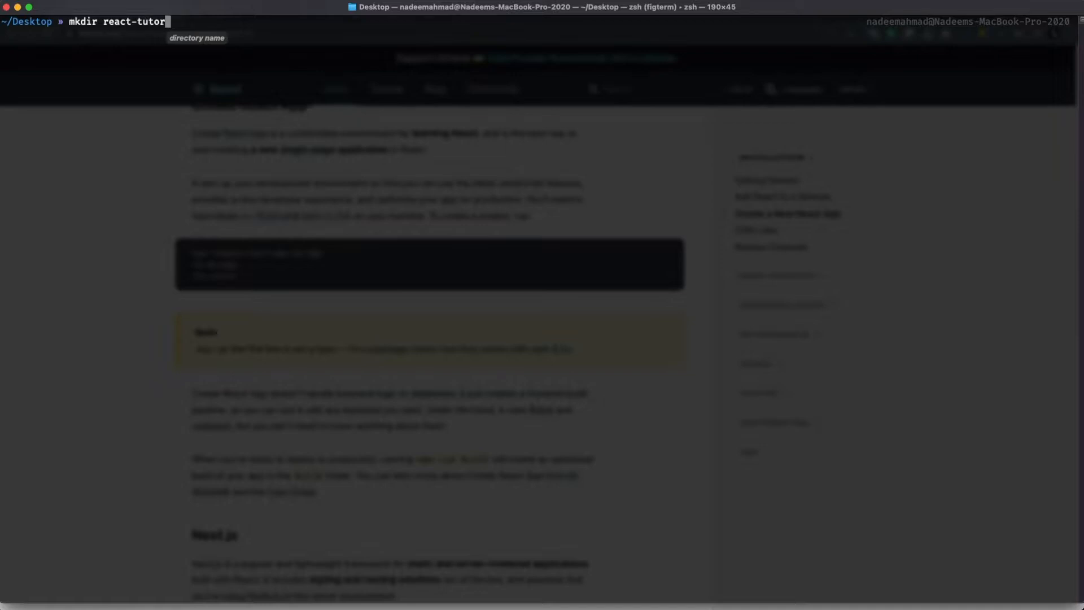
{"action": "key", "text": "Return"}
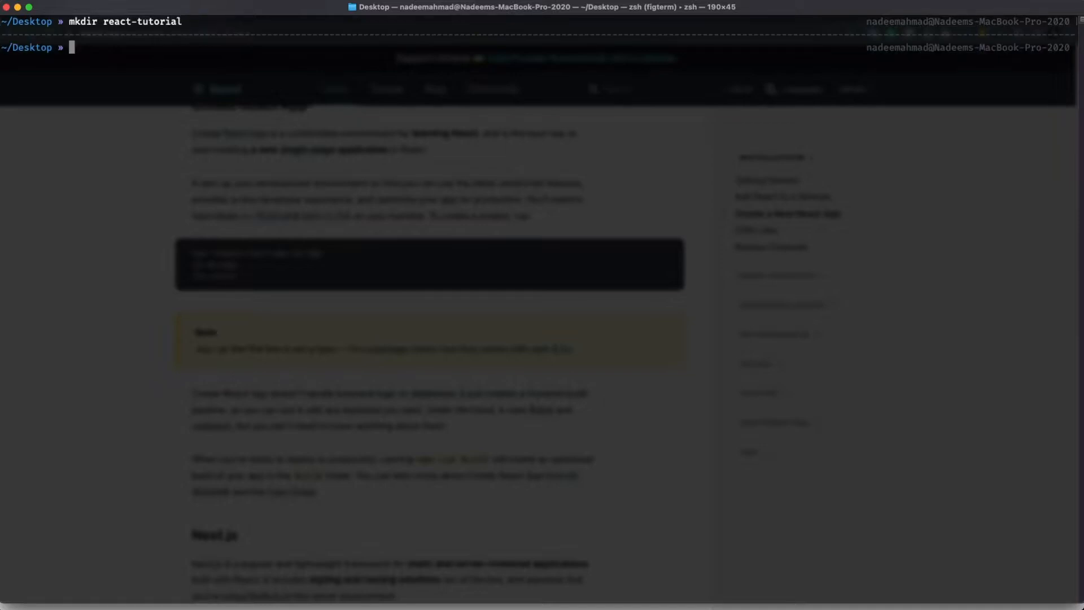
Change directory into the react-tutorial folder
{"action": "type", "text": "cd reac"}
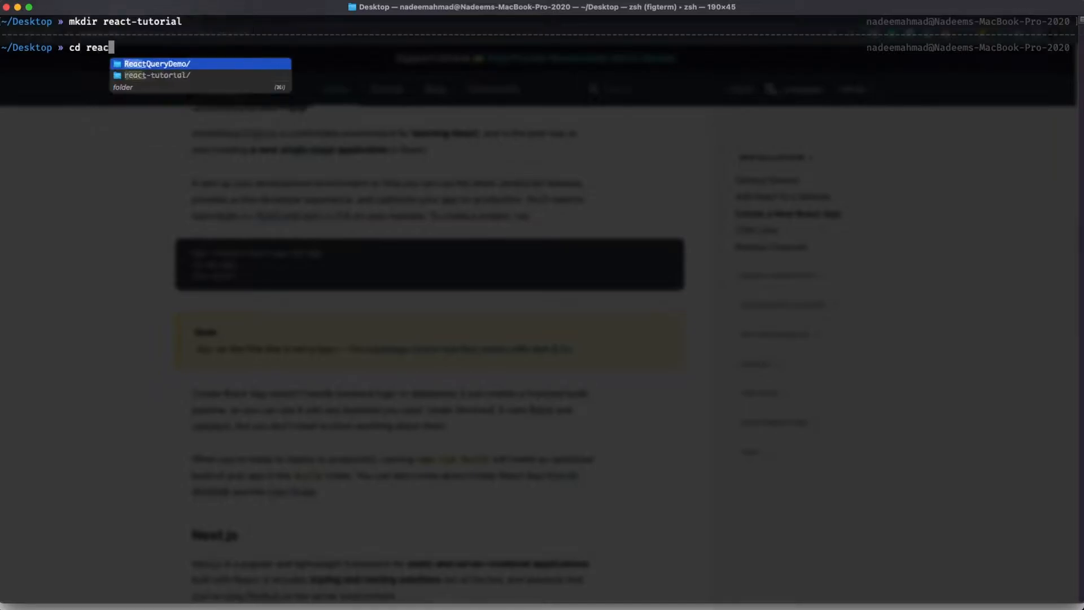
{"action": "key", "text": "Return"}
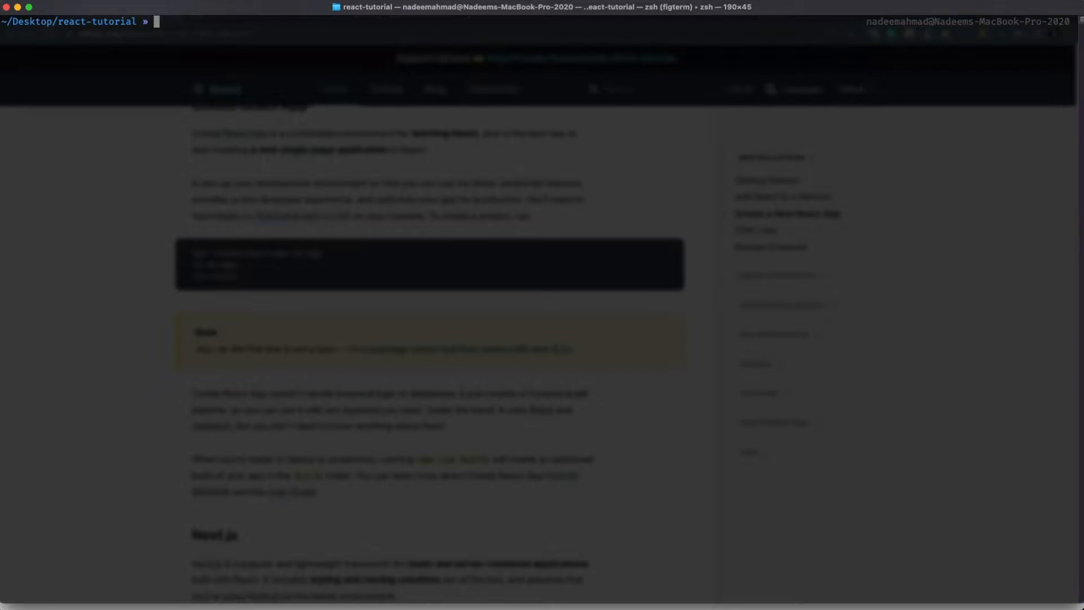
Run npx create-react-app react-demo and let it generate the app
{"action": "type", "text": "npx"}
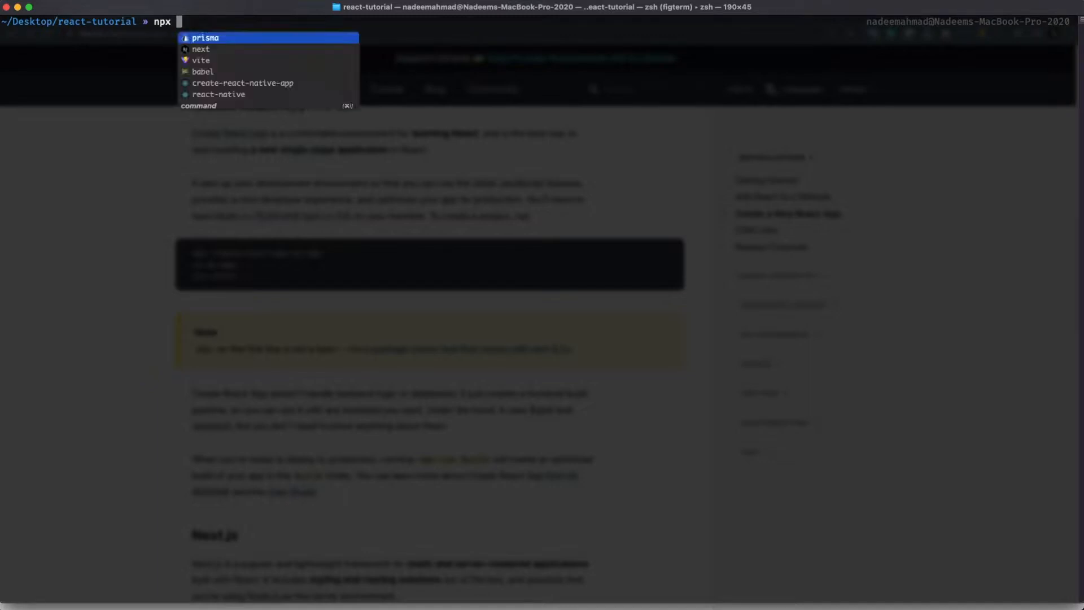
{"action": "type", "text": "create-r"}
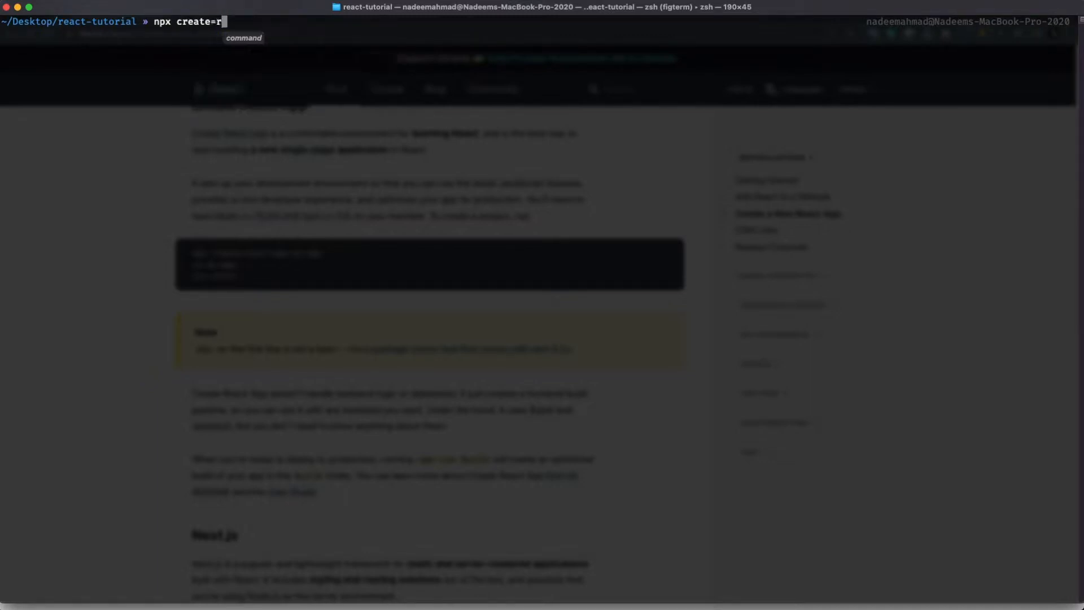
{"action": "type", "text": "eact"}
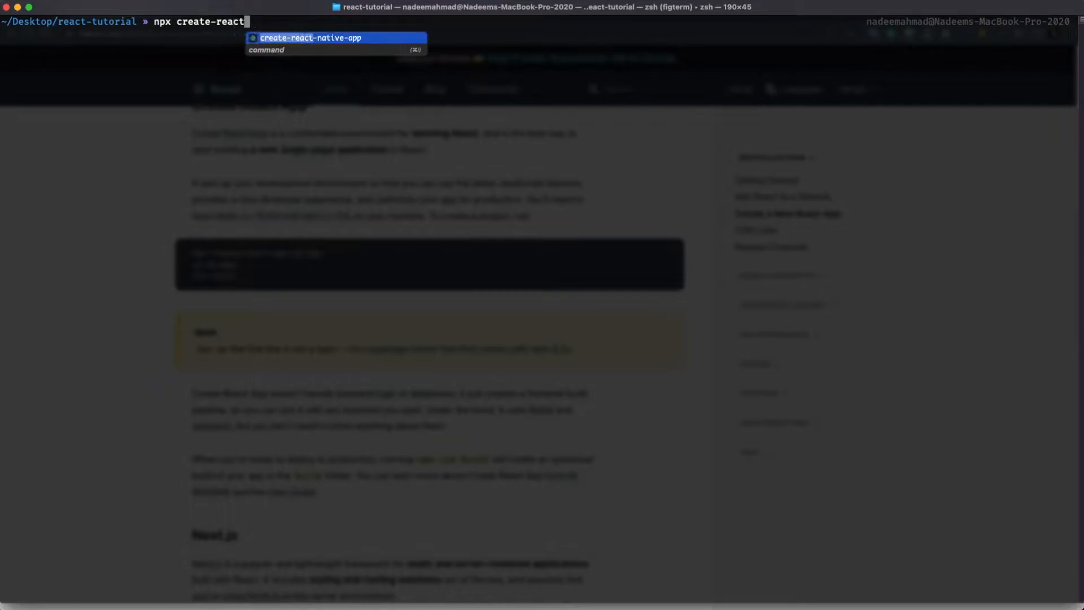
{"action": "type", "text": "-a"}
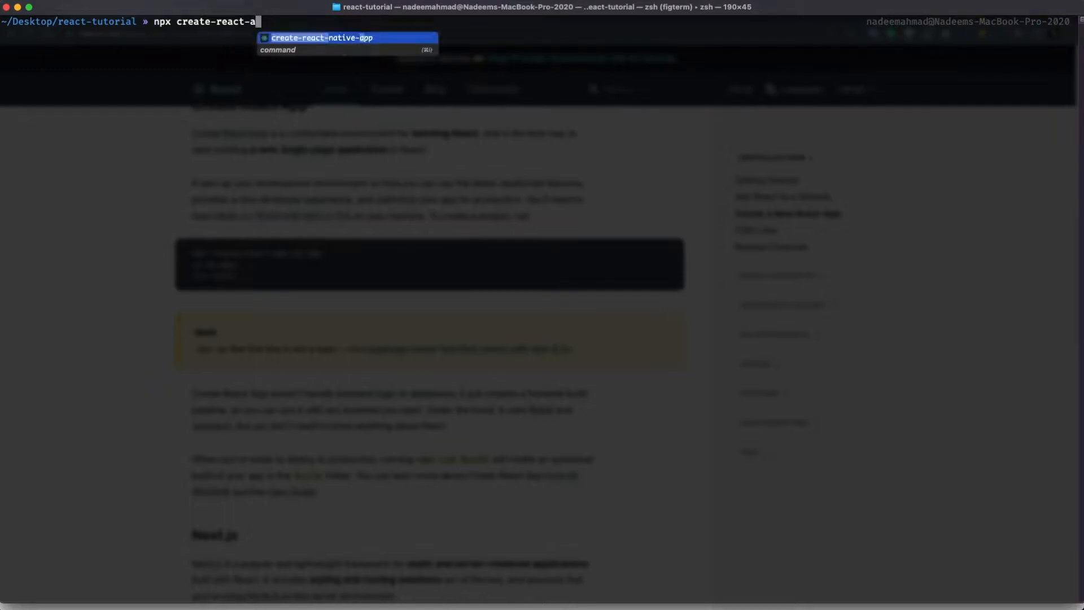
{"action": "type", "text": "pp"}
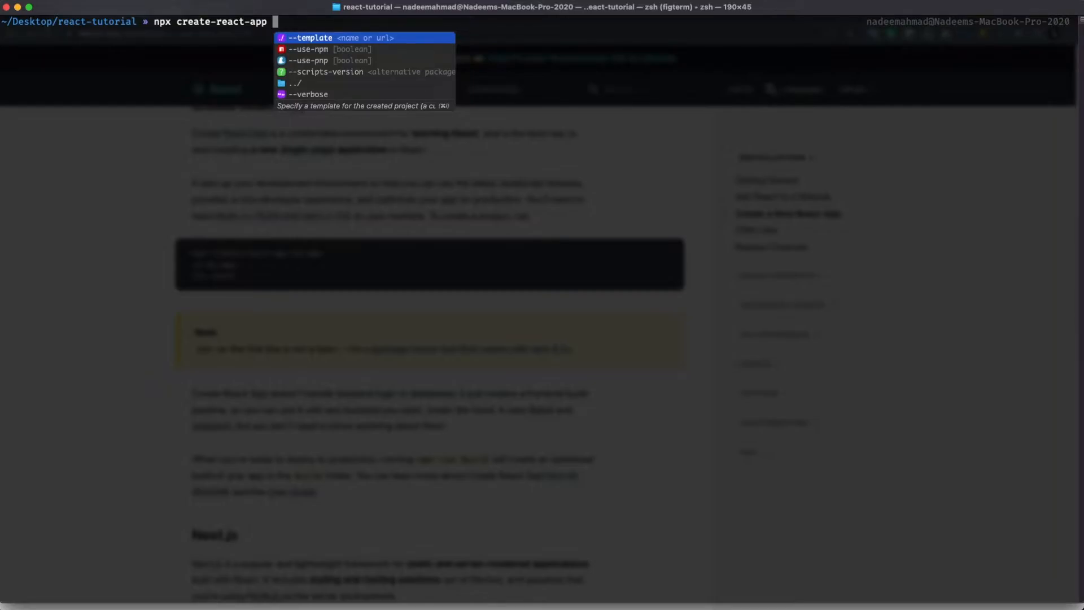
{"action": "type", "text": "rea"}
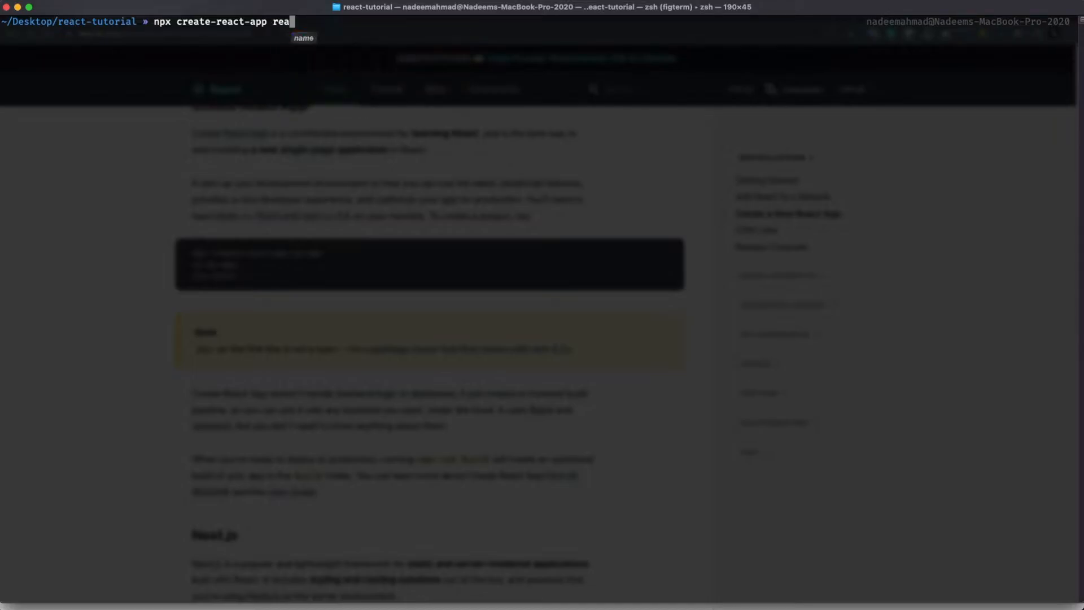
{"action": "type", "text": "ct-demo"}
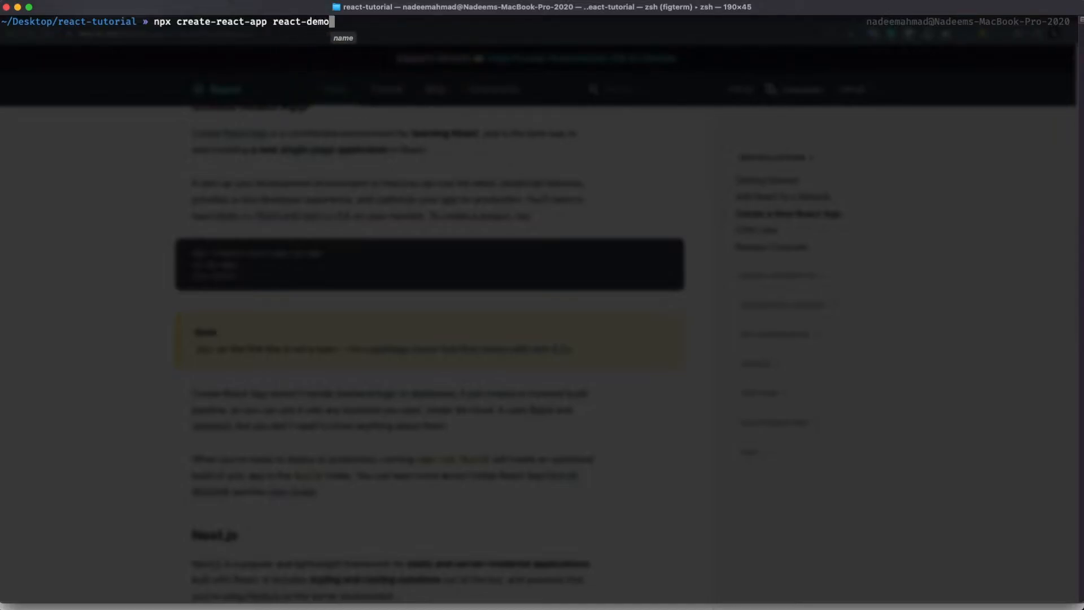
{"action": "key", "text": "Return"}
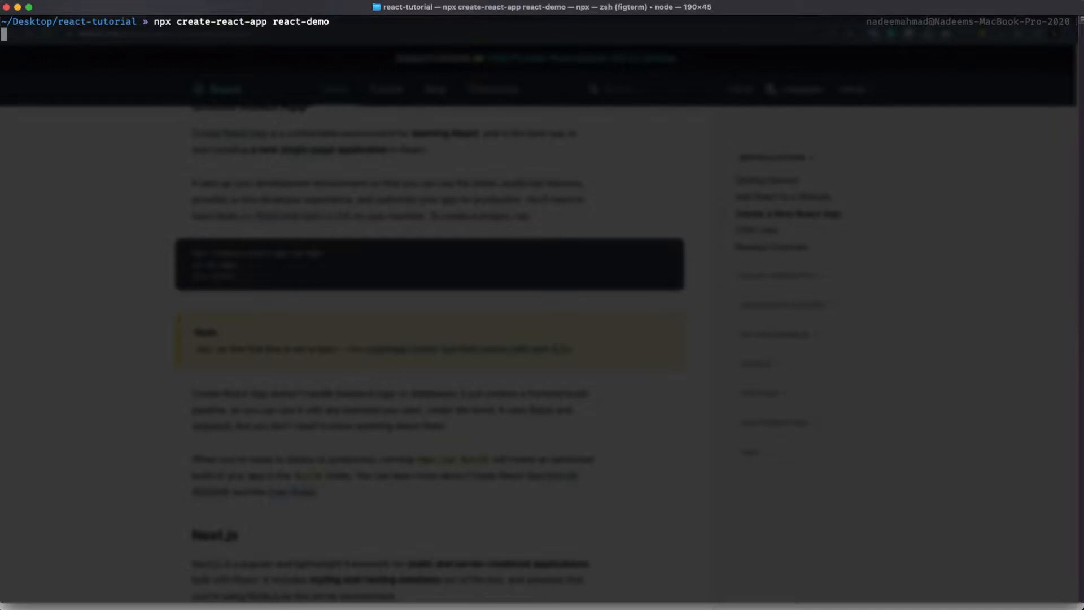
{"action": "key", "text": "Return"}
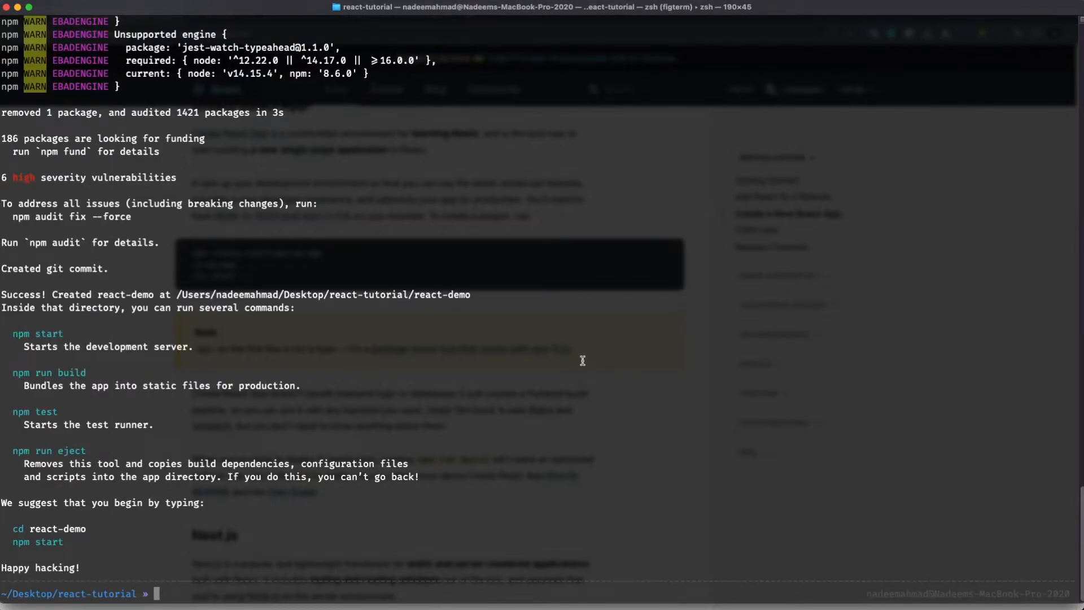
Move into react-demo and open it in VS Code with code
{"action": "type", "text": "cd react-demo/"}
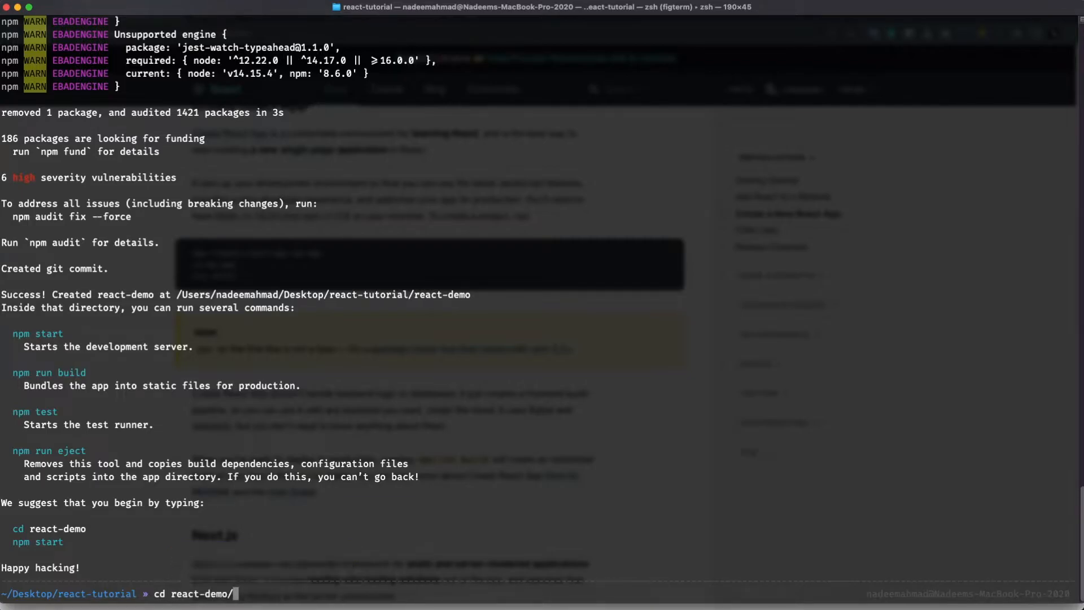
{"action": "key", "text": "Return"}
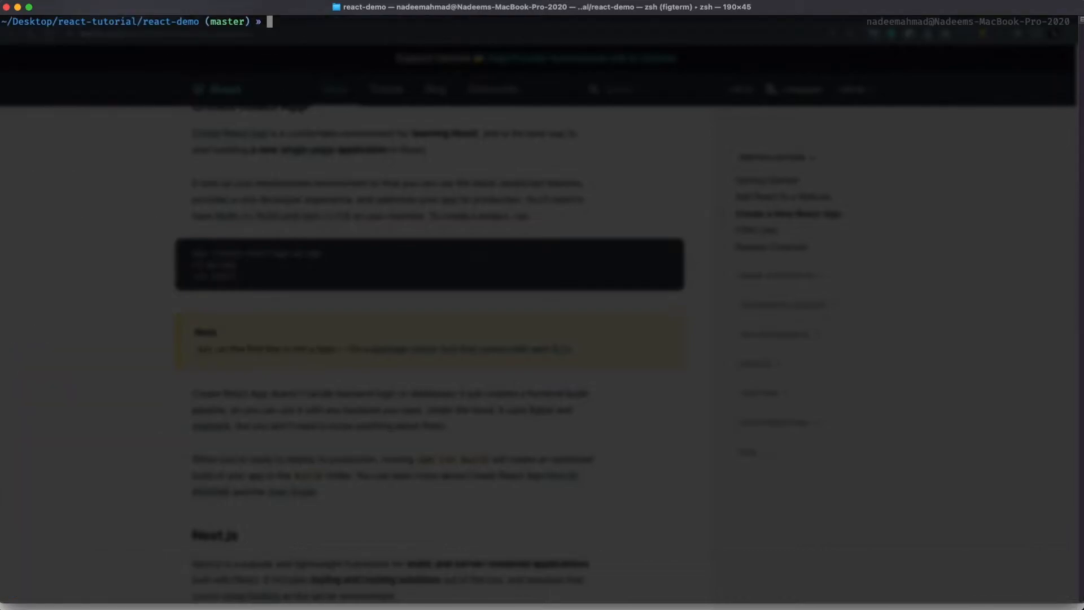
{"action": "type", "text": "code ."}
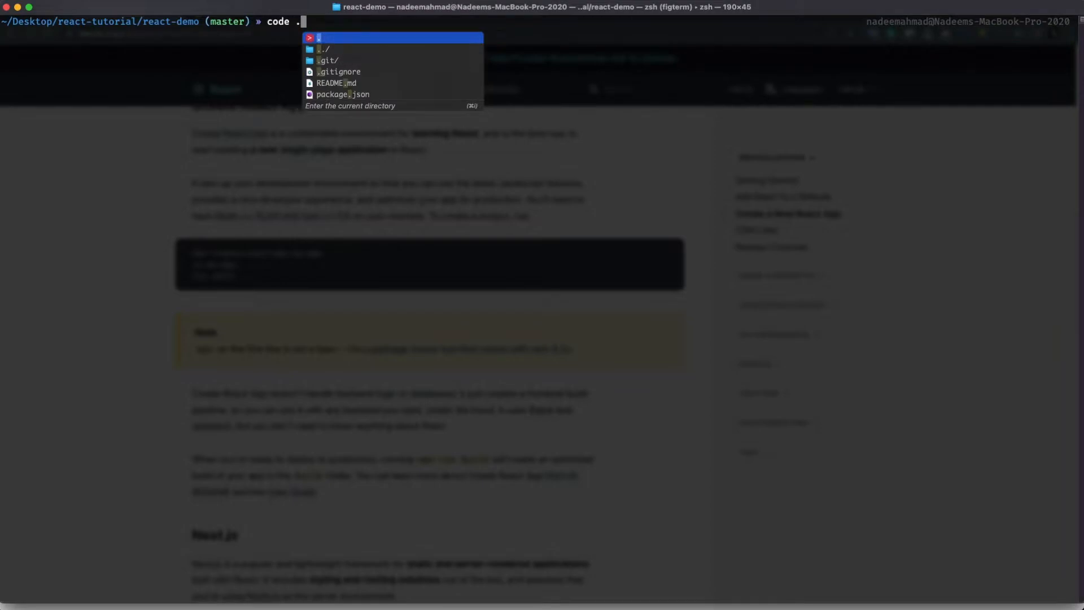
{"action": "key", "text": "Return"}
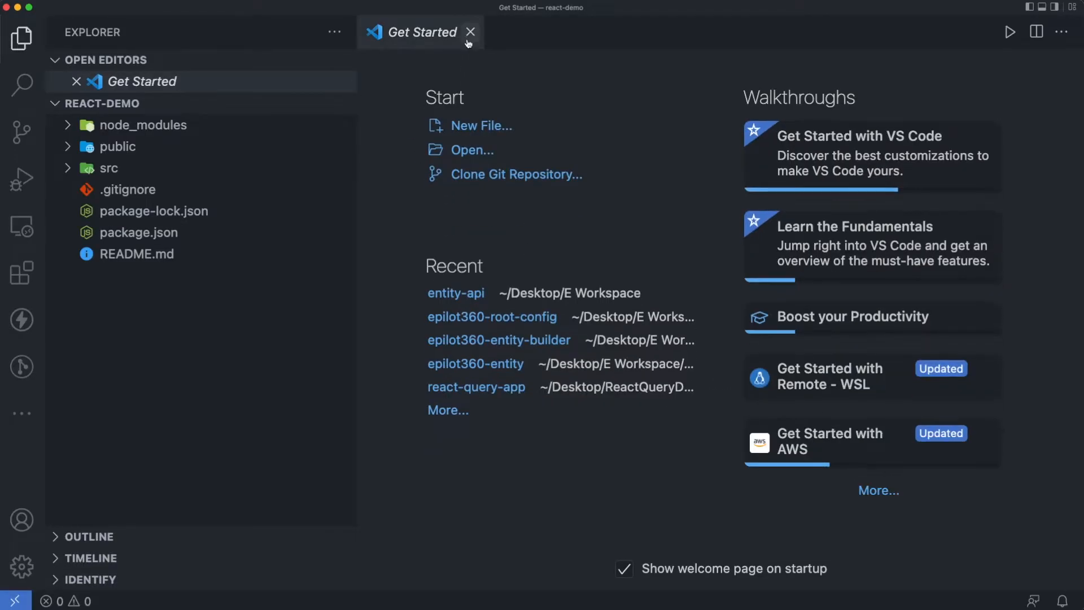
Close the Get Started tab and expand src to show App.js and index.js
{"action": "left_click", "coordinate": [471, 32]}
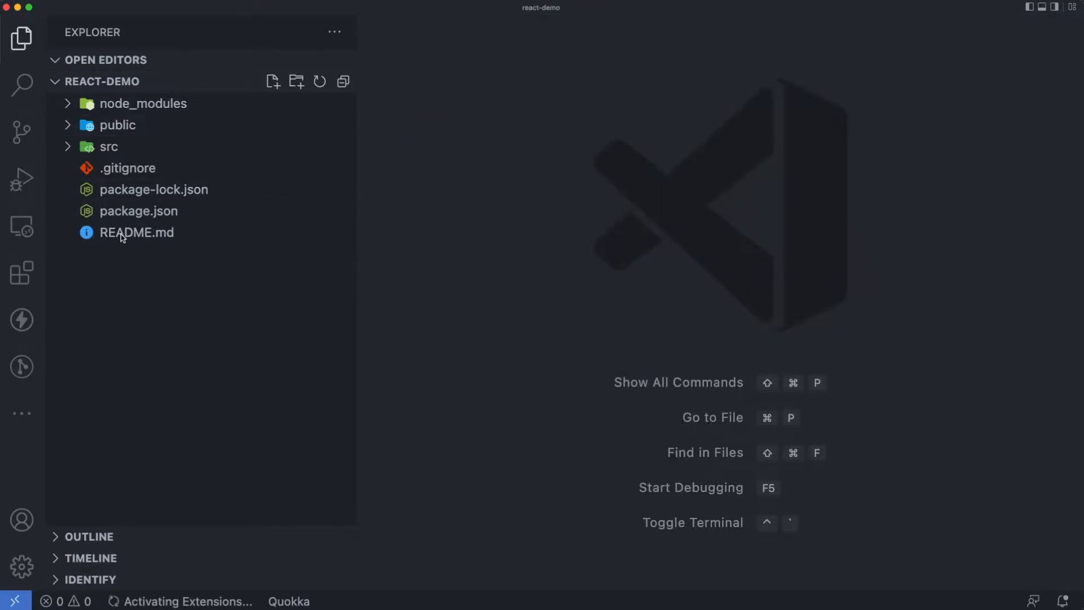
{"action": "left_click", "coordinate": [154, 188]}
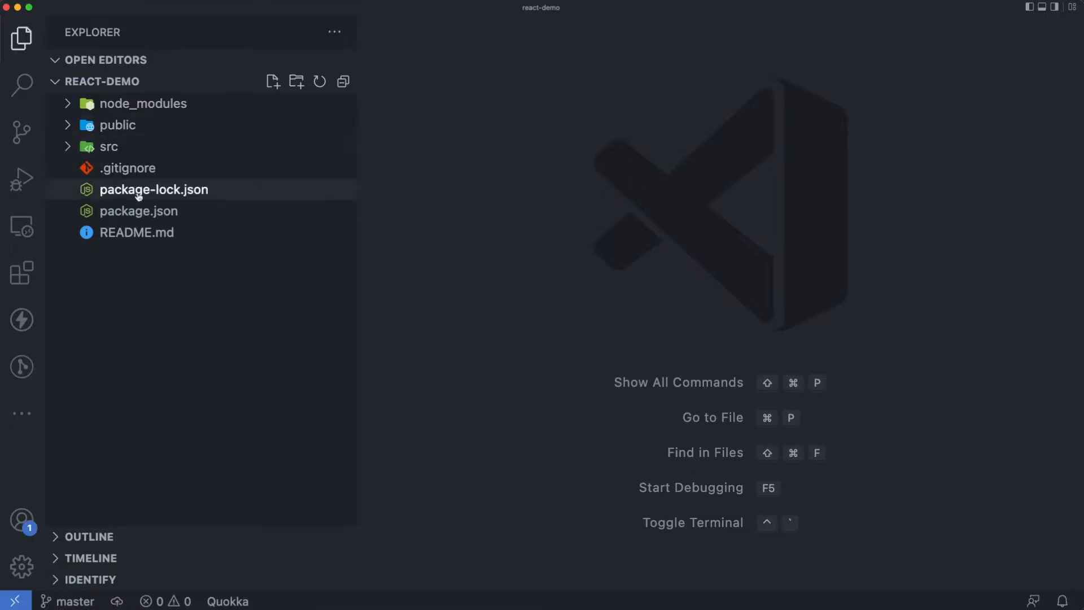
{"action": "left_click", "coordinate": [109, 145]}
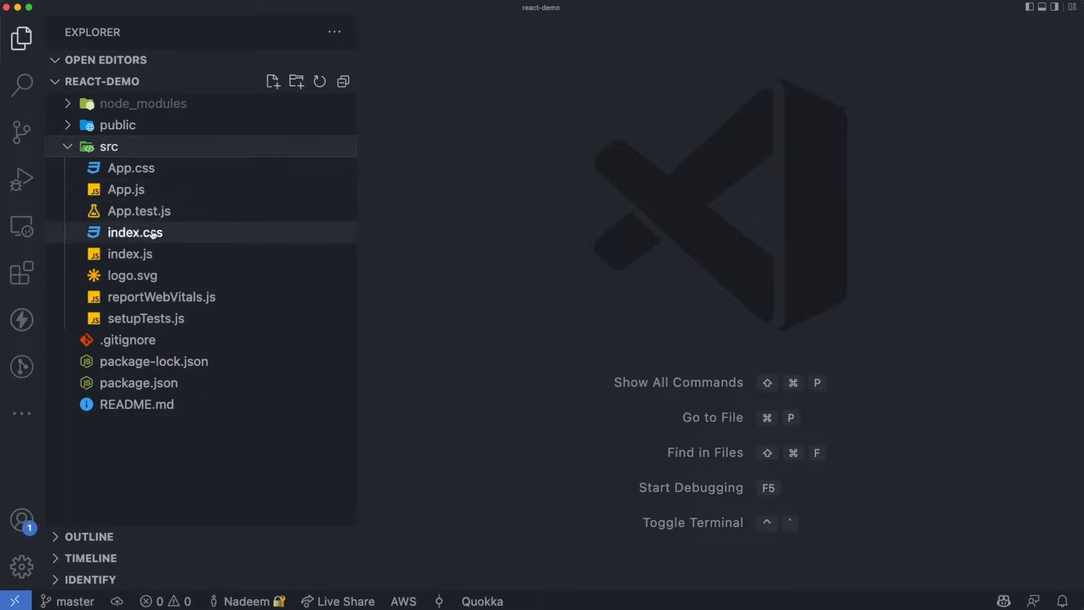
{"action": "left_click", "coordinate": [117, 125]}
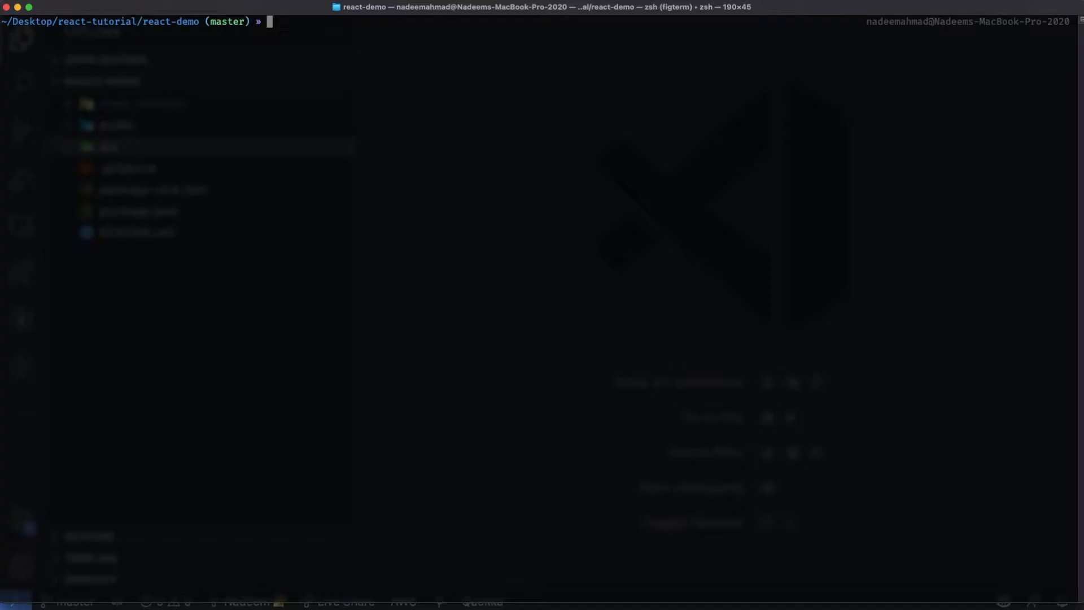
Run npm start to launch the dev server at localhost:3000
{"action": "type", "text": "npm star"}
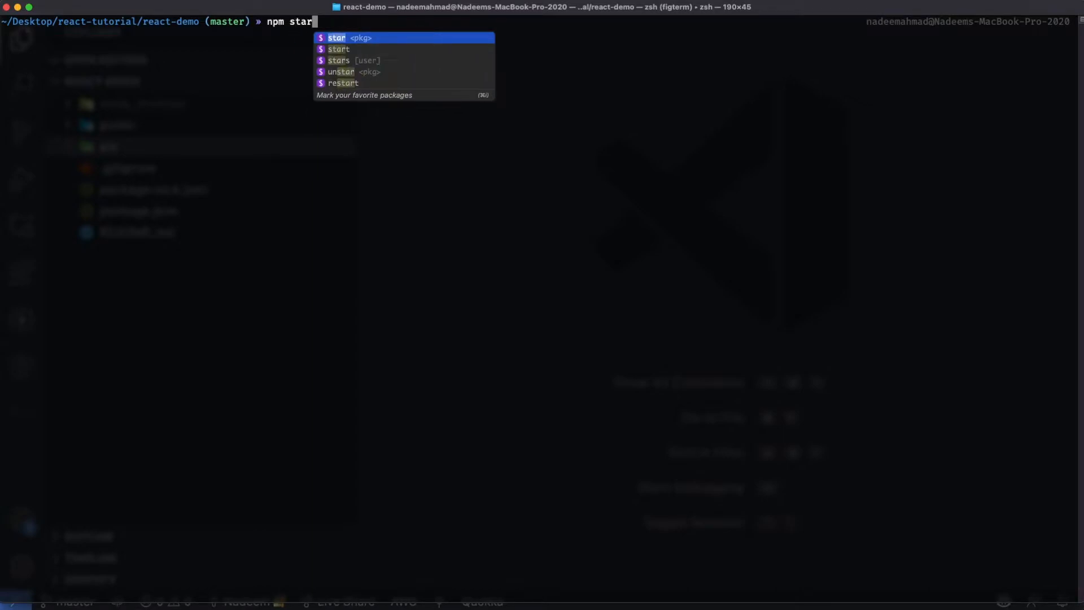
{"action": "key", "text": "Return"}
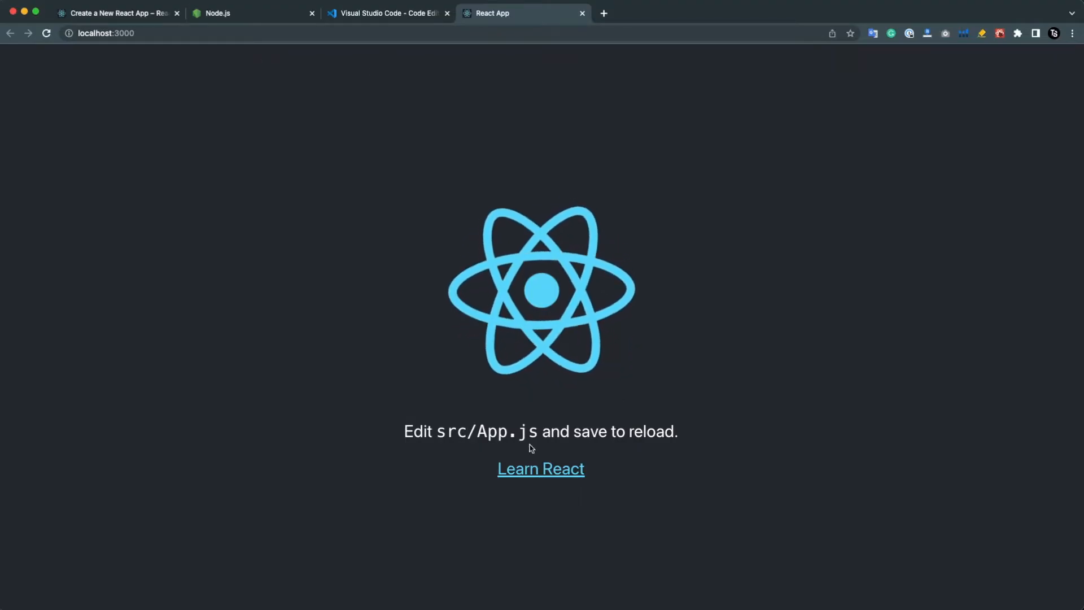
{"action": "mouse_move", "coordinate": [361, 264]}
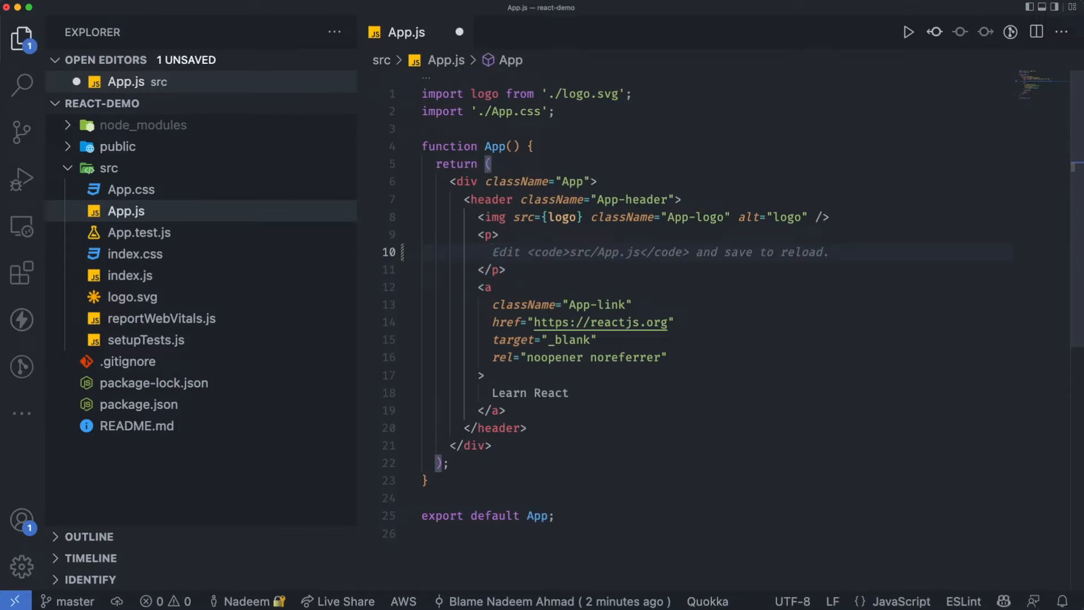
Replace the <p> text in App.js with Hello World ! and save
{"action": "type", "text": "Hellow"}
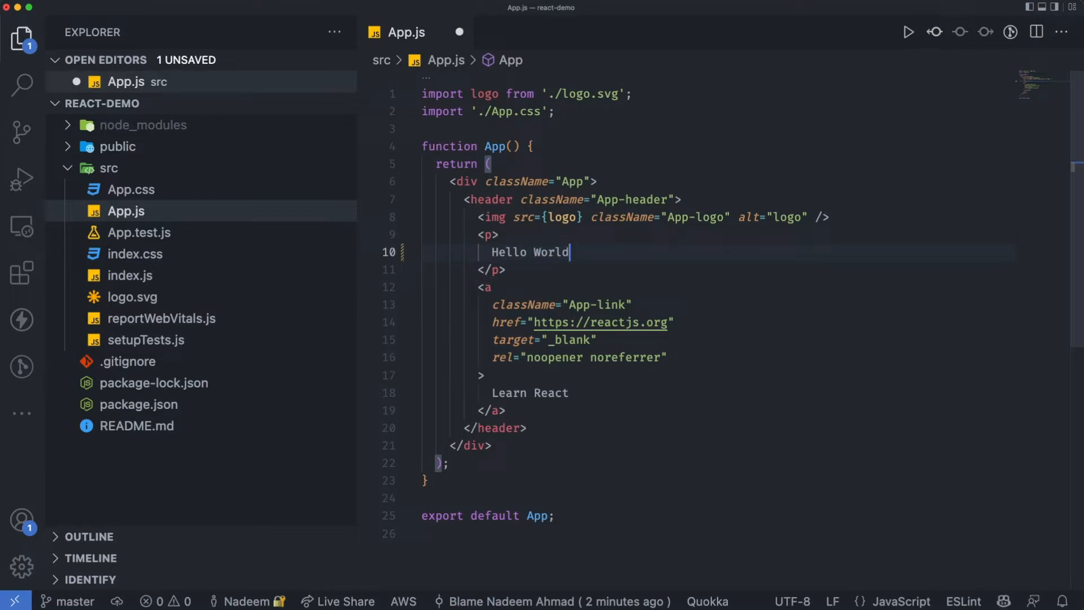
{"action": "type", "text": "!"}
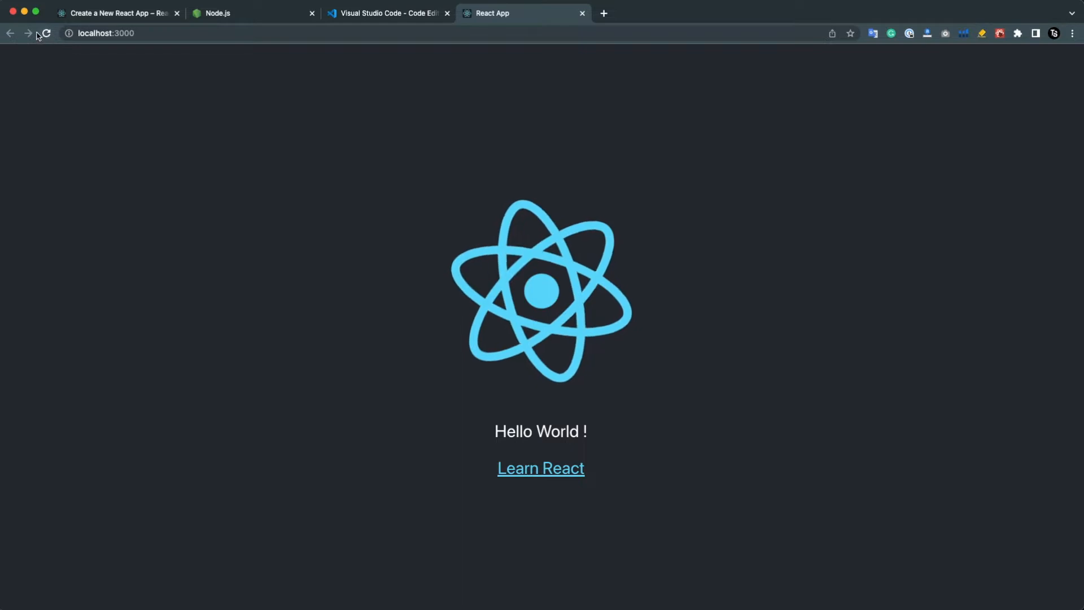
{"action": "mouse_move", "coordinate": [657, 346]}
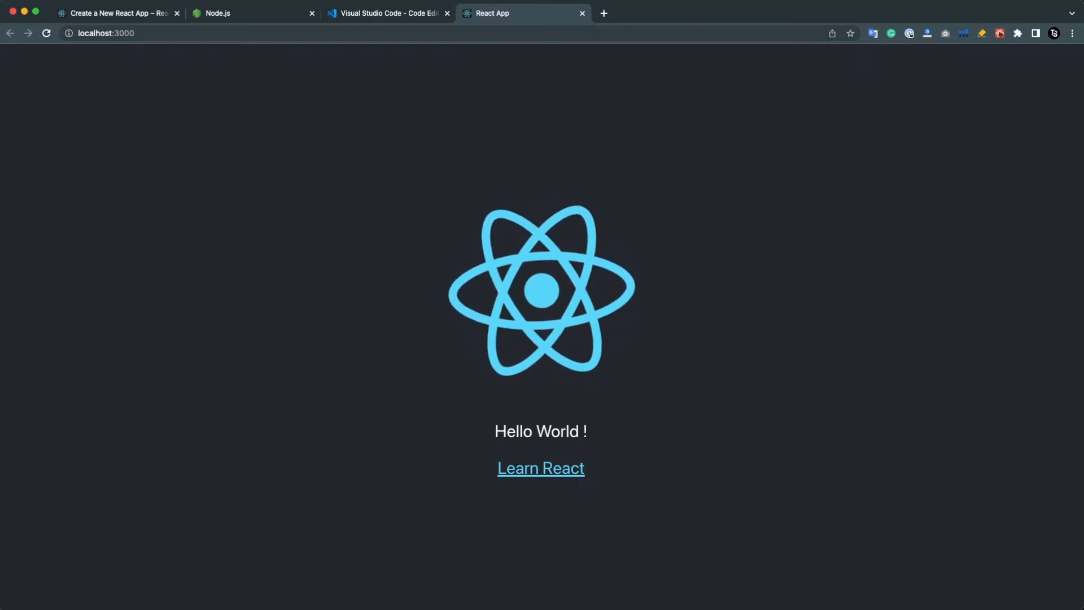
After checking localhost:3000 shows Hello World !, switch back to VS Code
{"action": "left_click", "coordinate": [388, 13]}
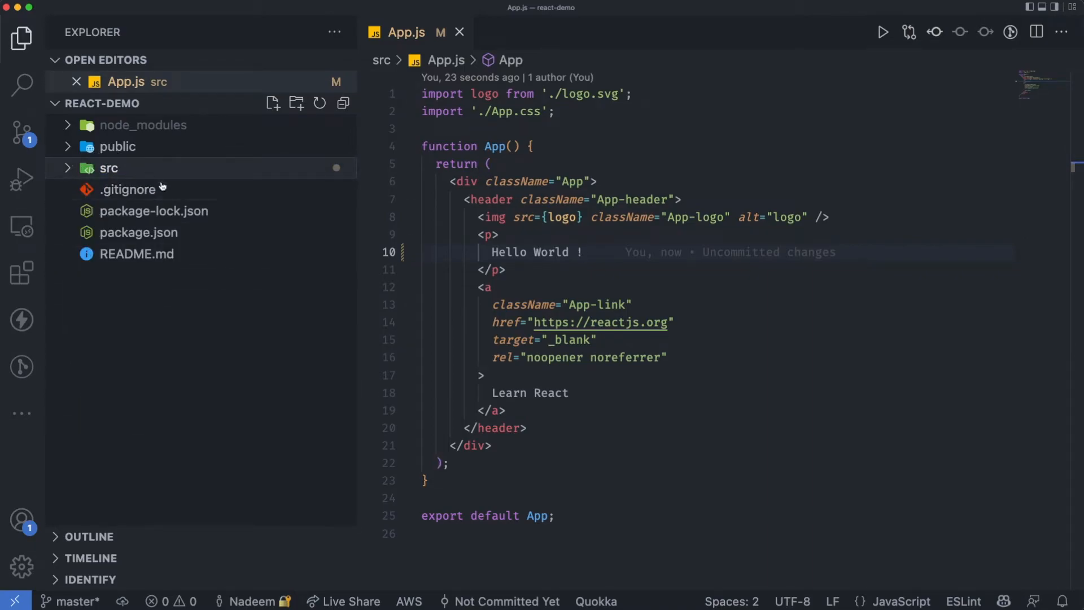
{"action": "mouse_move", "coordinate": [512, 286]}
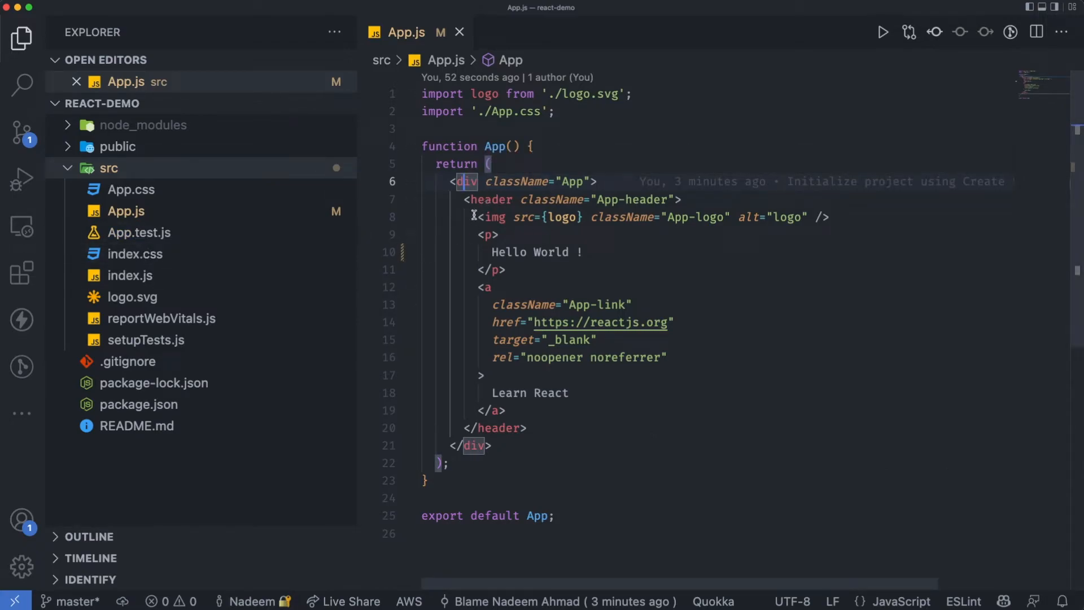
{"action": "mouse_move", "coordinate": [532, 292]}
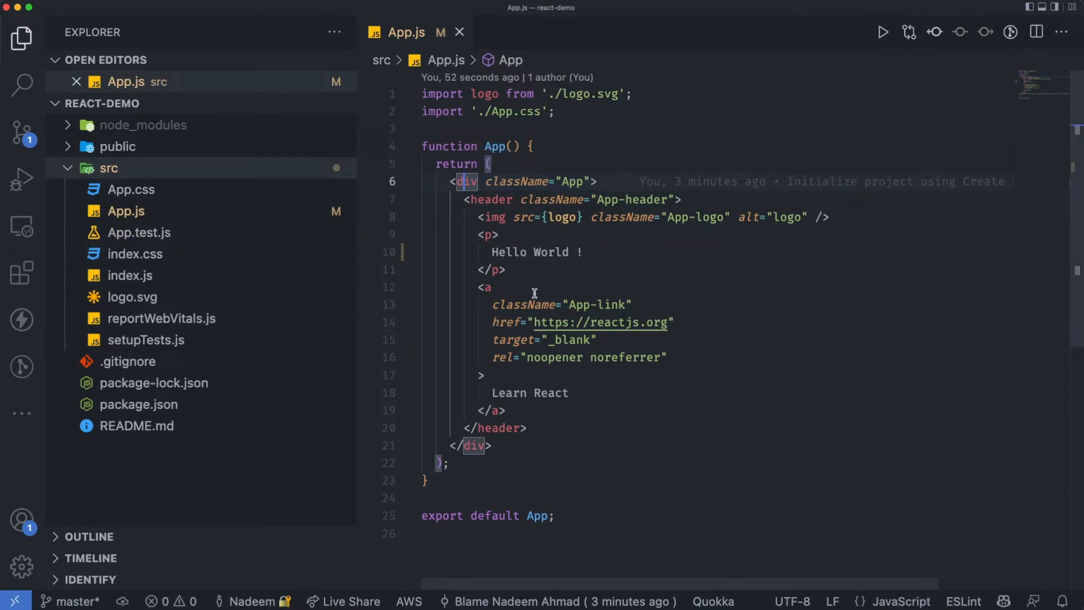
{"action": "mouse_move", "coordinate": [565, 289]}
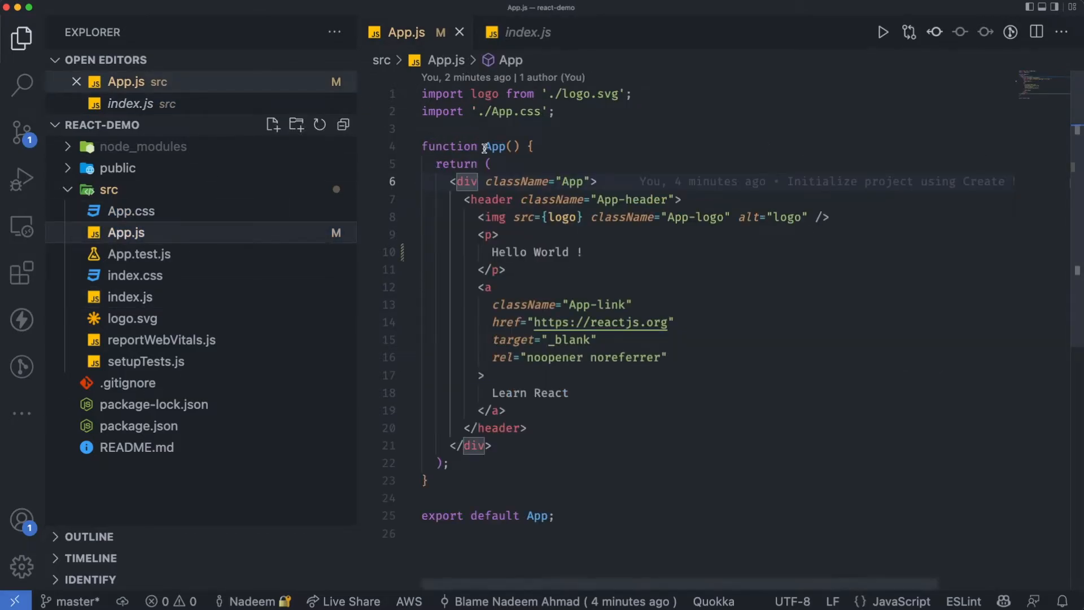
{"action": "mouse_move", "coordinate": [485, 514]}
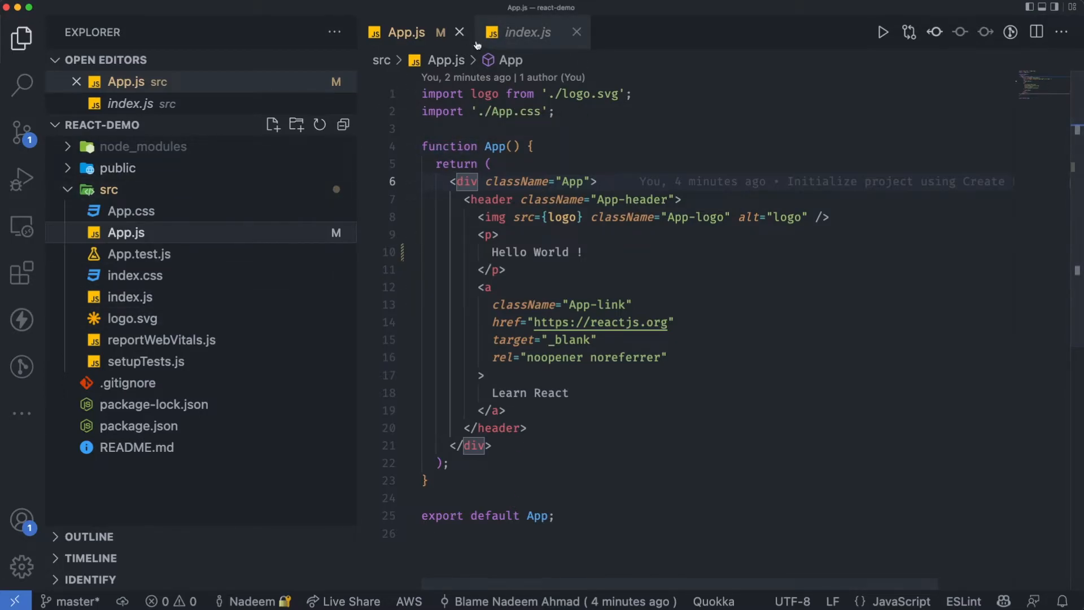
View index.js where <App /> is rendered into root, then move on to index.css
{"action": "left_click", "coordinate": [528, 33]}
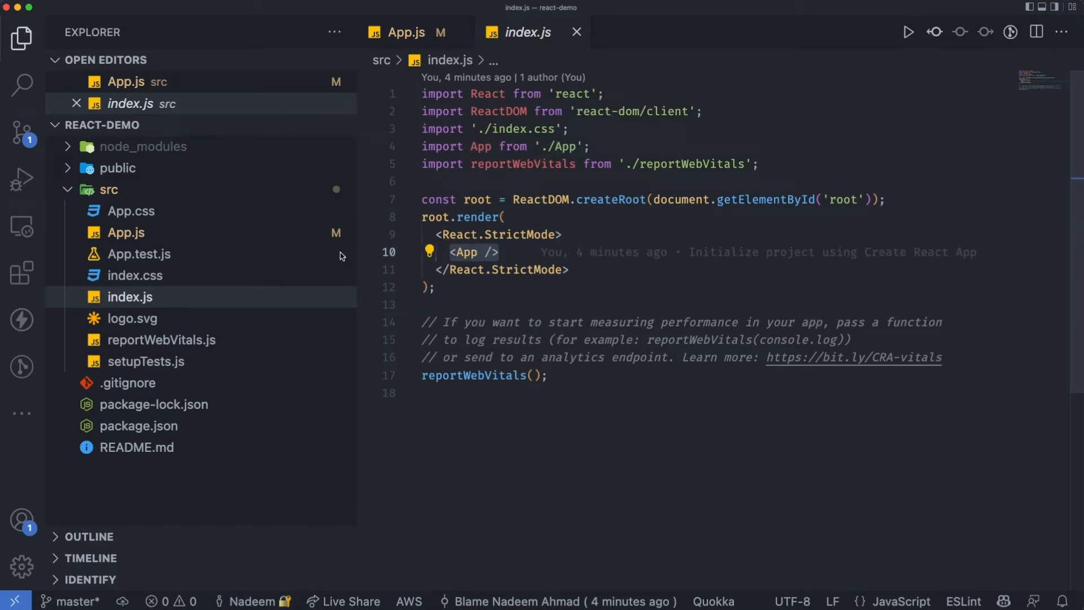
{"action": "left_click", "coordinate": [499, 252]}
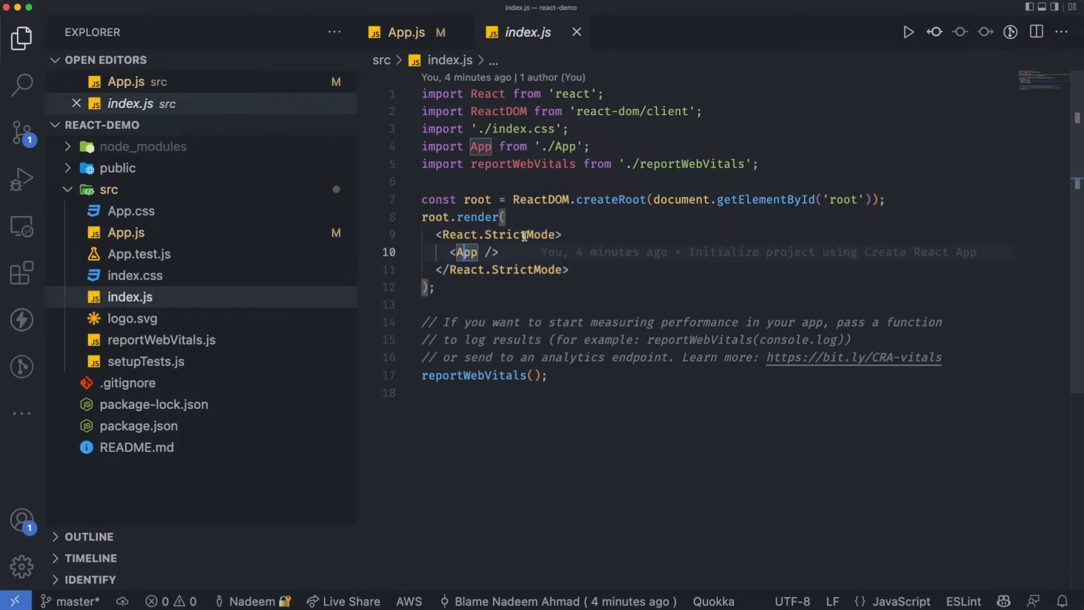
{"action": "mouse_move", "coordinate": [905, 233]}
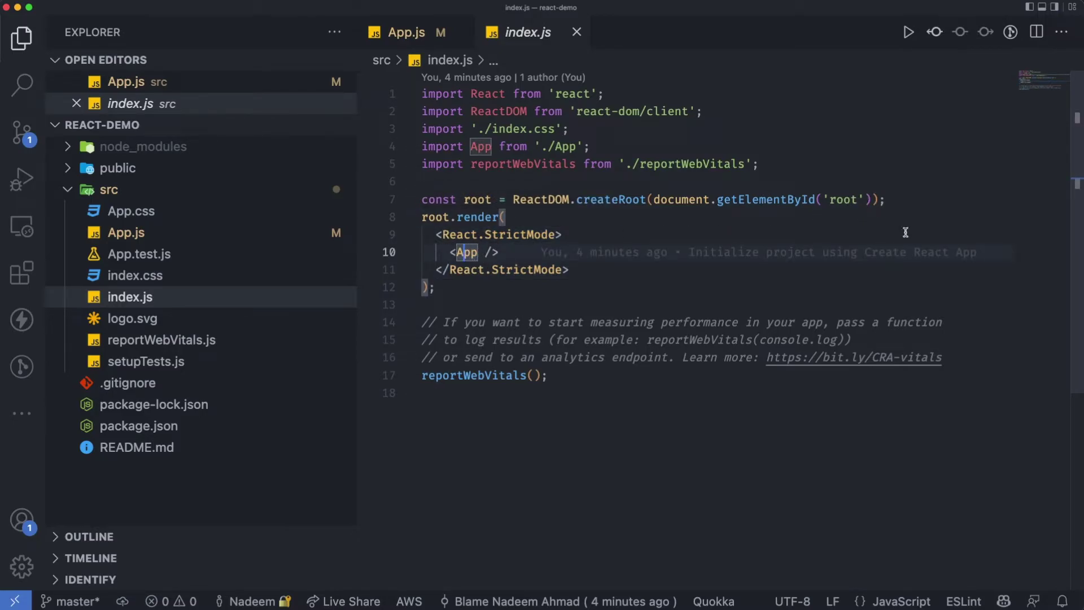
{"action": "left_click", "coordinate": [135, 276]}
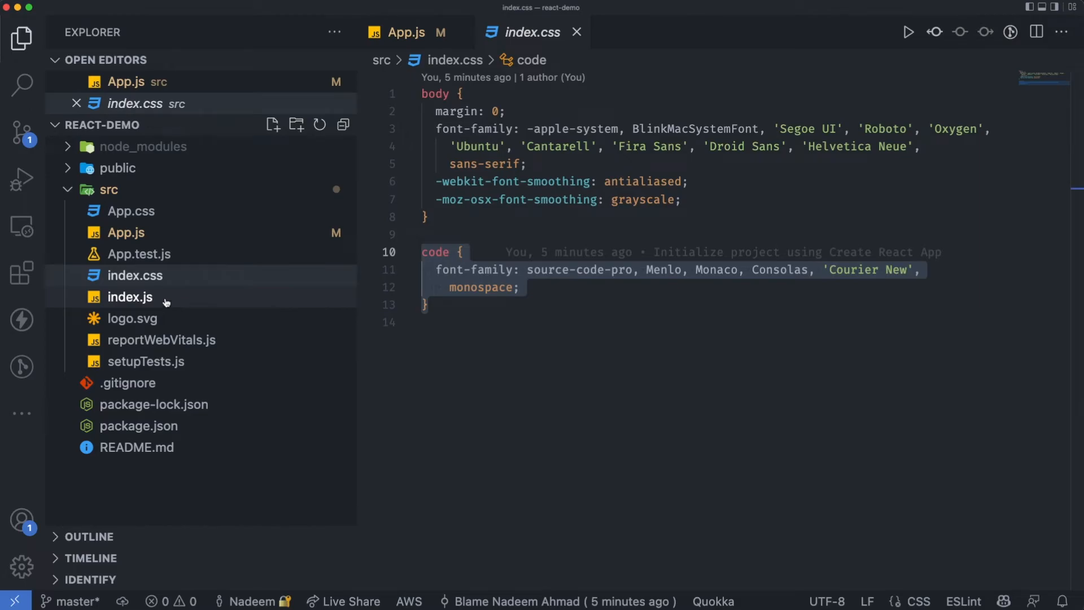
Browse index.js and App.css, return to App.js, and view the logo.svg markup
{"action": "left_click", "coordinate": [129, 297]}
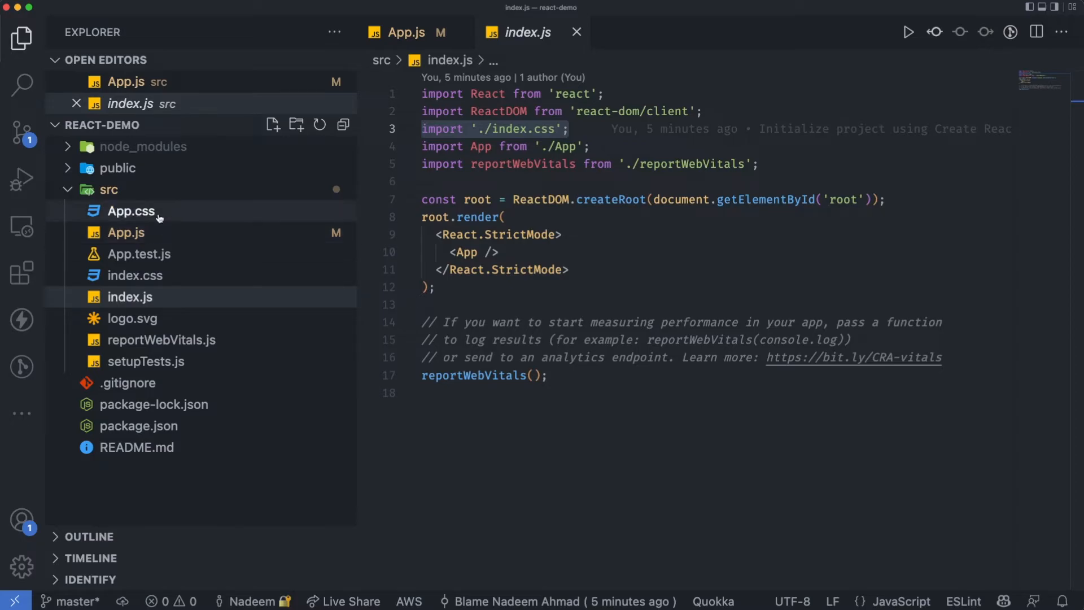
{"action": "left_click", "coordinate": [131, 211]}
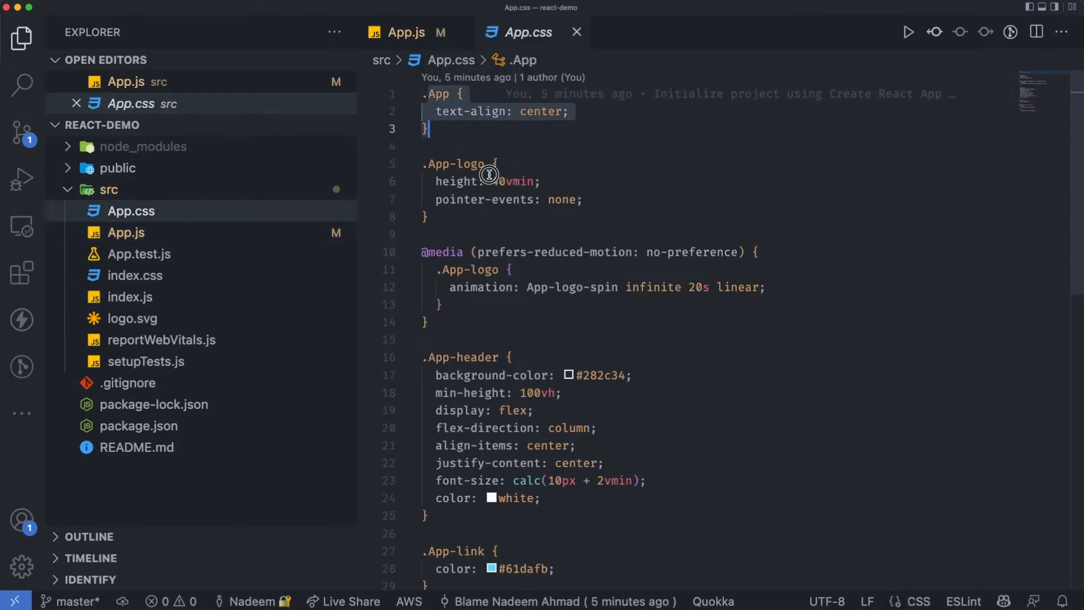
{"action": "left_click", "coordinate": [405, 33]}
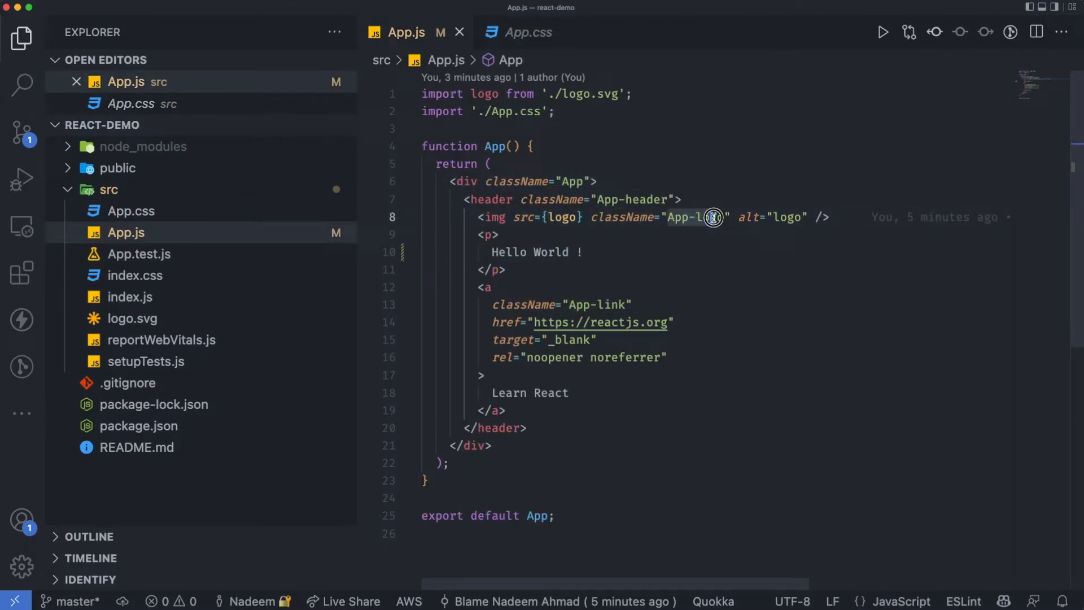
{"action": "left_click", "coordinate": [132, 319]}
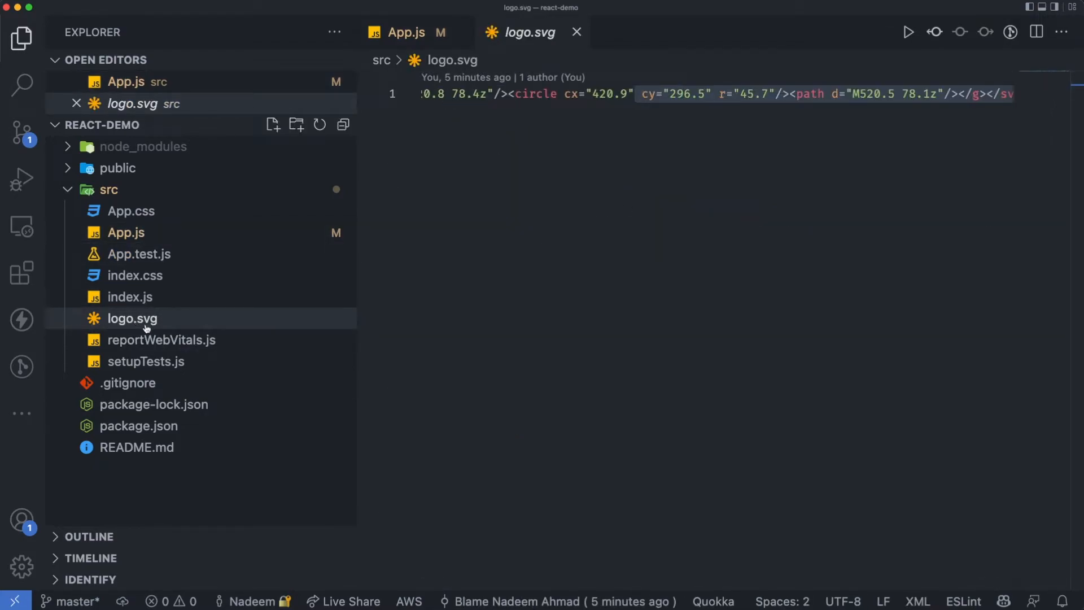
{"action": "mouse_move", "coordinate": [125, 233]}
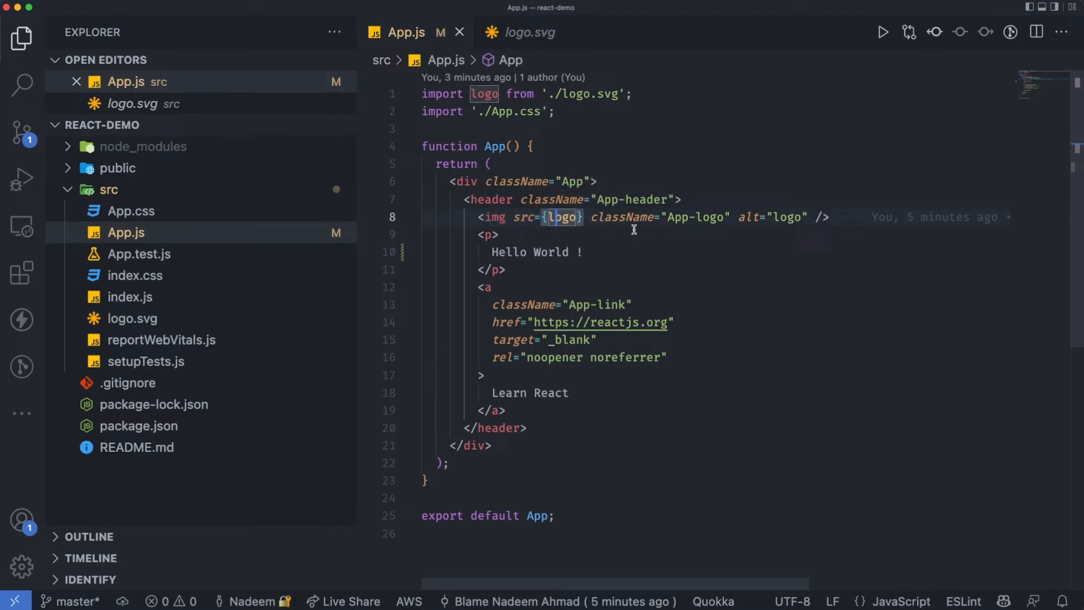
{"action": "mouse_move", "coordinate": [524, 217]}
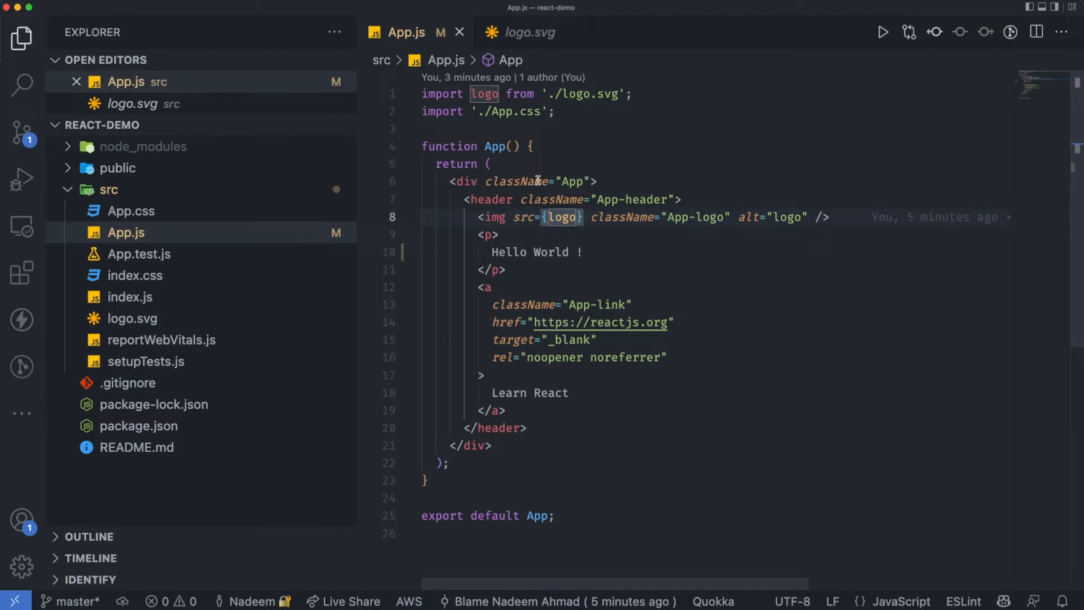
{"action": "mouse_move", "coordinate": [511, 182]}
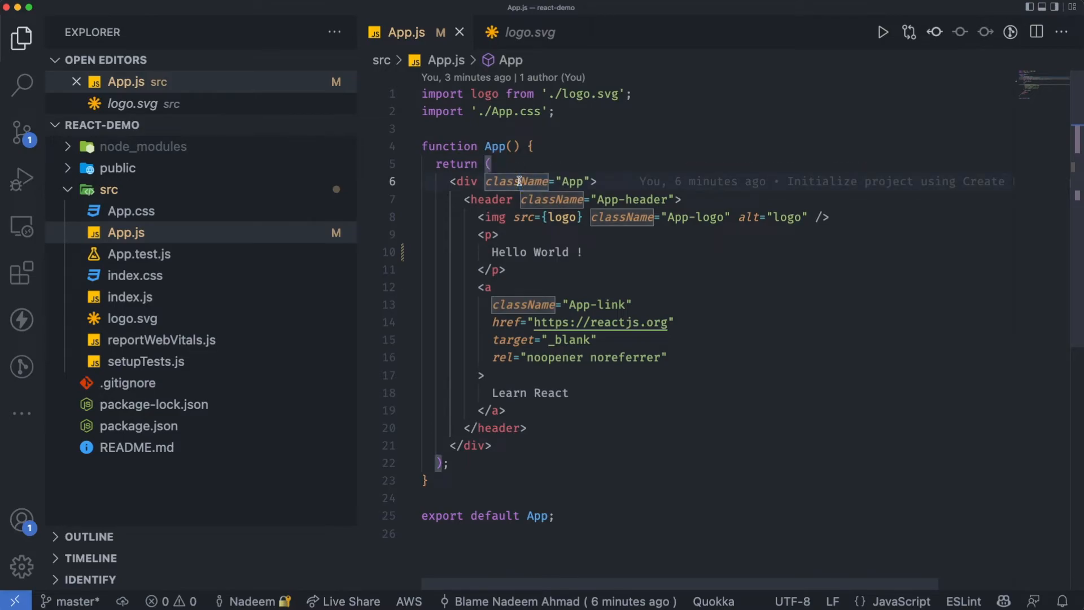
{"action": "mouse_move", "coordinate": [518, 181]}
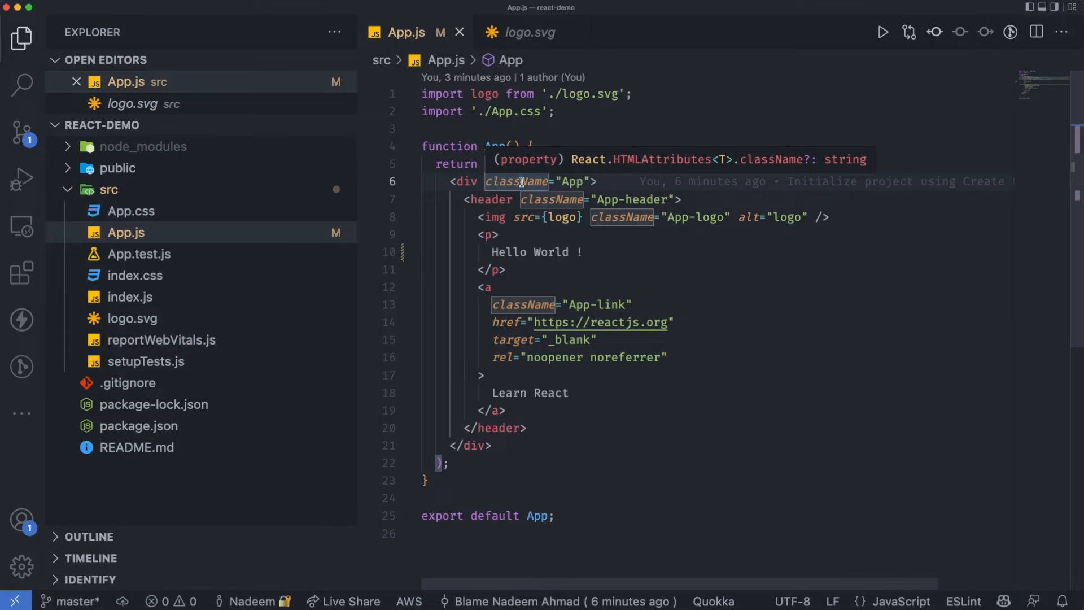
{"action": "mouse_move", "coordinate": [581, 185]}
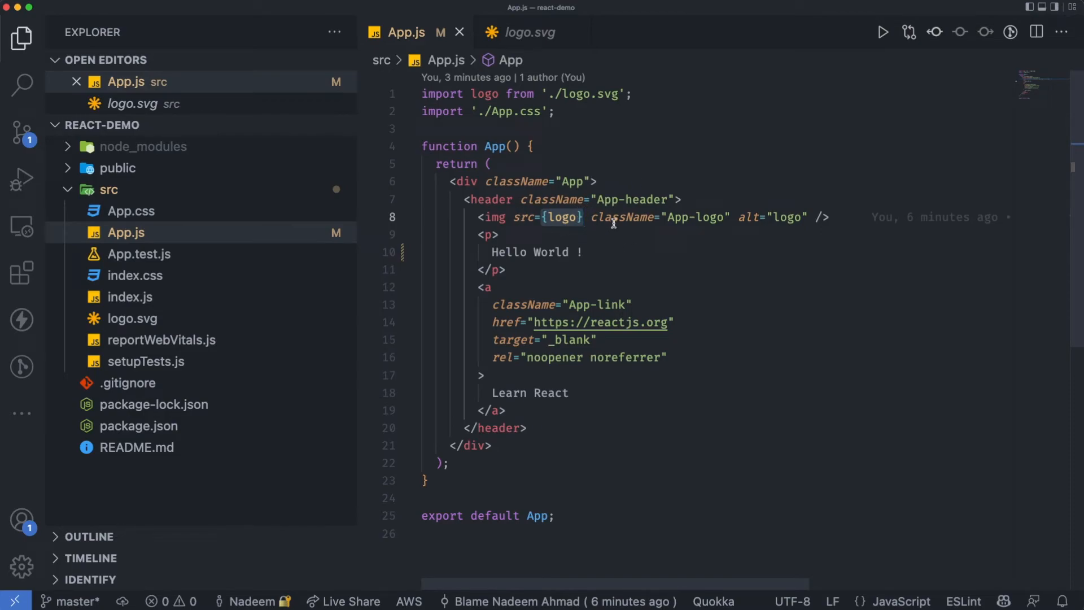
Highlight every occurrence of the logo variable used in src={logo} in App.js
{"action": "double_click", "coordinate": [563, 216]}
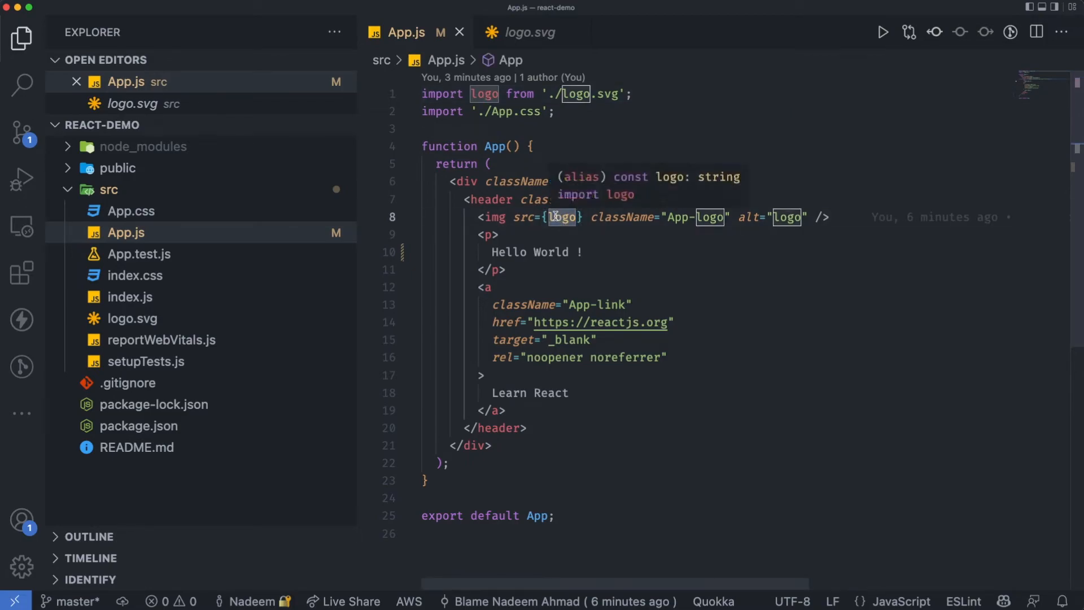
{"action": "left_click", "coordinate": [561, 217]}
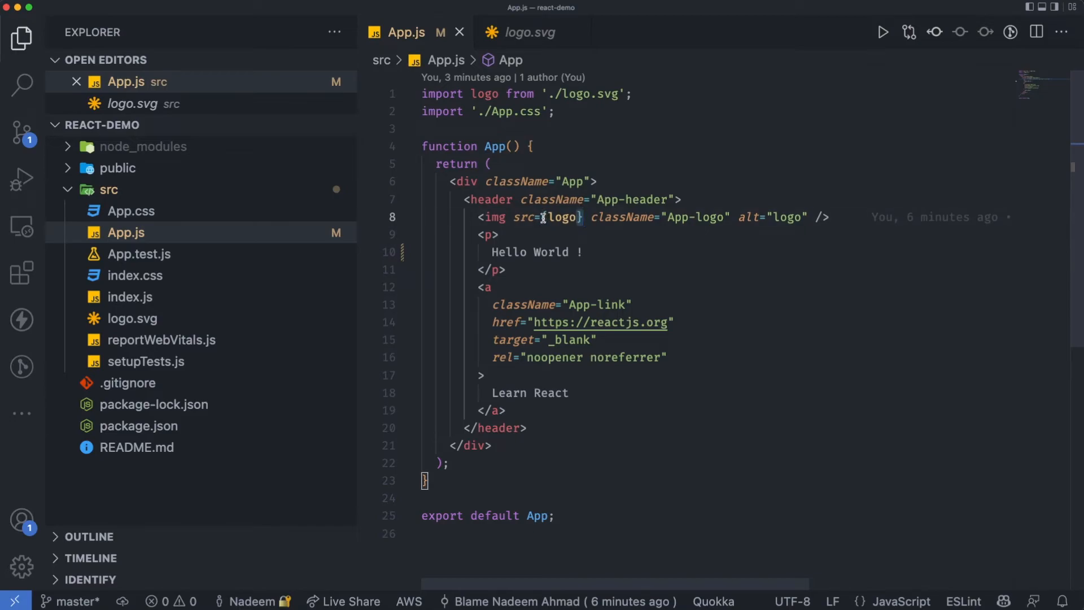
{"action": "double_click", "coordinate": [561, 217]}
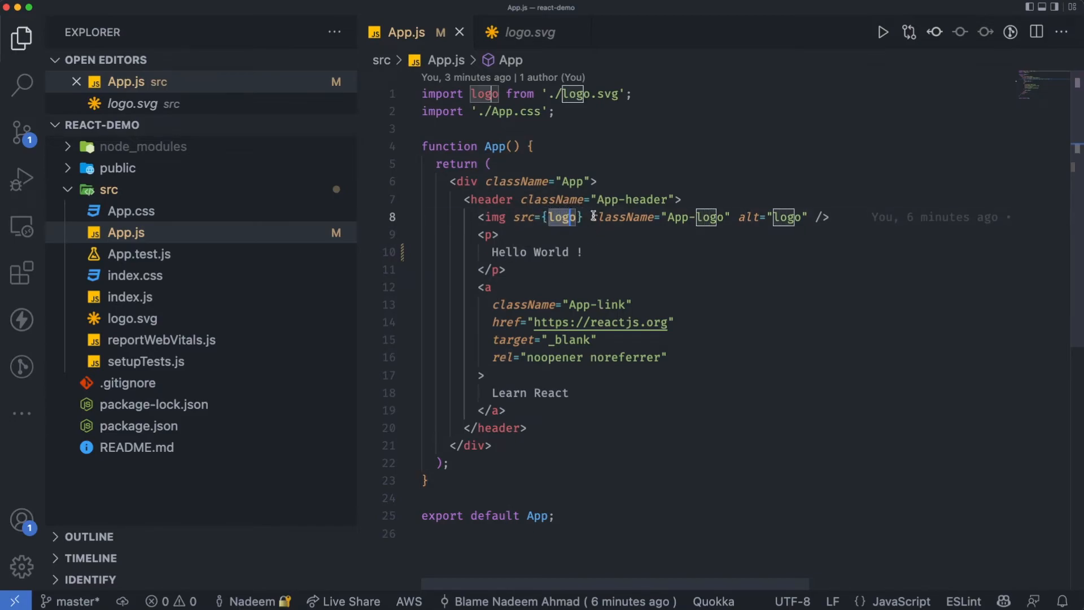
{"action": "mouse_move", "coordinate": [501, 114]}
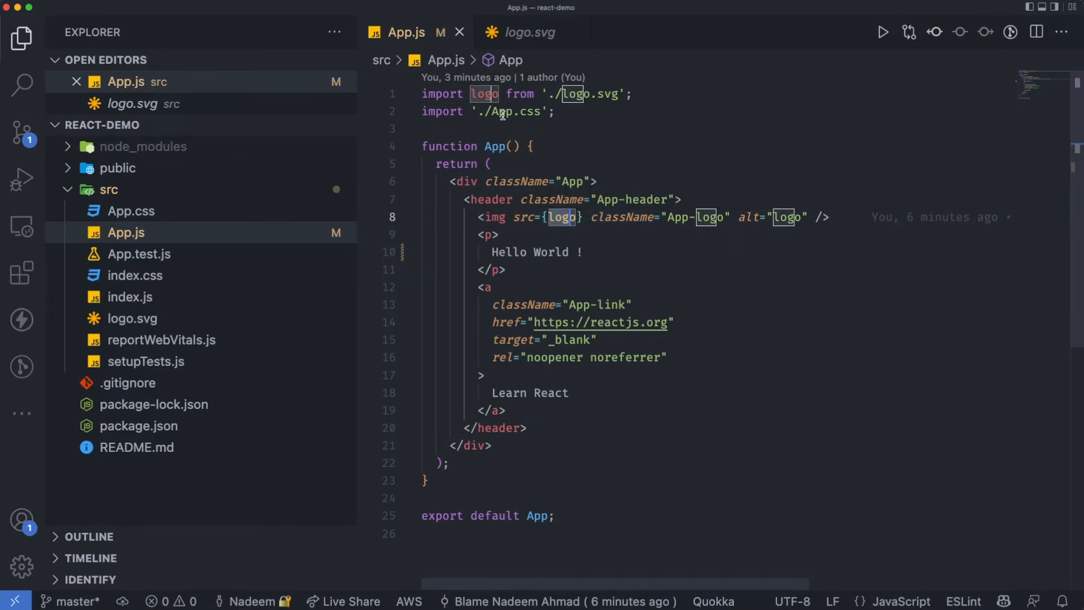
{"action": "mouse_move", "coordinate": [523, 274]}
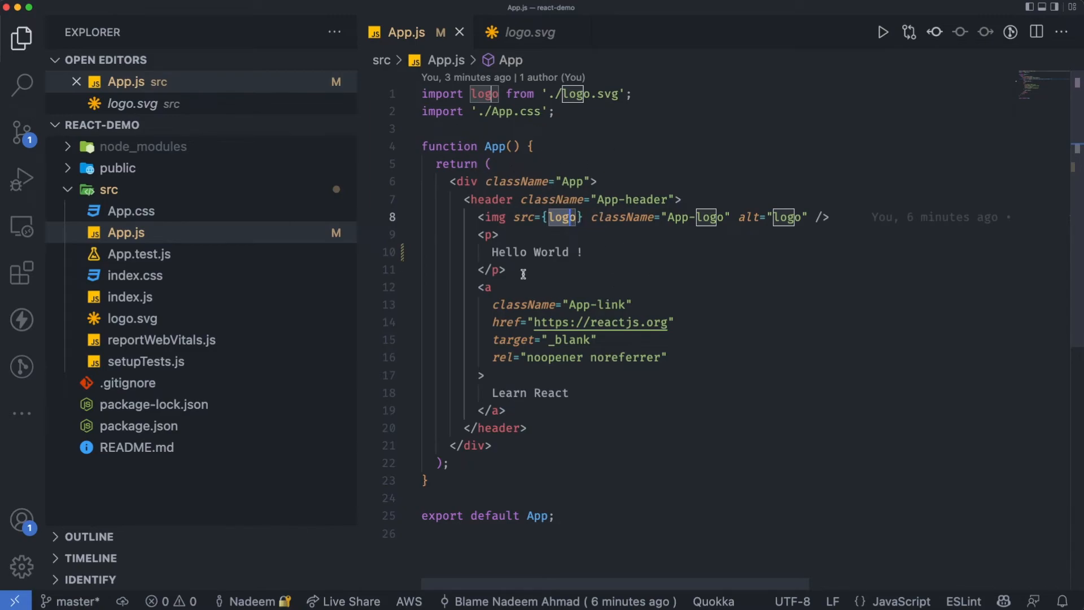
{"action": "mouse_move", "coordinate": [484, 247]}
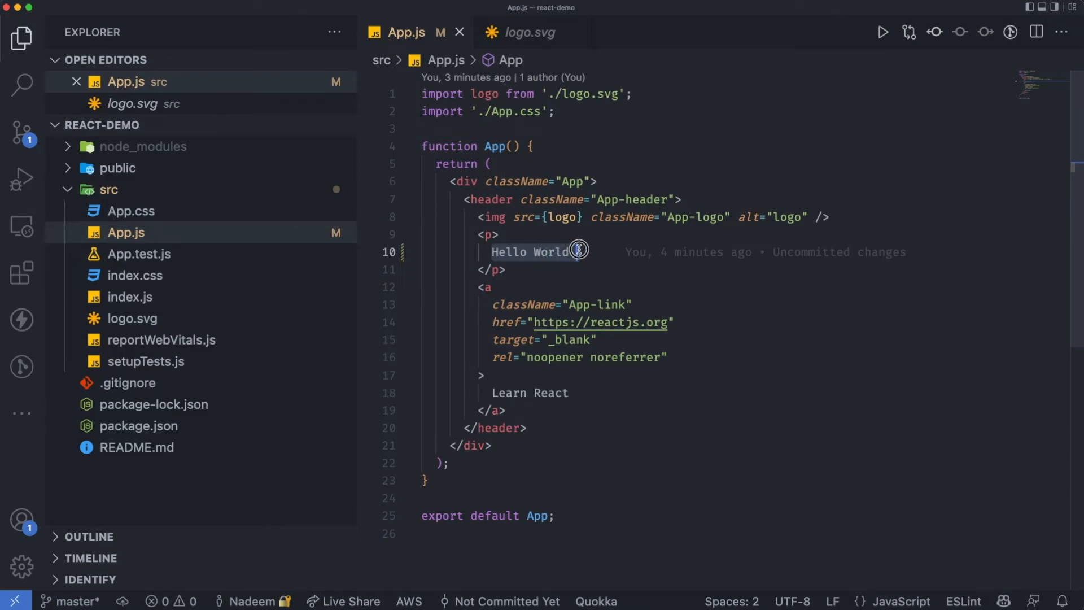
Declare a message constant holding 'Hello World !' at the start of the App function
{"action": "type", "text": "!"}
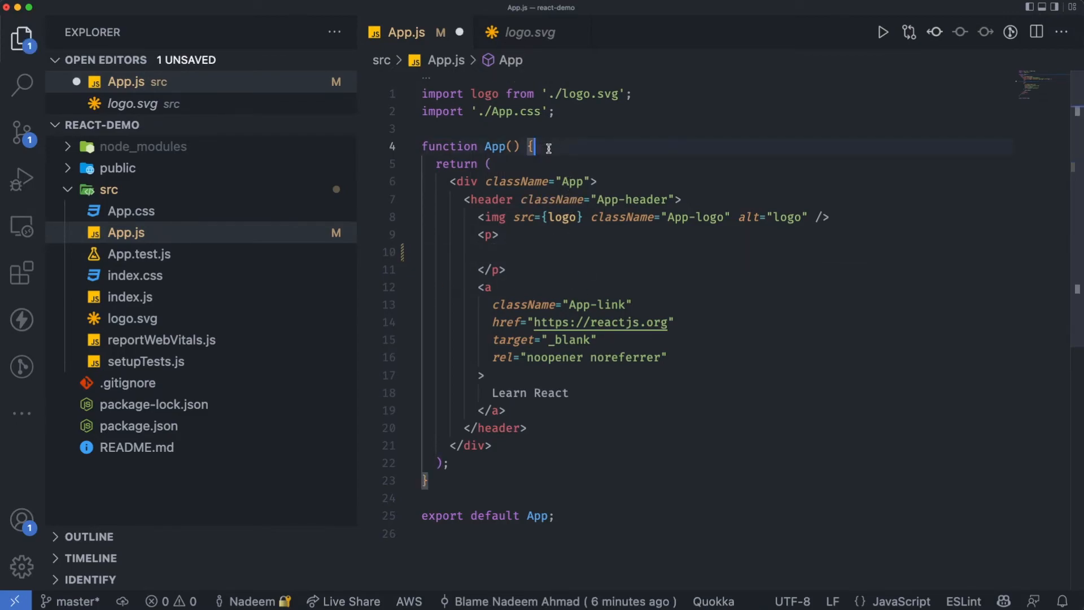
{"action": "key", "text": "Enter"}
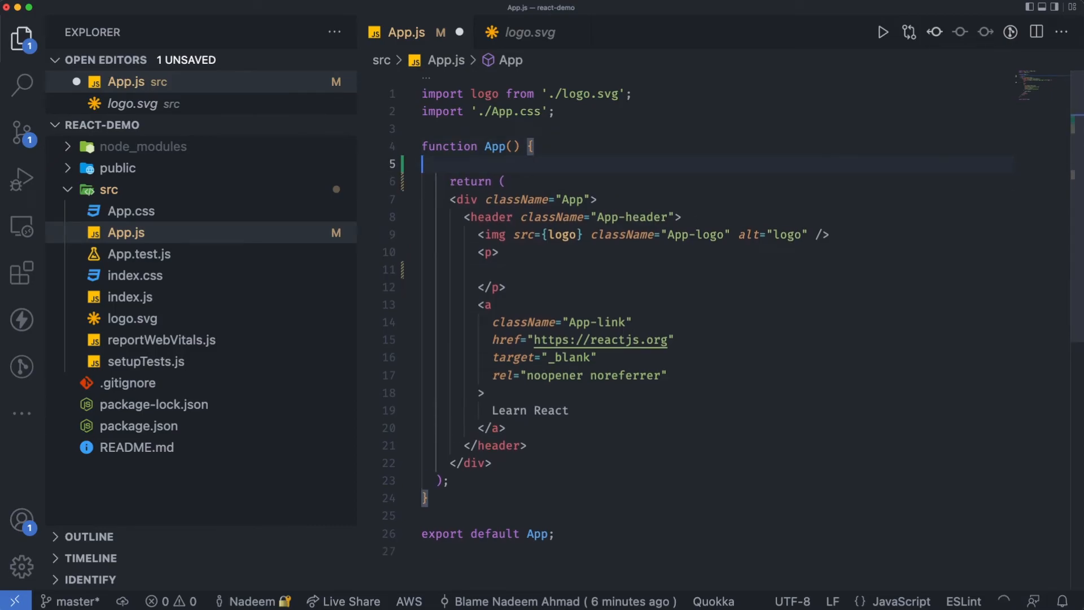
{"action": "key", "text": "Enter"}
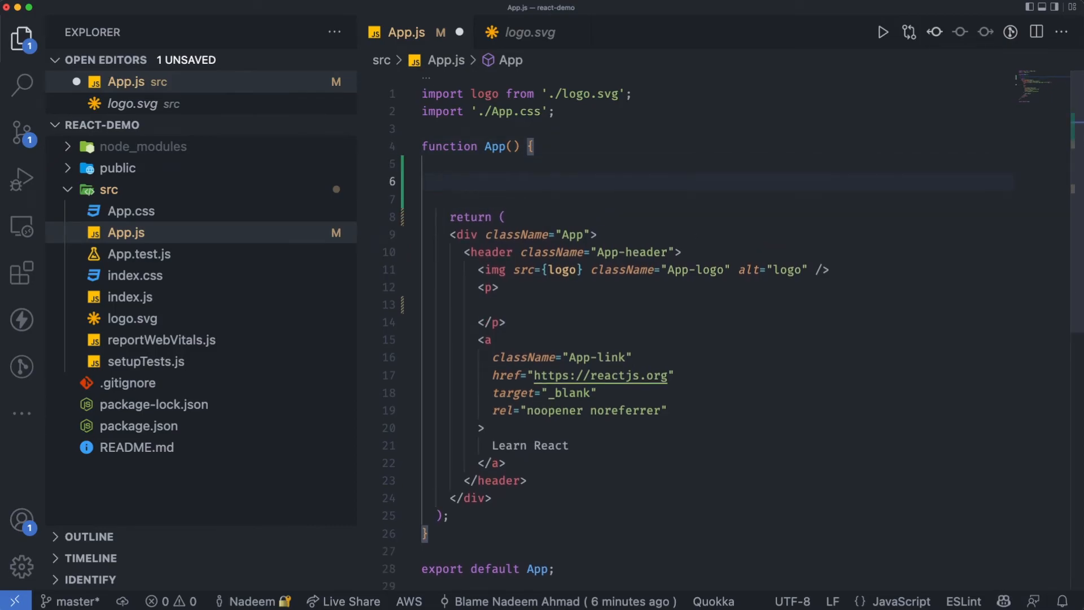
{"action": "type", "text": "const [count, setCount] = useState(0);"}
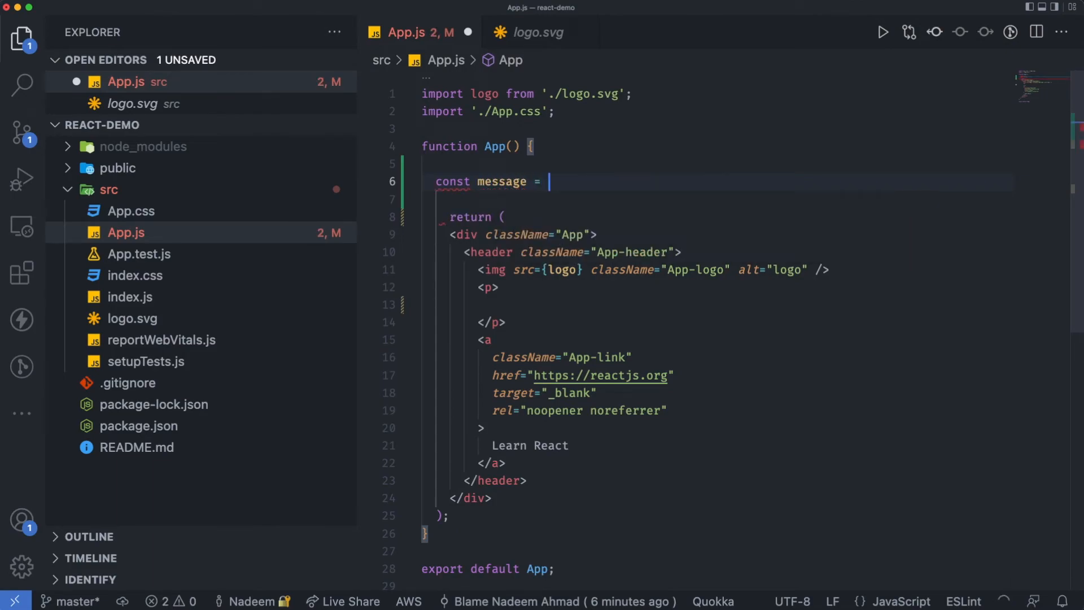
{"action": "type", "text": "'Hello World !'"}
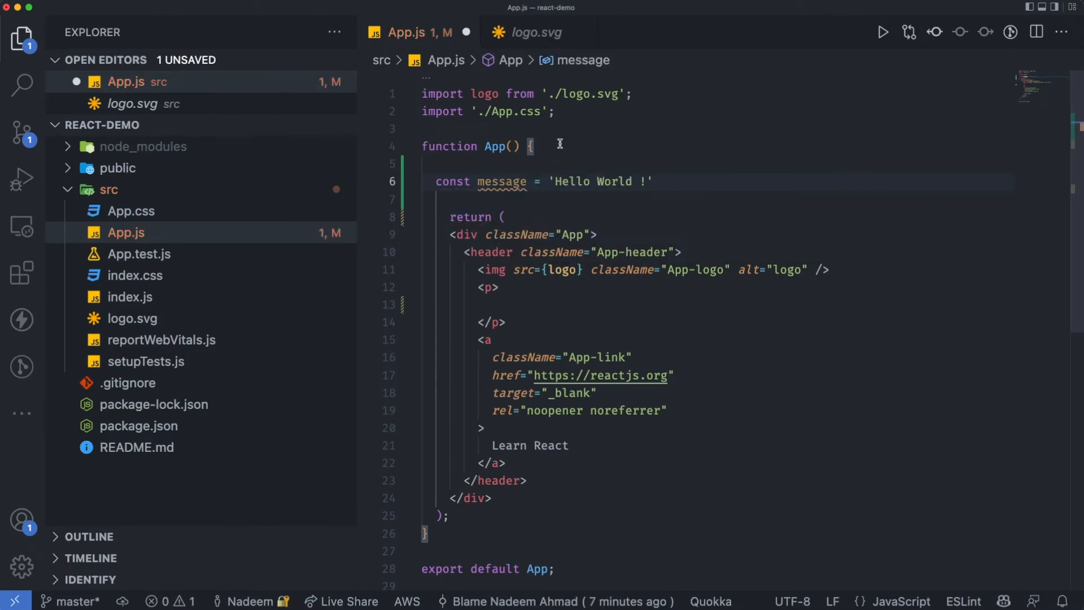
Replace the paragraph contents with {message} so it renders the constant
{"action": "left_click", "coordinate": [493, 306]}
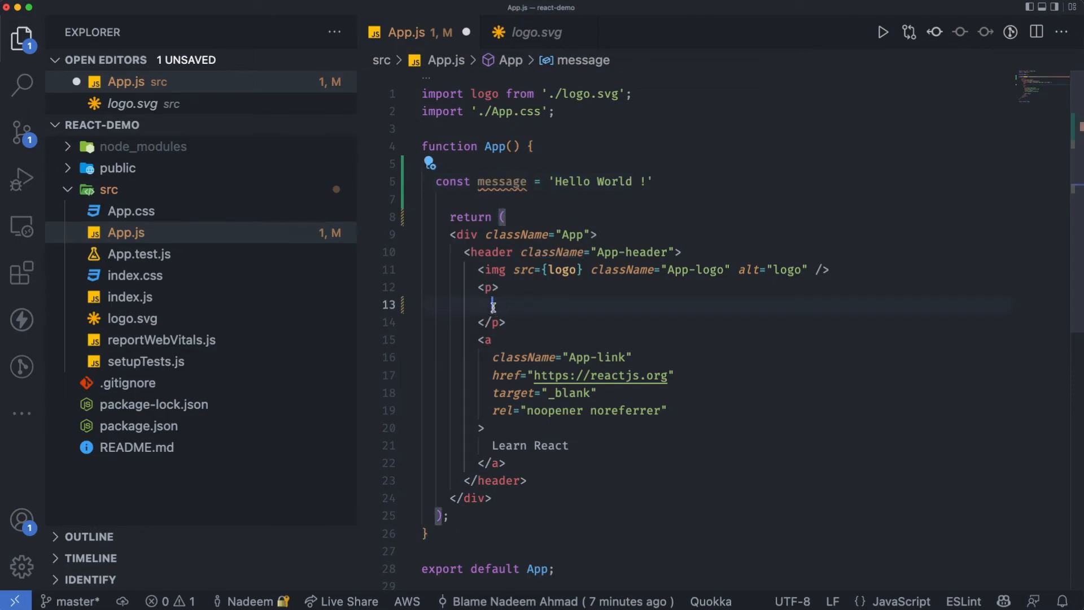
{"action": "left_click", "coordinate": [493, 292]}
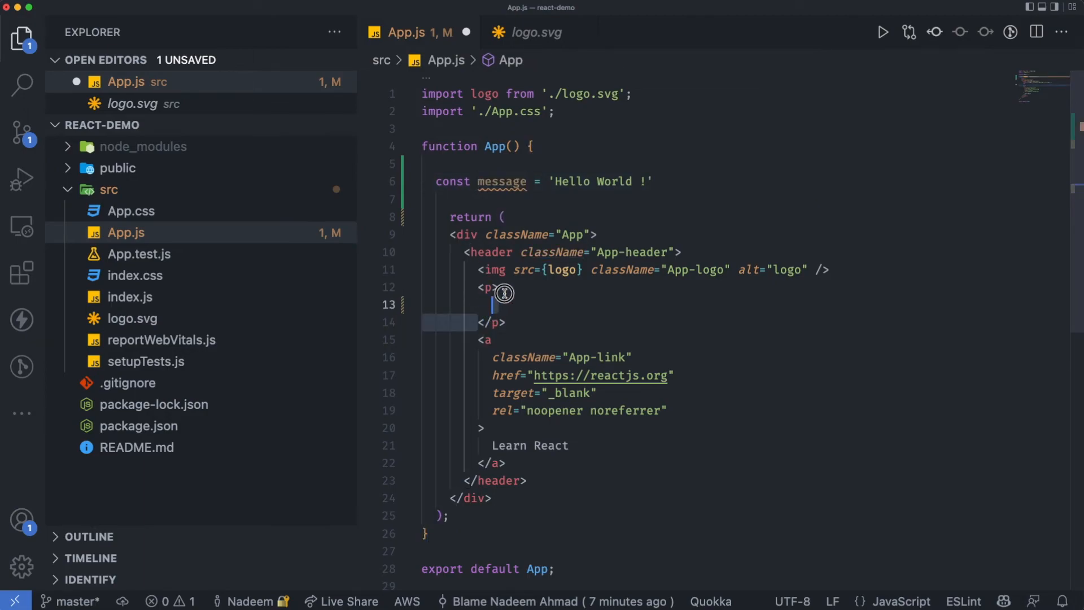
{"action": "type", "text": "{}</p>"}
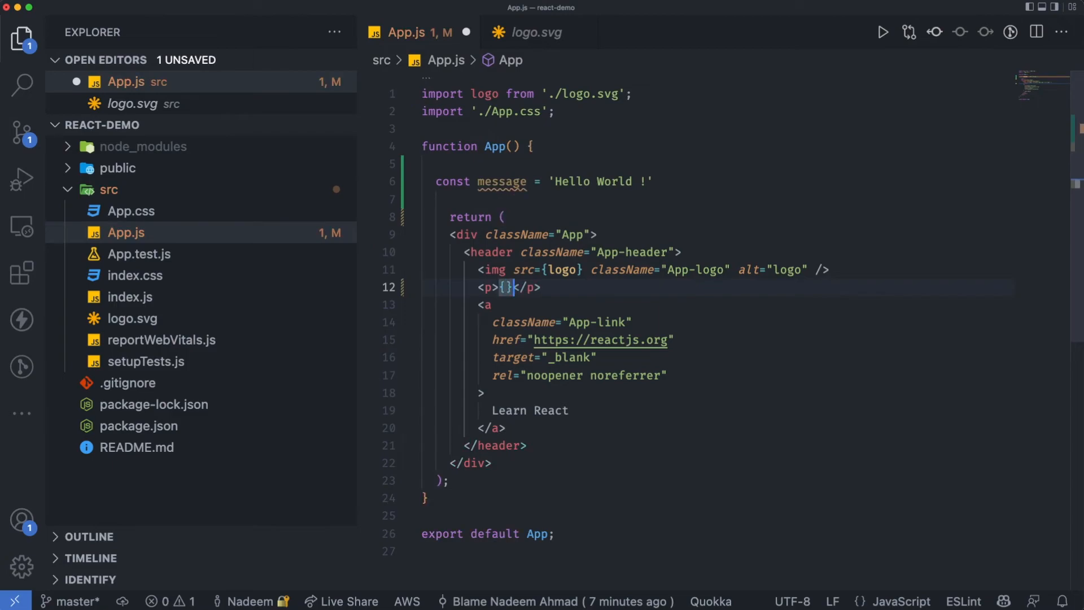
{"action": "type", "text": "message"}
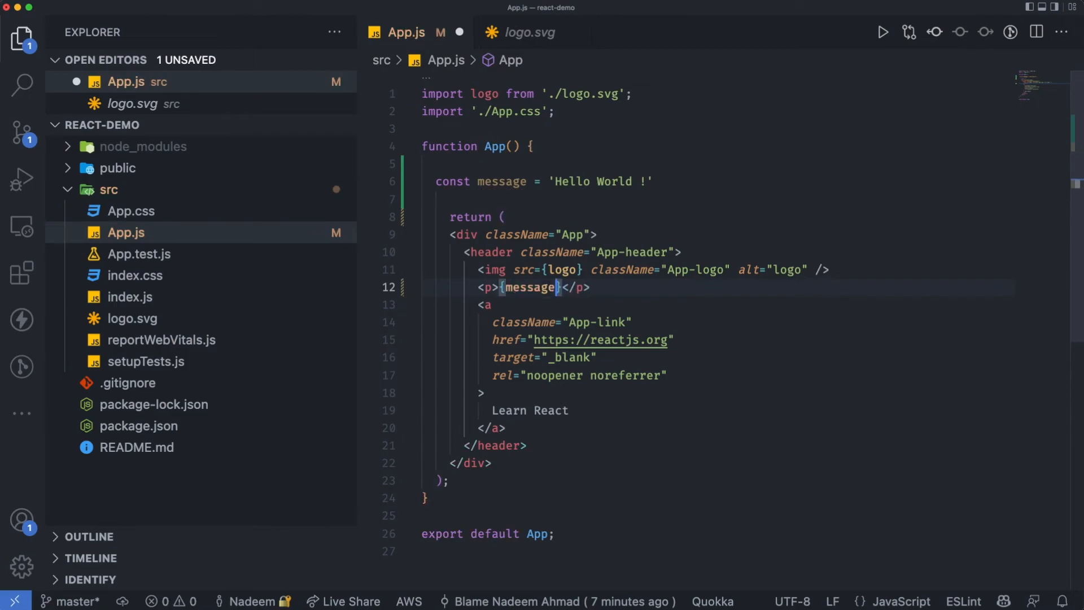
{"action": "mouse_move", "coordinate": [502, 287]}
{"action": "type", "text": "{"}
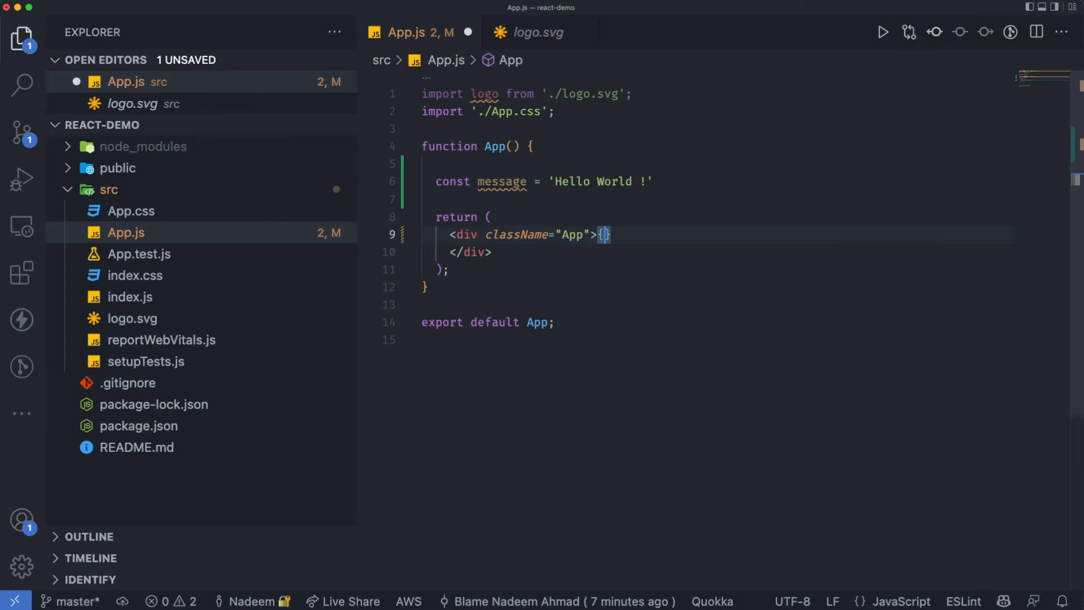
Reduce App to a single h1 rendering {message} and remove the logo import
{"action": "type", "text": "message"}
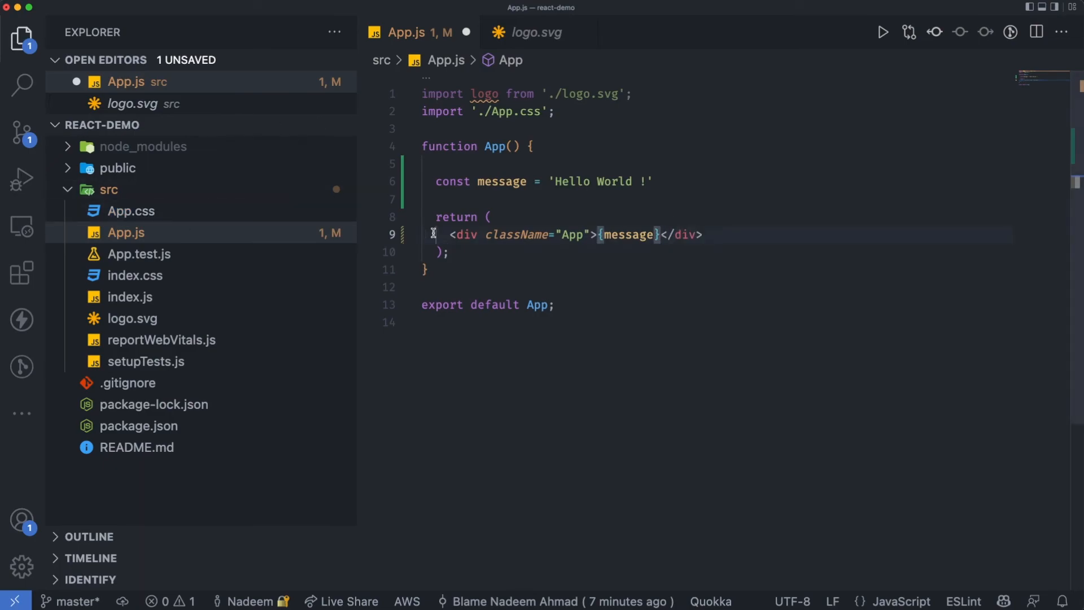
{"action": "type", "text": "hi"}
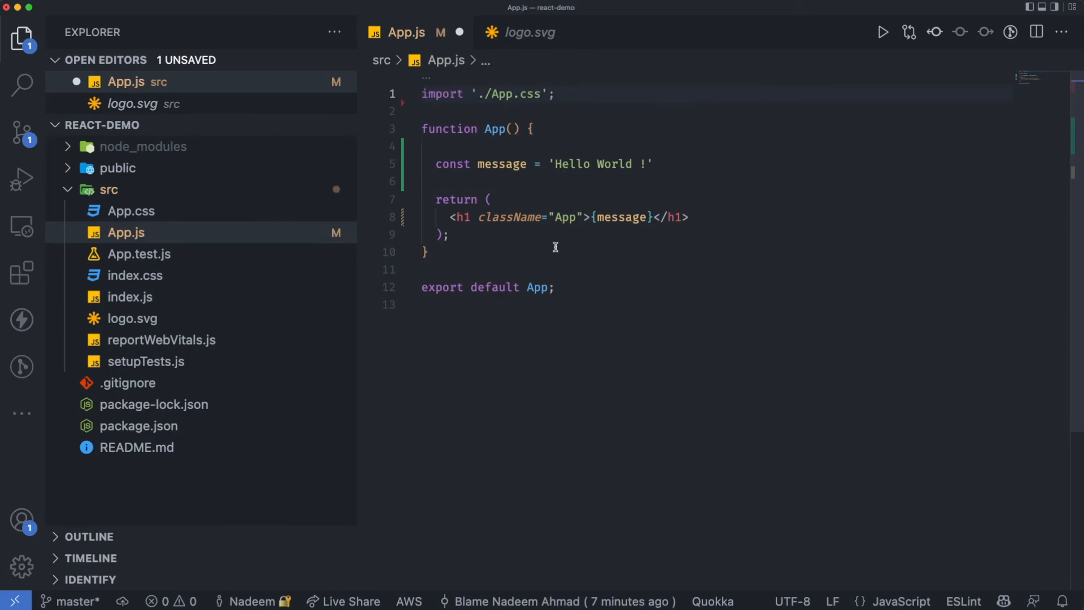
{"action": "mouse_move", "coordinate": [128, 297]}
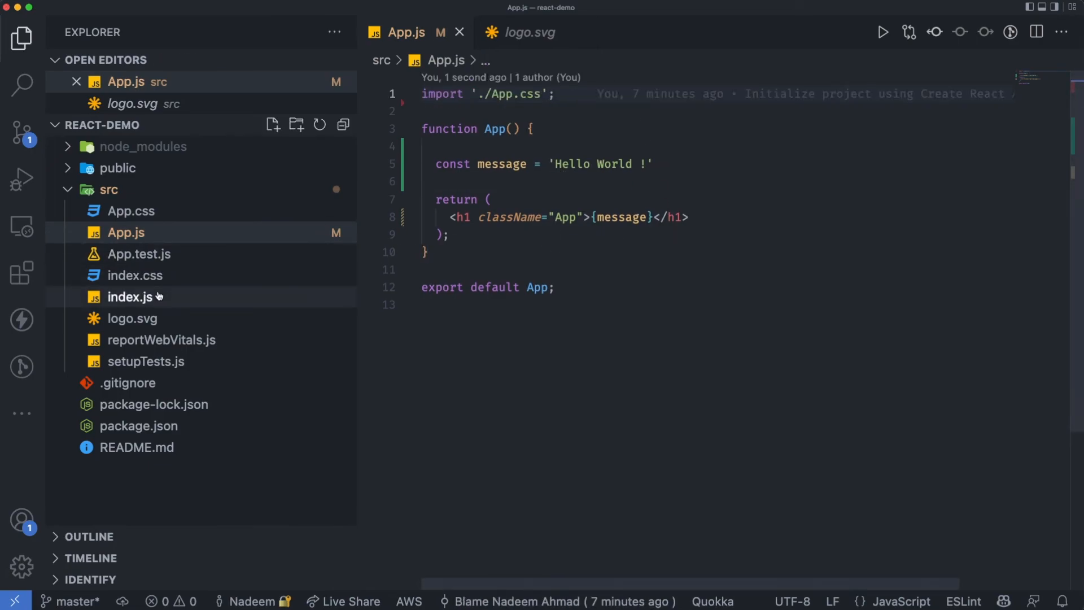
Delete App.css from src, moving it to the trash
{"action": "left_click", "coordinate": [131, 212]}
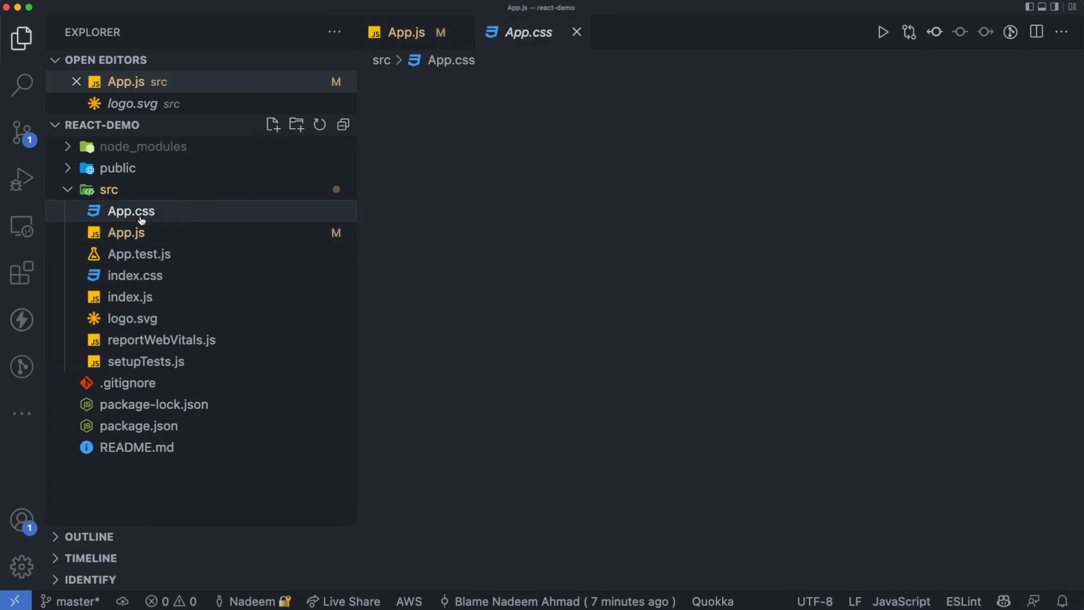
{"action": "right_click", "coordinate": [131, 212]}
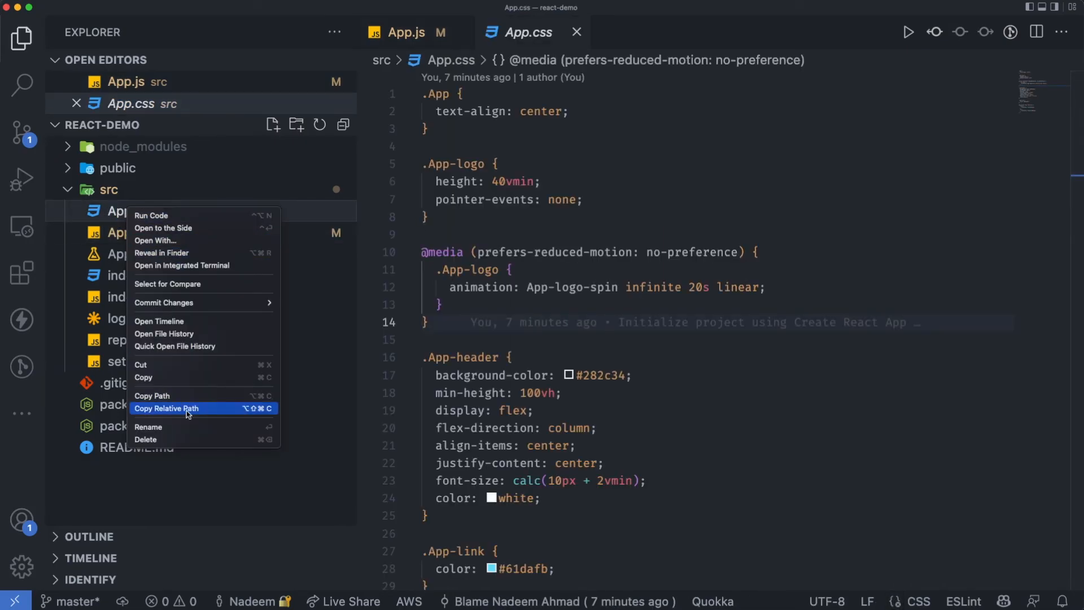
{"action": "left_click", "coordinate": [146, 439]}
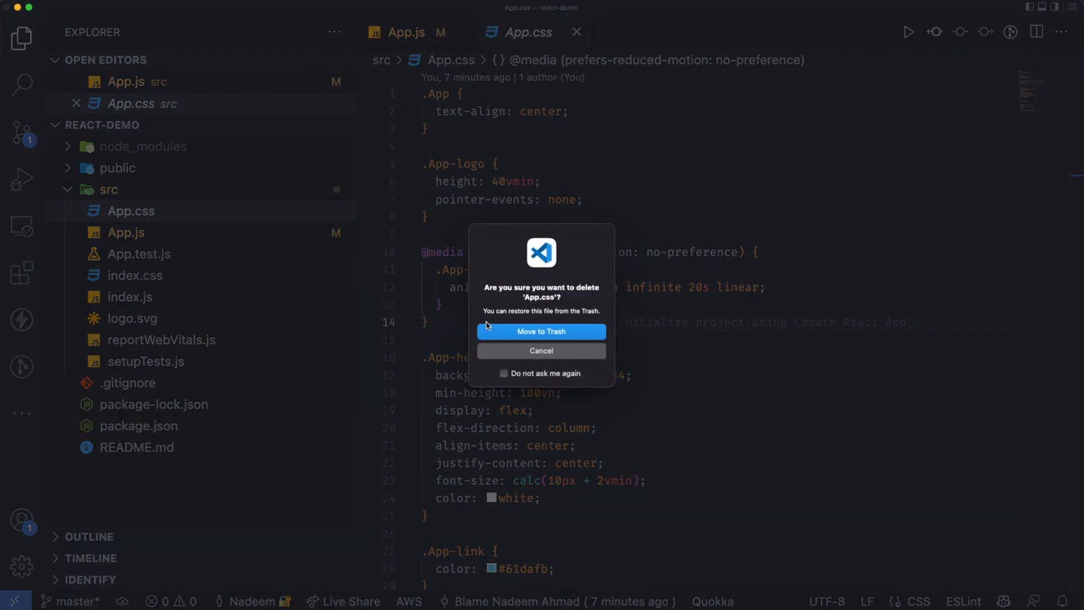
{"action": "left_click", "coordinate": [541, 332]}
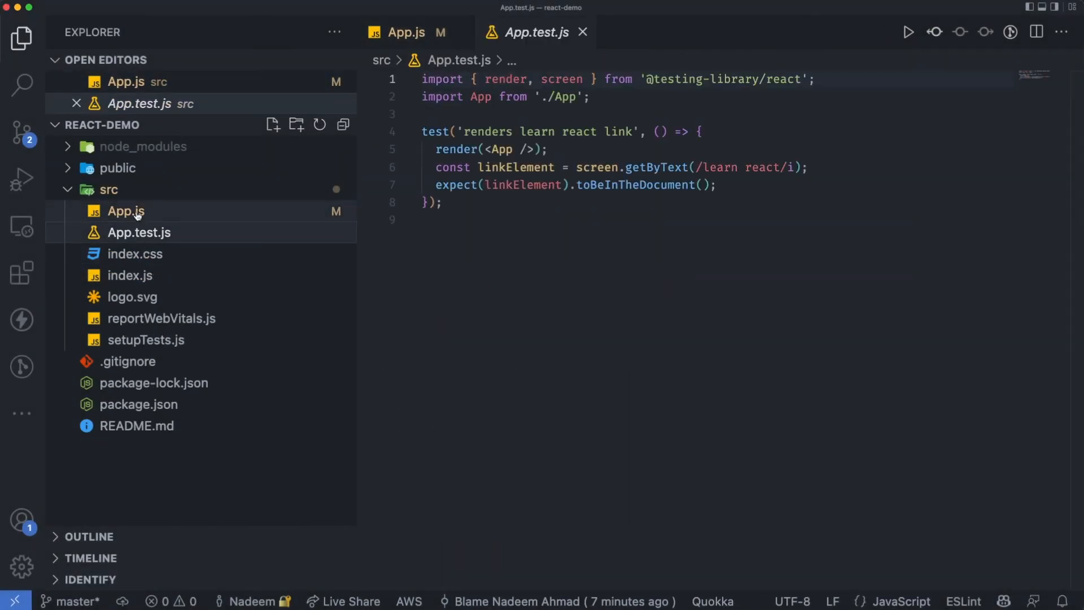
Delete App.test.js and logo.svg from src as well
{"action": "right_click", "coordinate": [137, 231]}
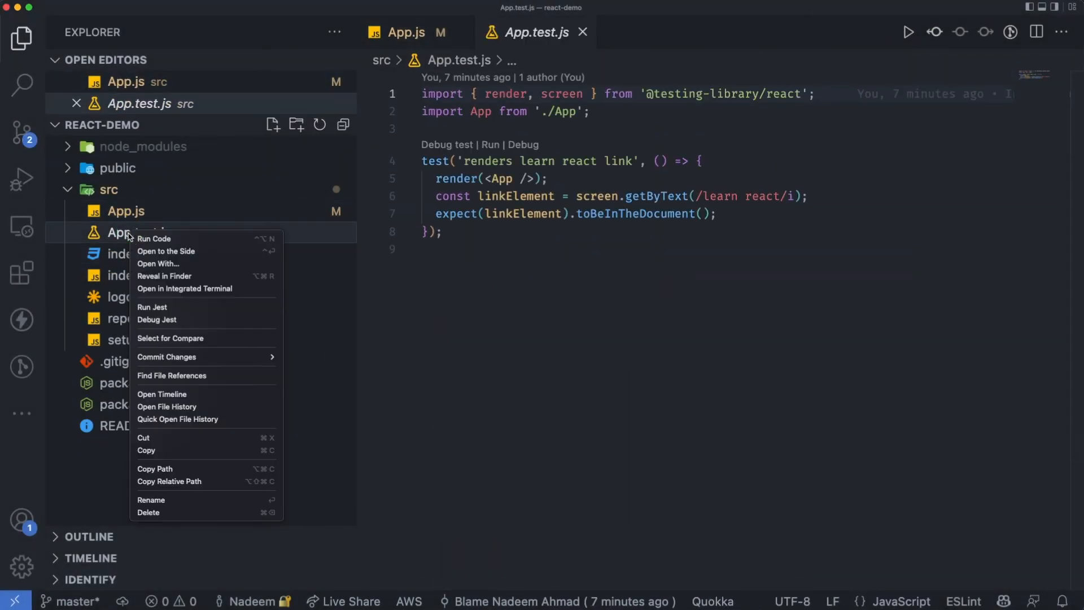
{"action": "left_click", "coordinate": [148, 511]}
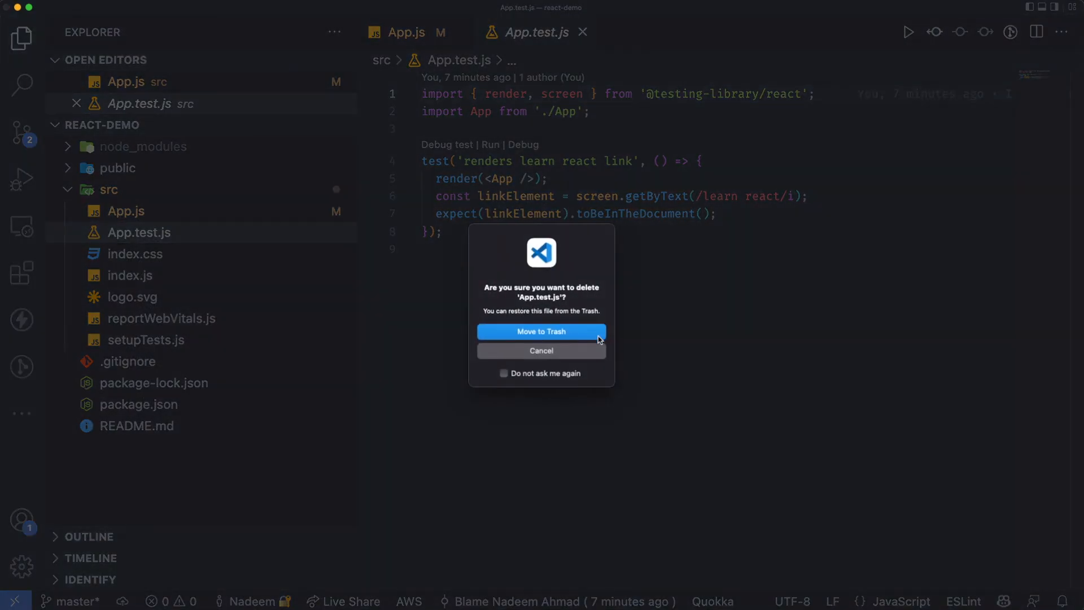
{"action": "left_click", "coordinate": [541, 331]}
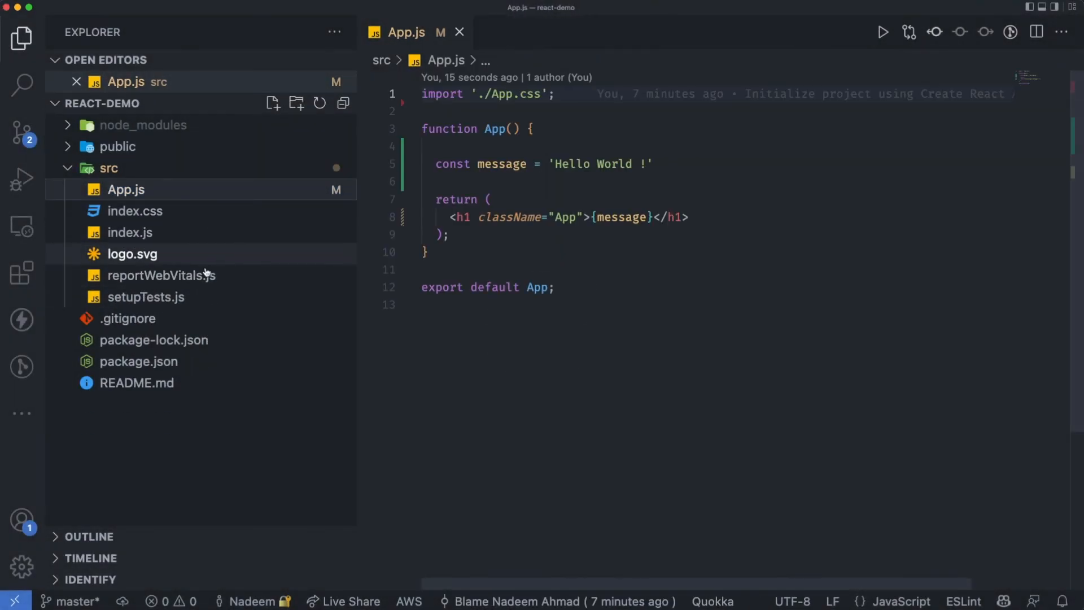
{"action": "right_click", "coordinate": [131, 275]}
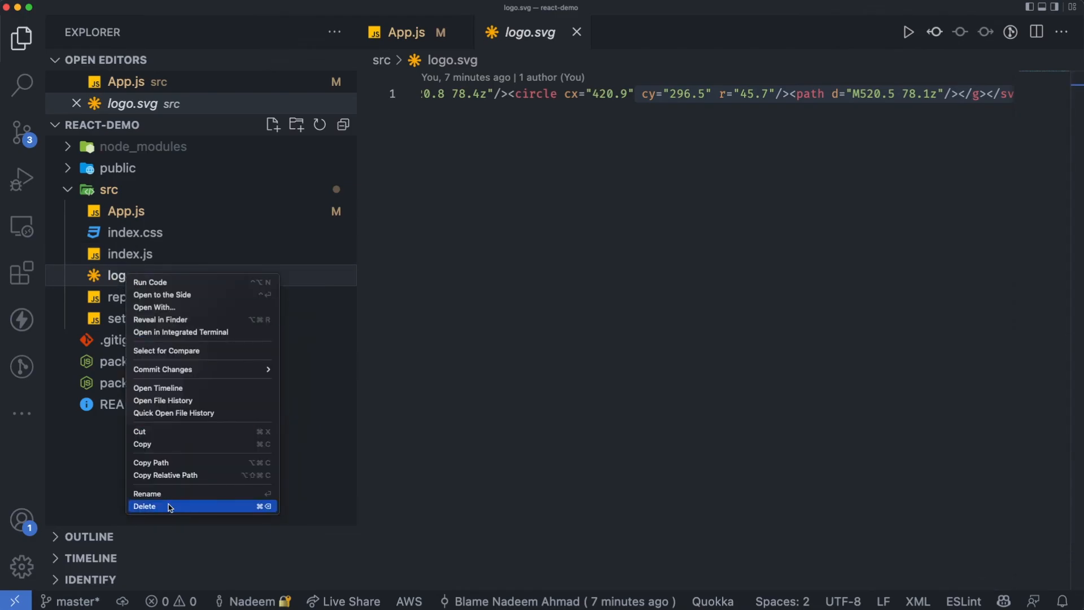
{"action": "left_click", "coordinate": [145, 505]}
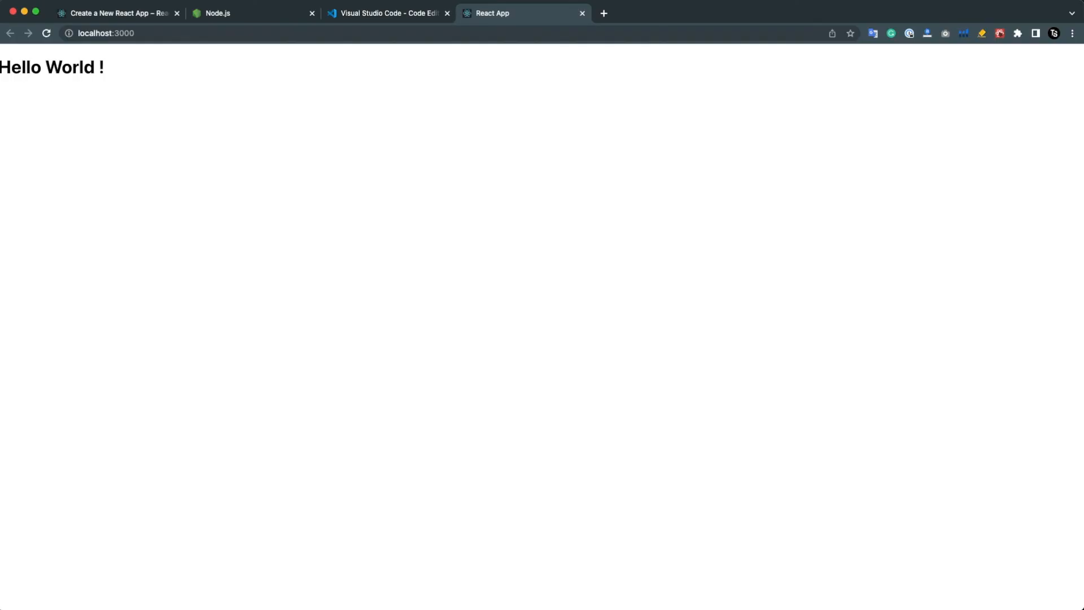
Check 'Hello World !' on localhost:3000, then return via the React docs tab to the Node.js homepage
{"action": "double_click", "coordinate": [52, 66]}
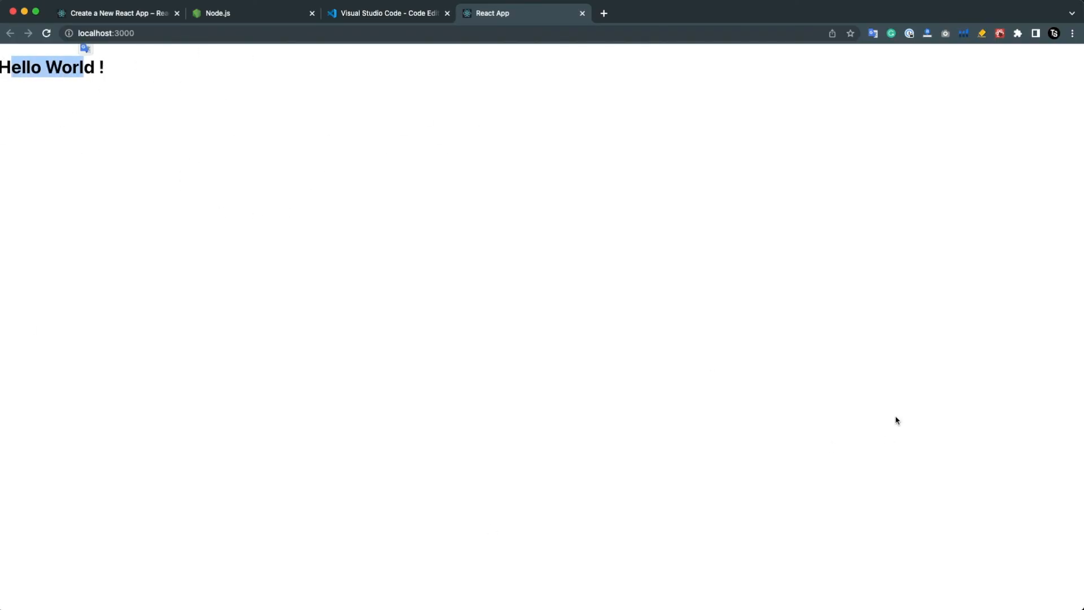
{"action": "mouse_move", "coordinate": [269, 27]}
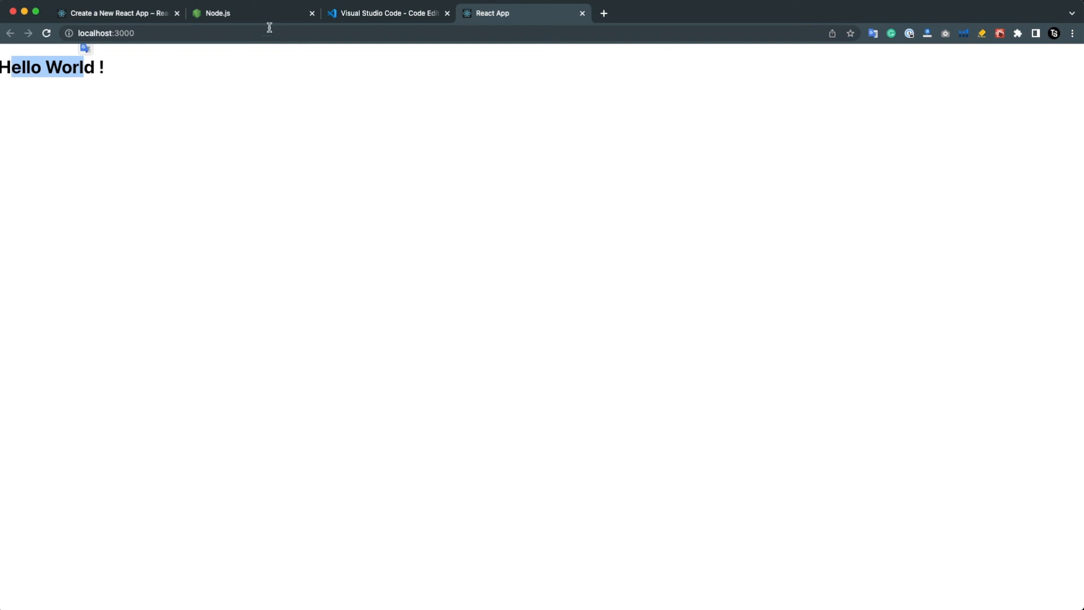
{"action": "mouse_move", "coordinate": [378, 152]}
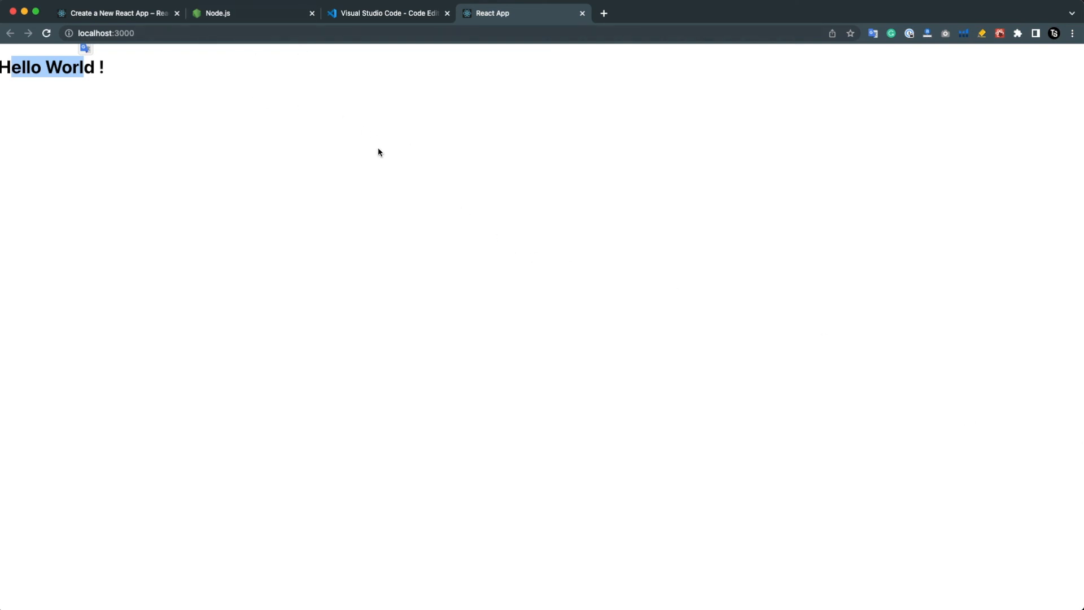
{"action": "mouse_move", "coordinate": [617, 179]}
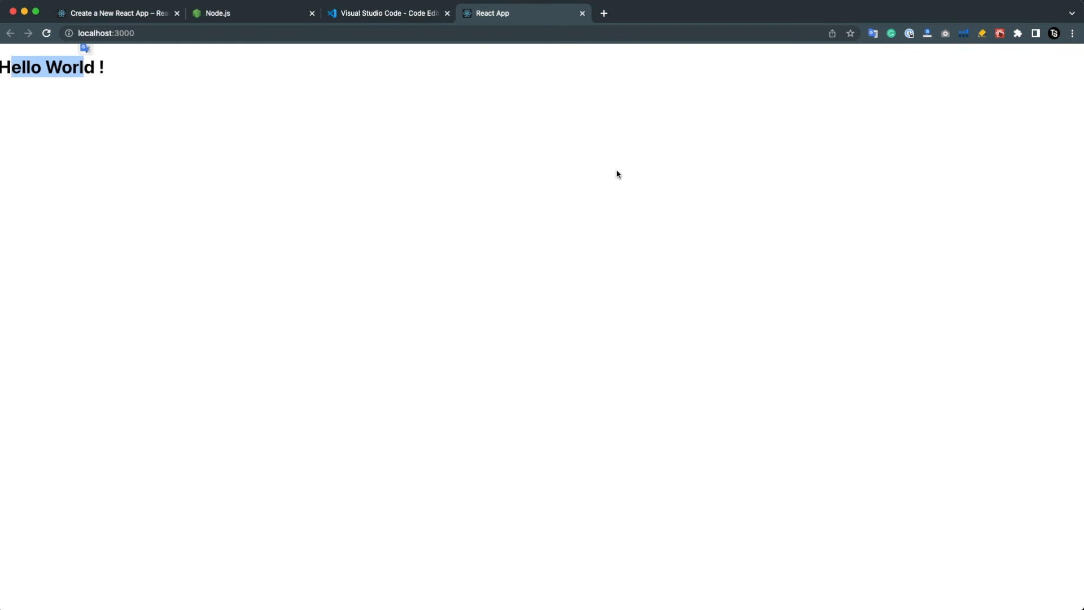
{"action": "left_click", "coordinate": [118, 14]}
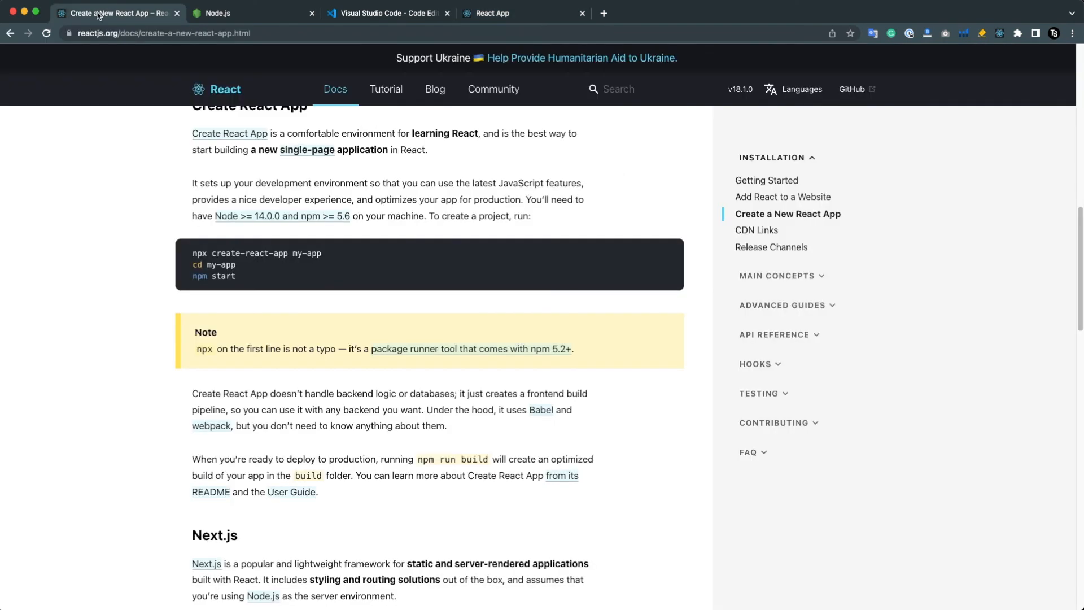
{"action": "left_click", "coordinate": [218, 13]}
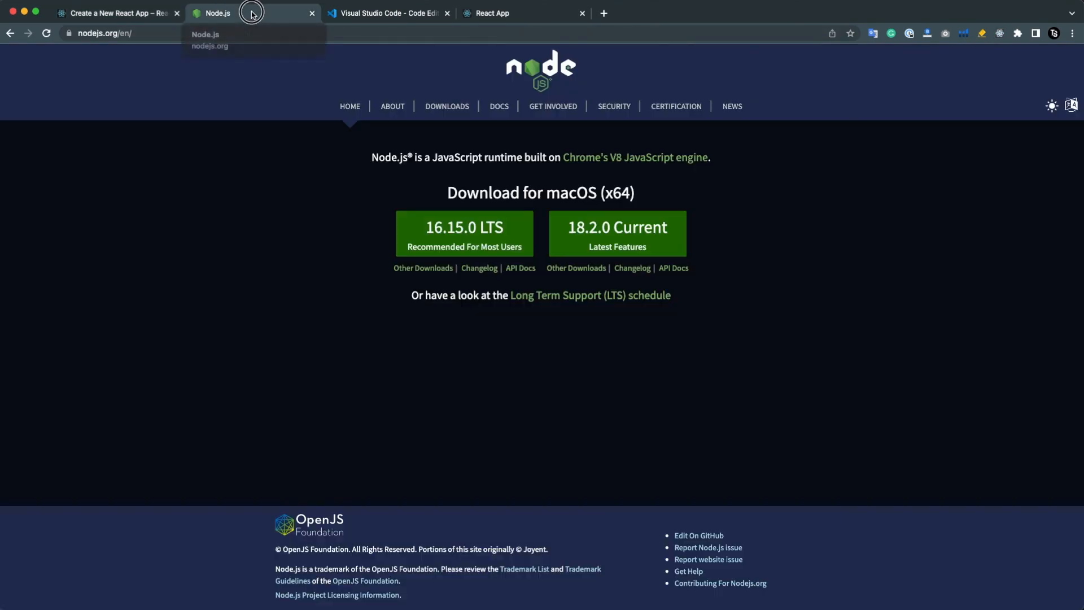
{"action": "mouse_move", "coordinate": [387, 14]}
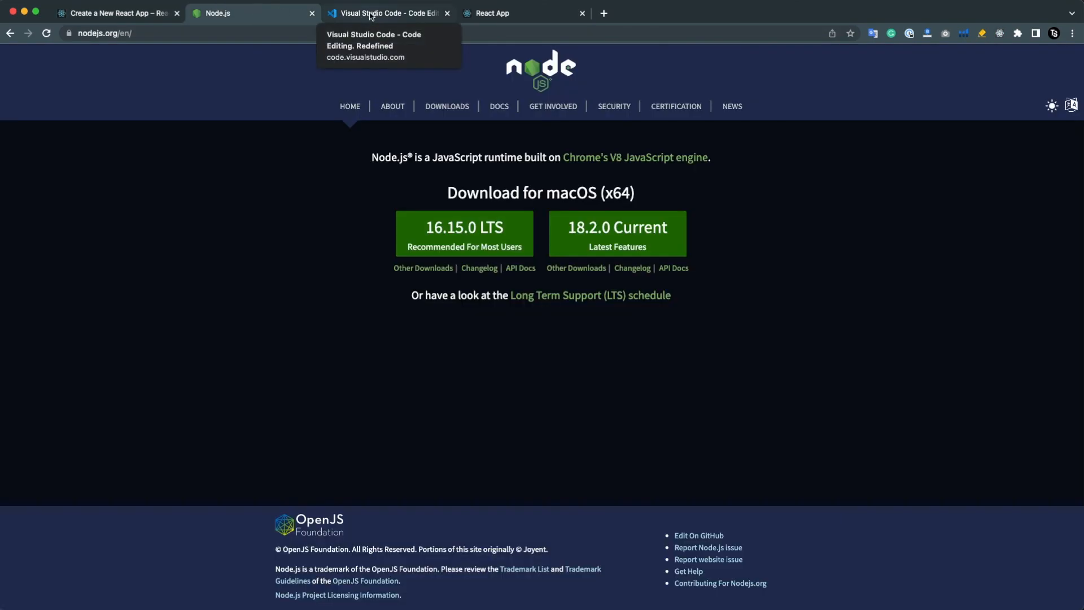